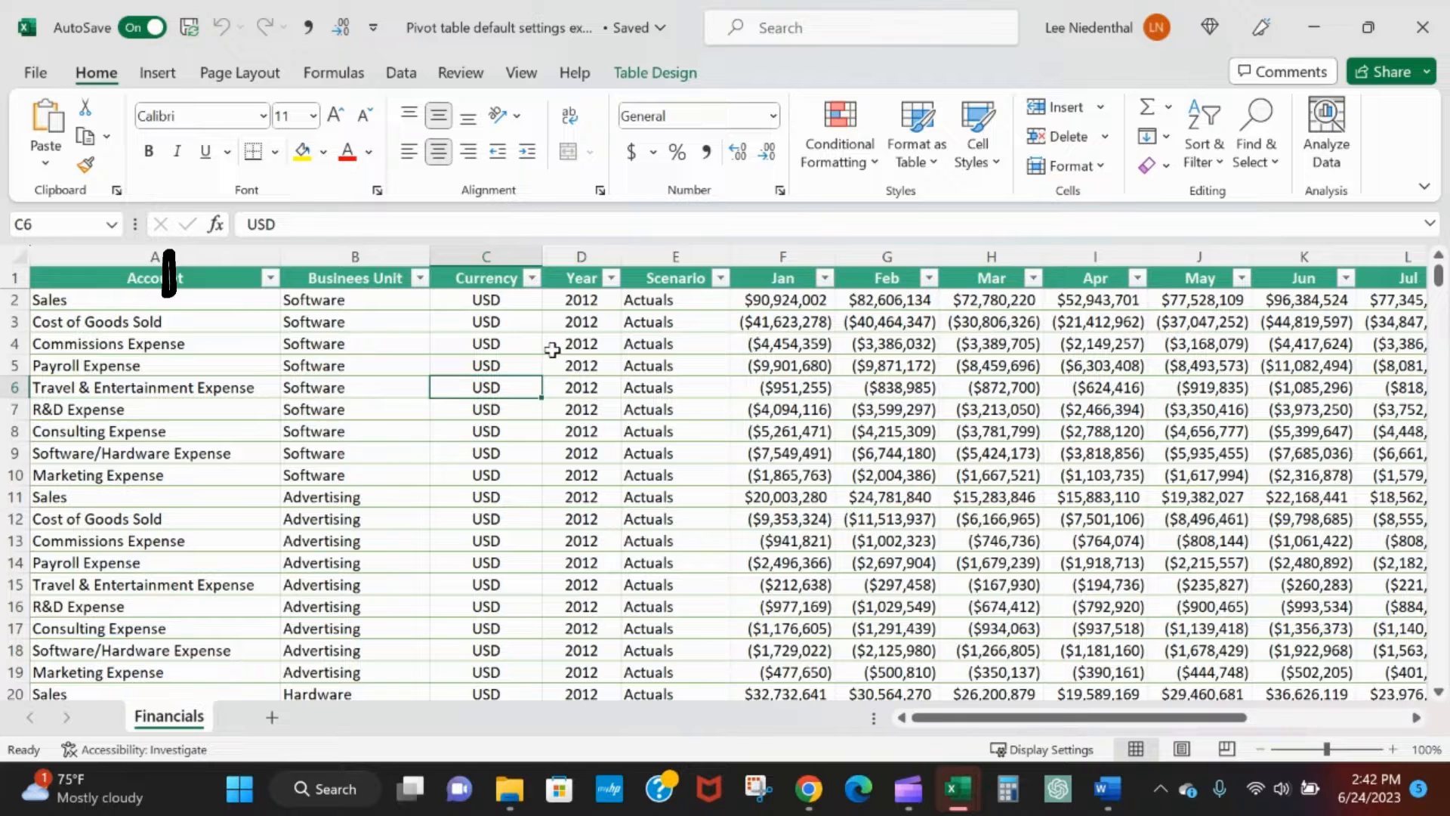
mouse_move(693, 371)
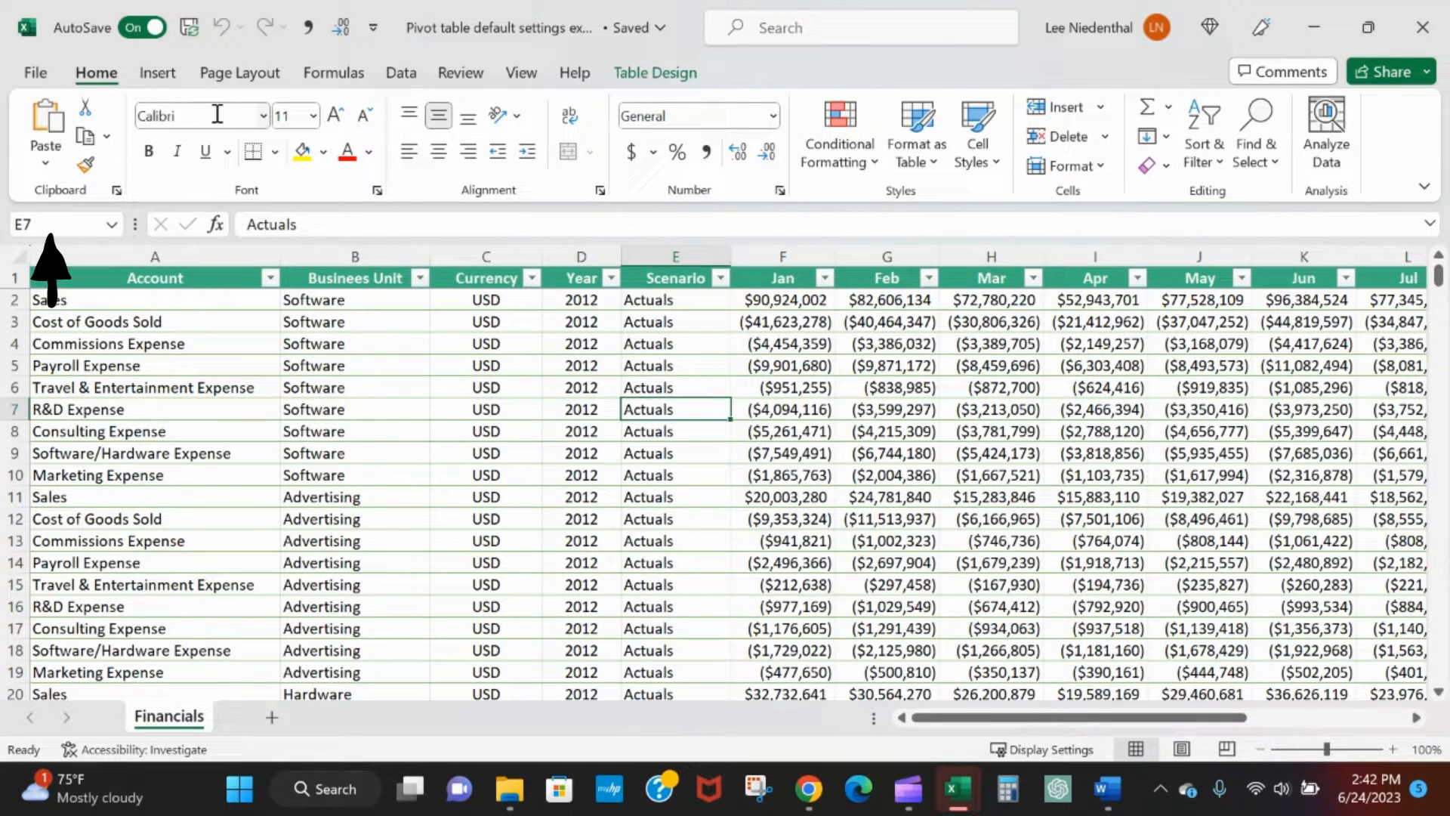
- Start a PivotTable from the Financials table, set to go on a new worksheet
click(157, 73)
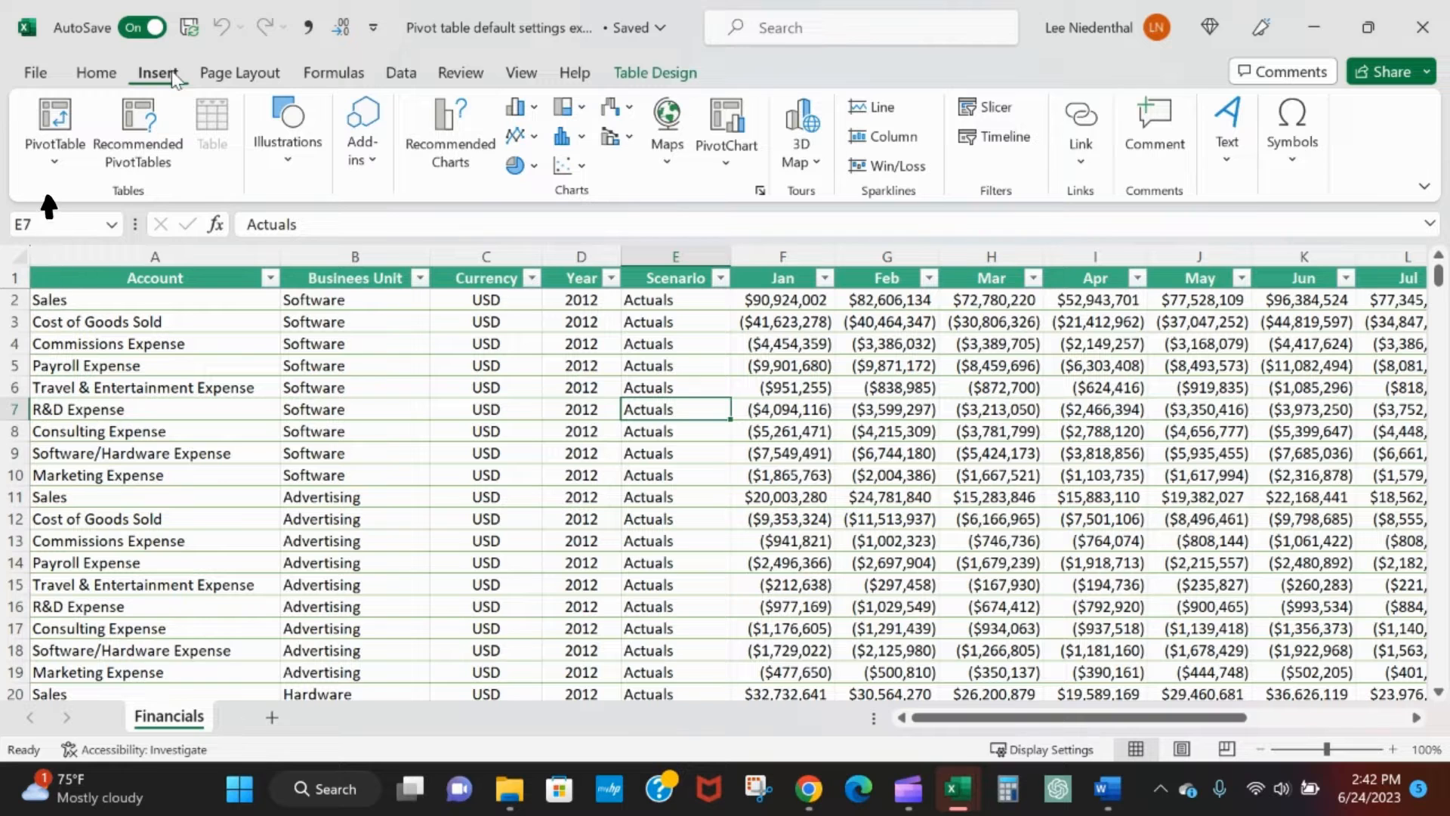
click(54, 120)
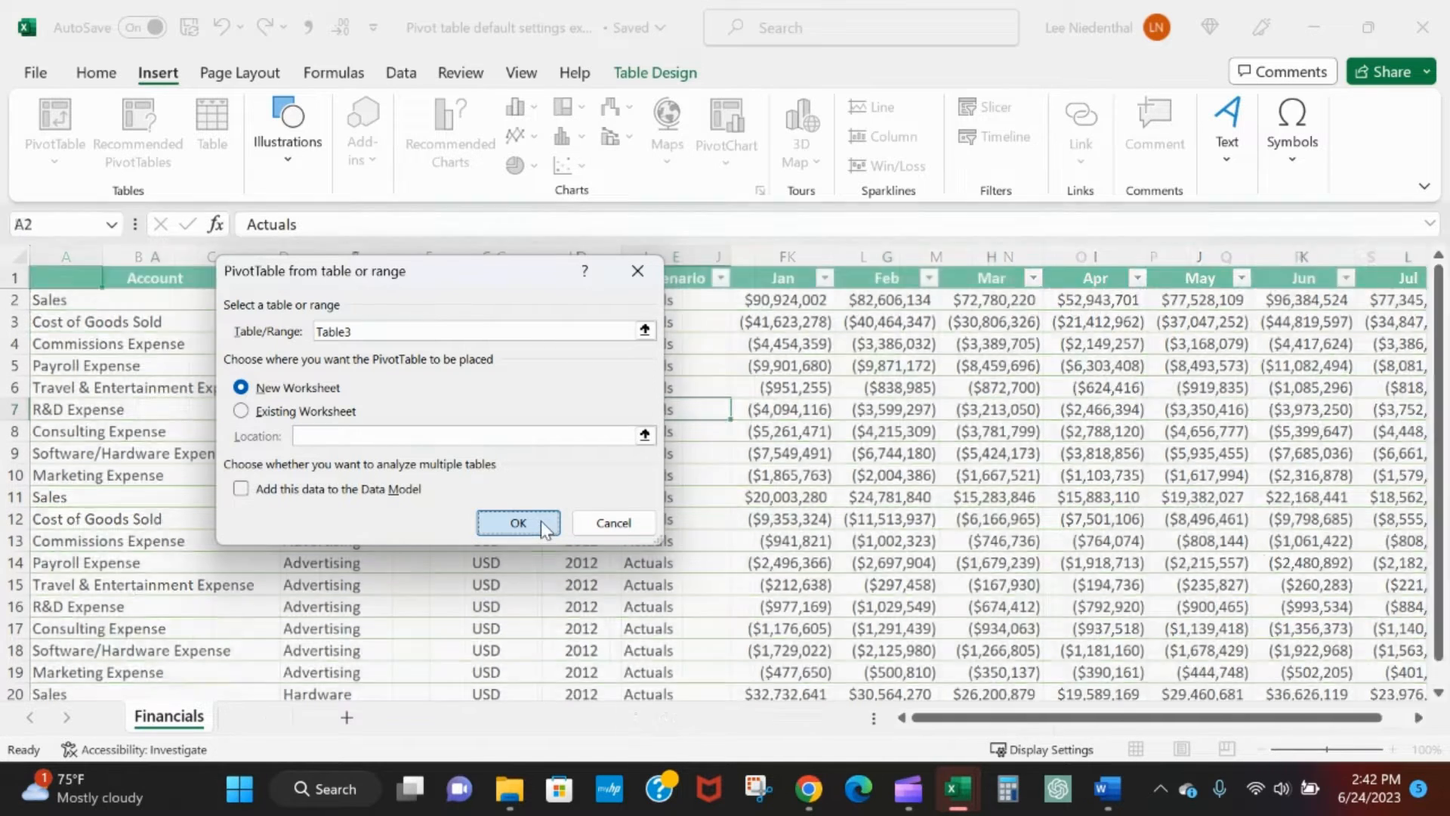
- Create the empty PivotTable on Sheet1, then select the Business Unit column on Financials
click(518, 523)
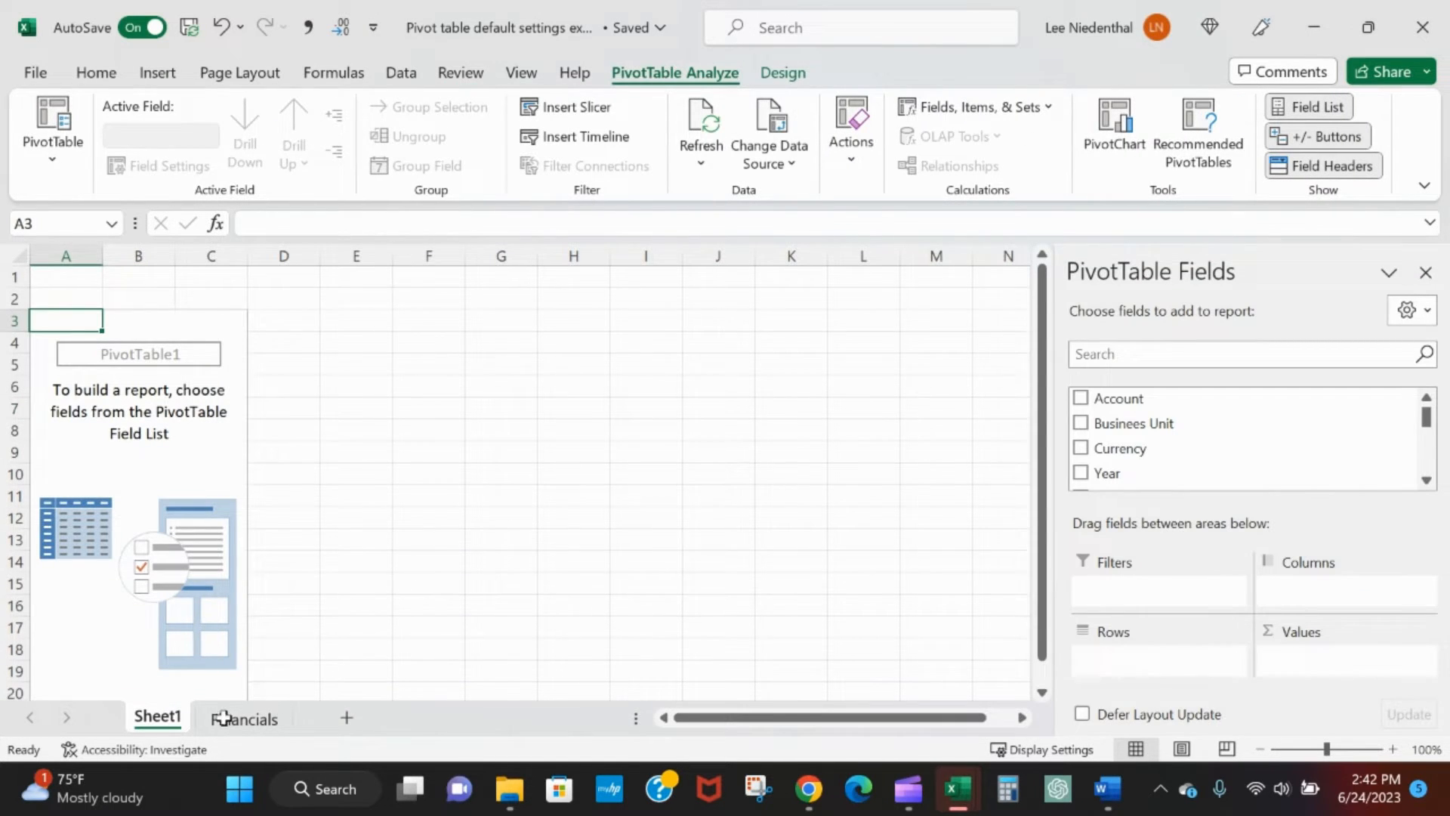
click(249, 719)
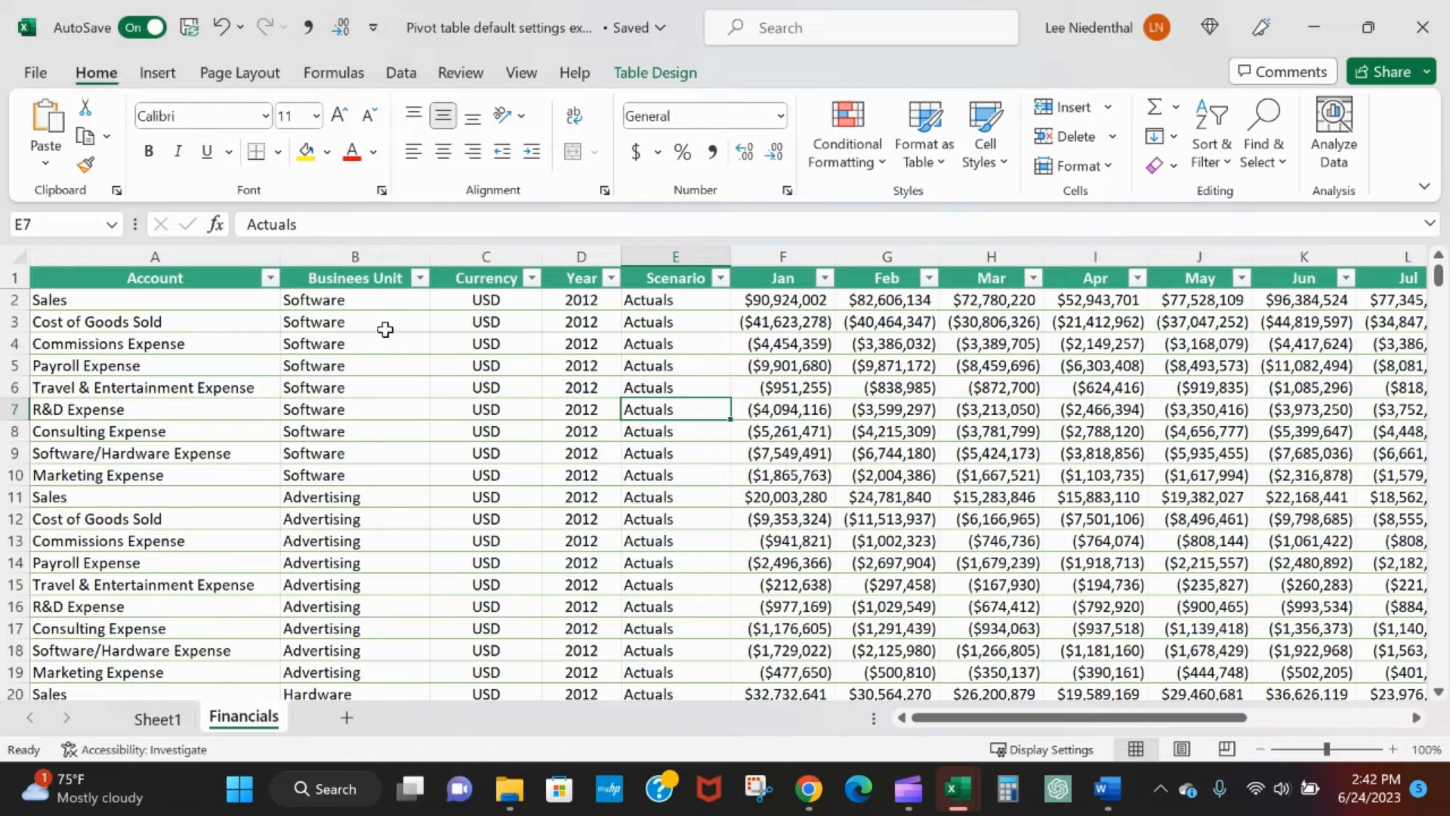
mouse_move(672, 345)
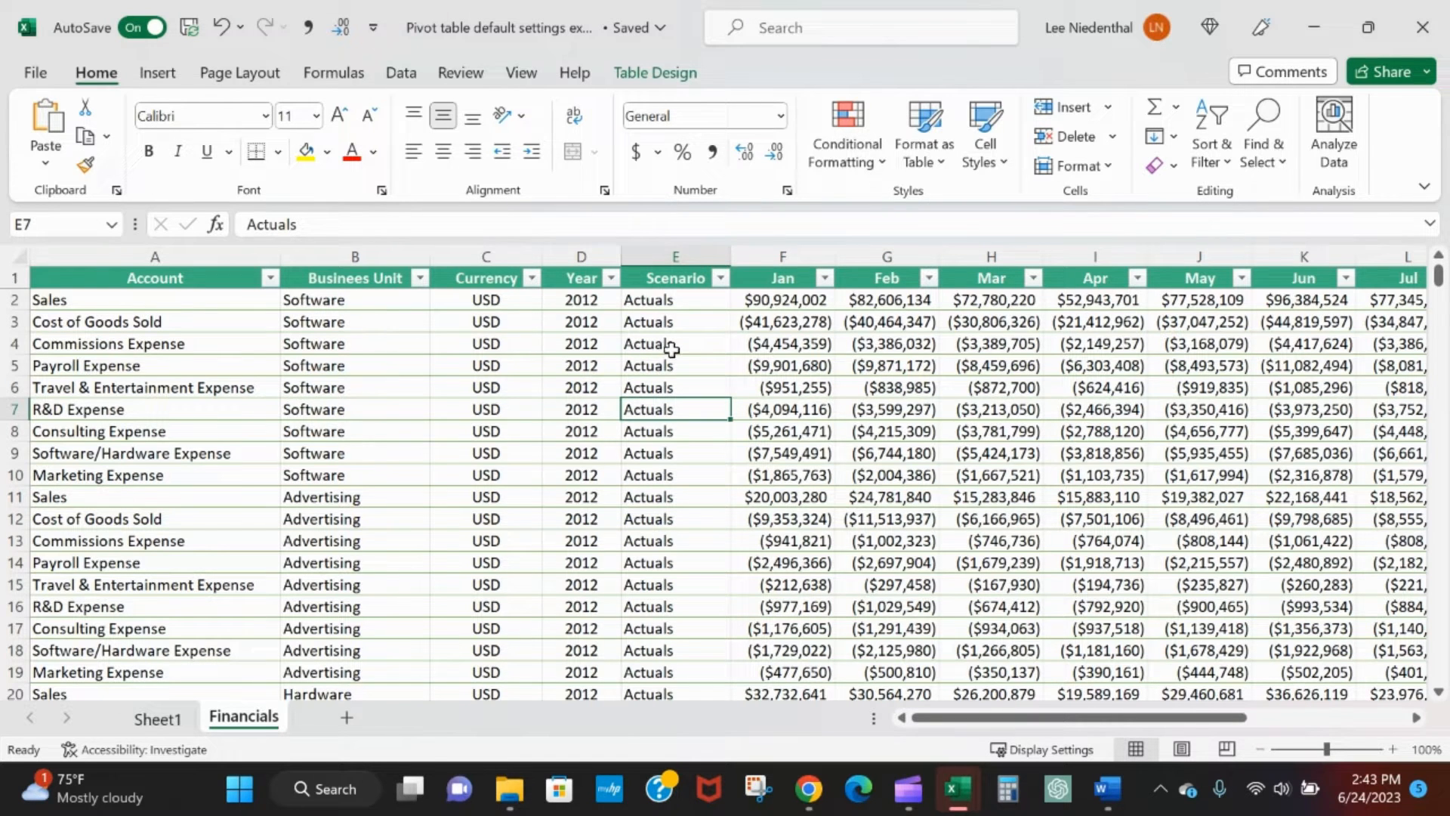
click(990, 343)
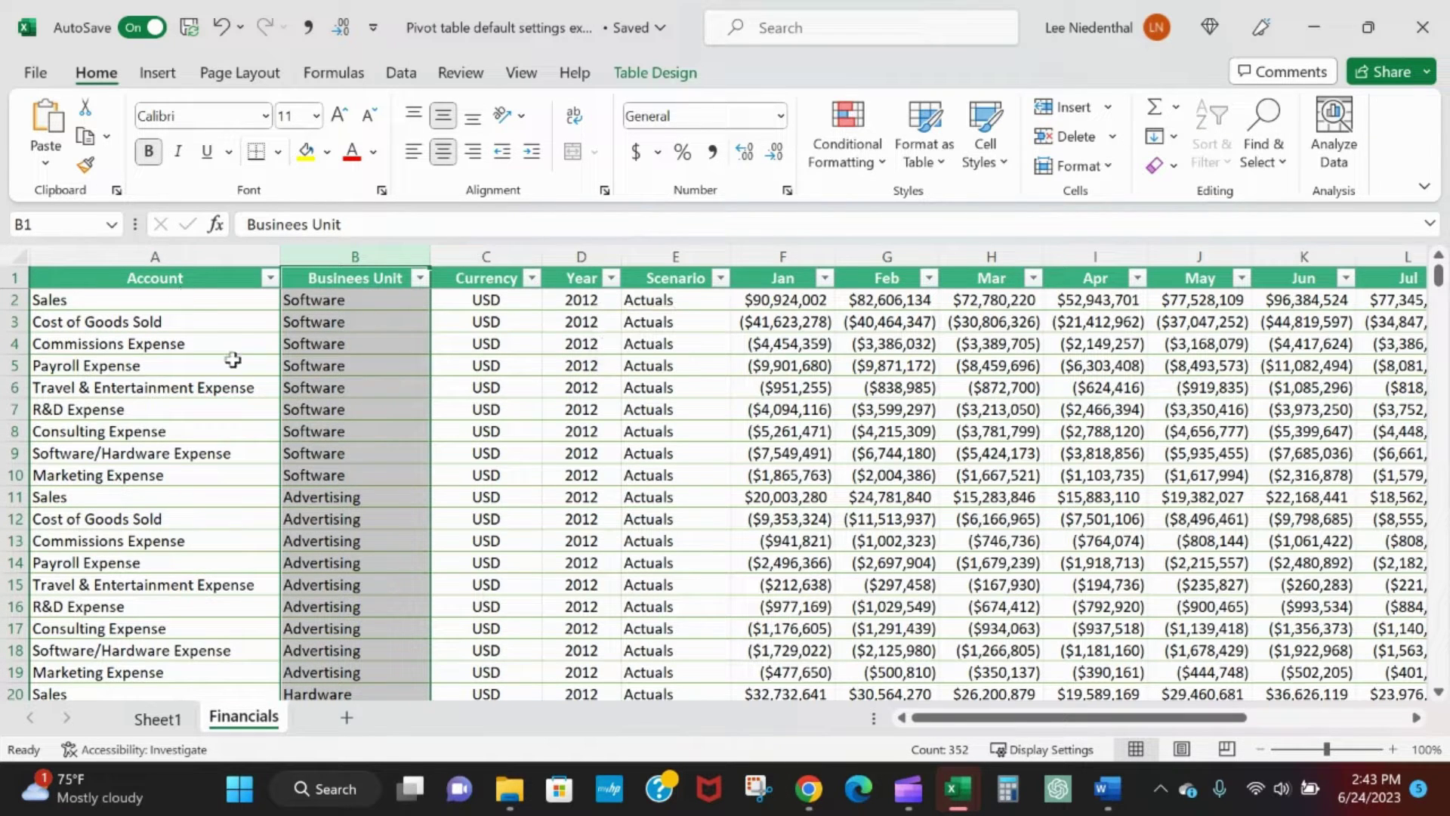
mouse_move(697, 469)
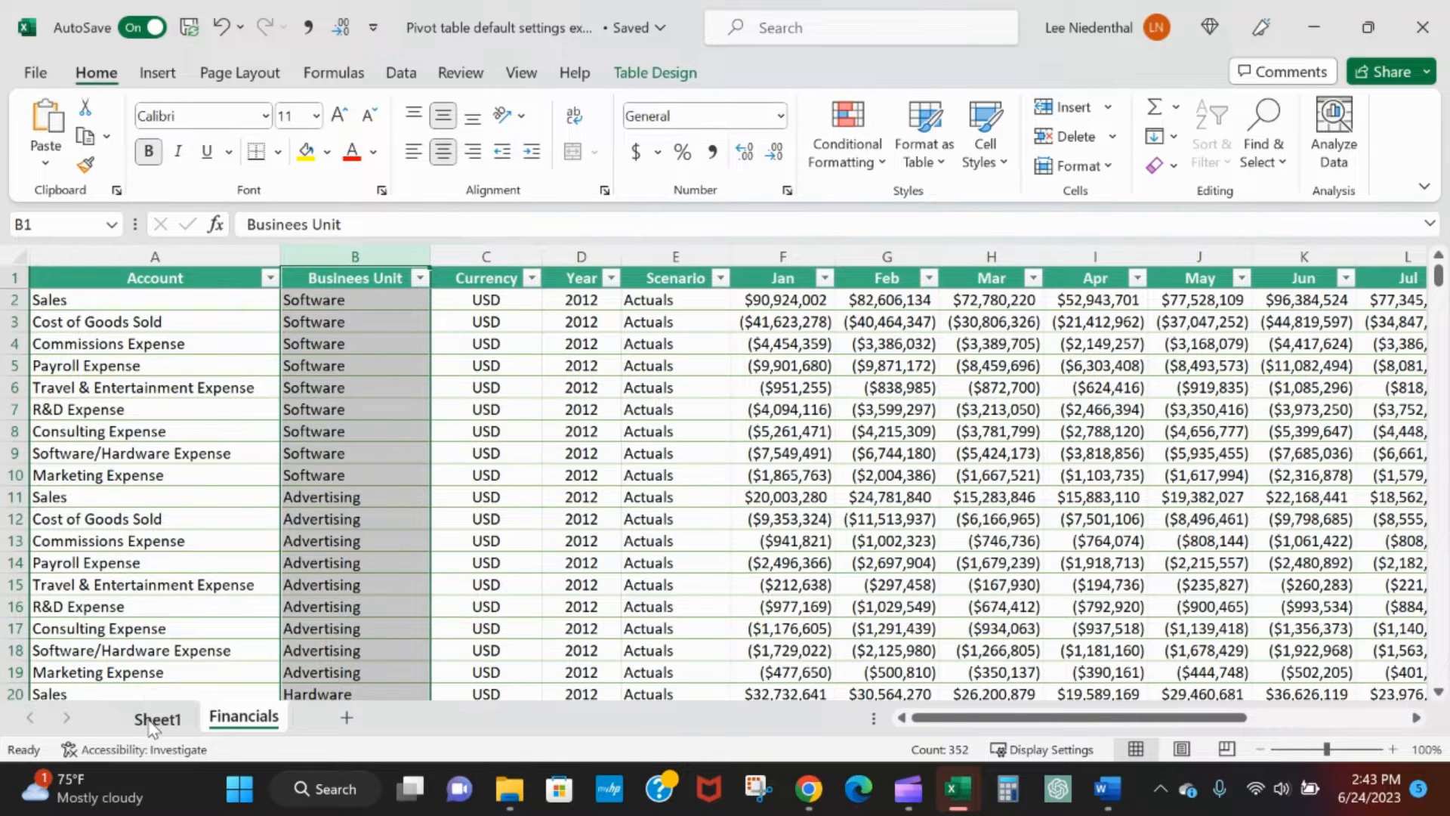
- On Sheet1, add Business Unit and Account rows, Scenario columns and Sum of FY values
click(156, 719)
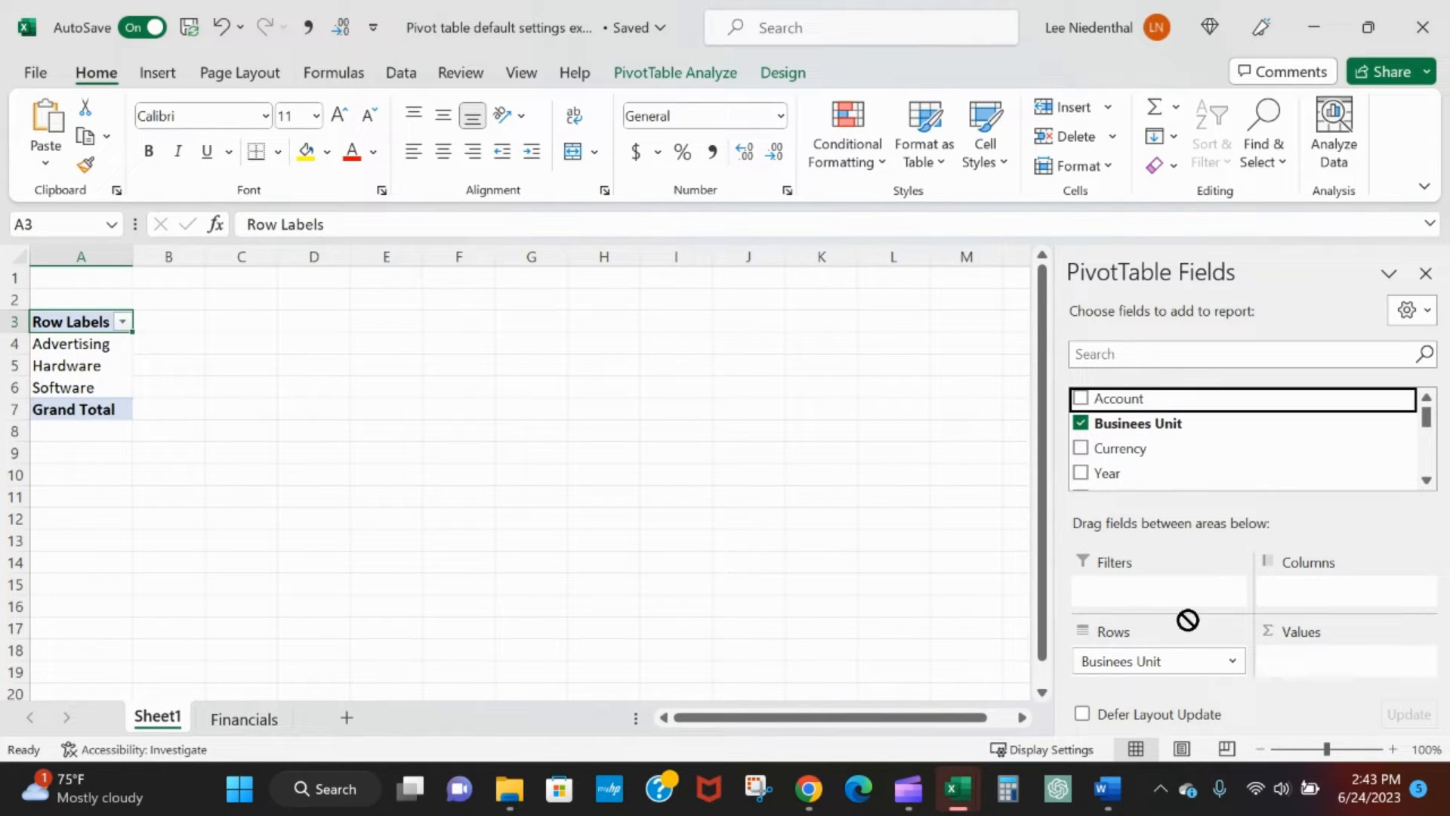
click(1080, 398)
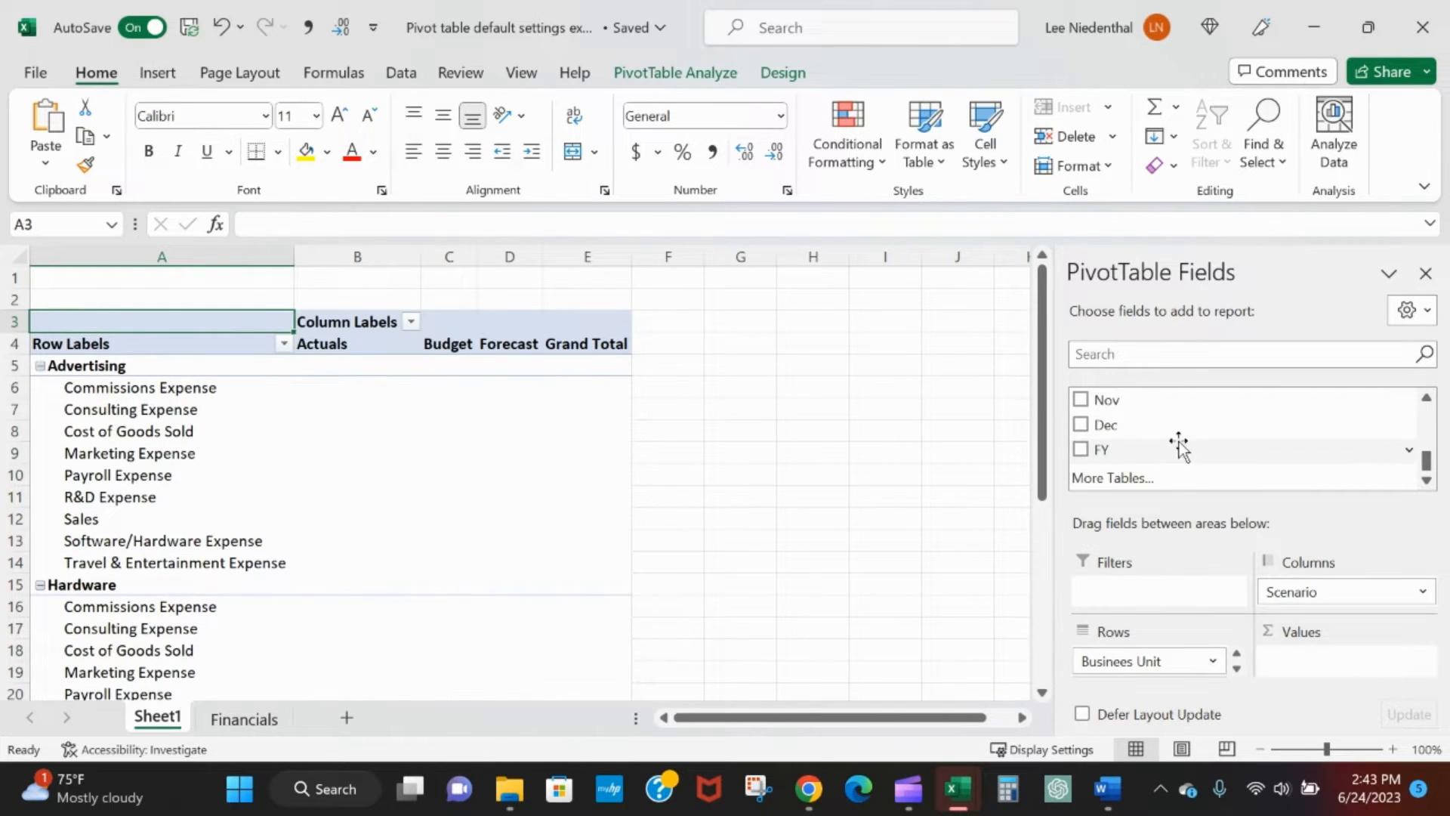
click(1081, 449)
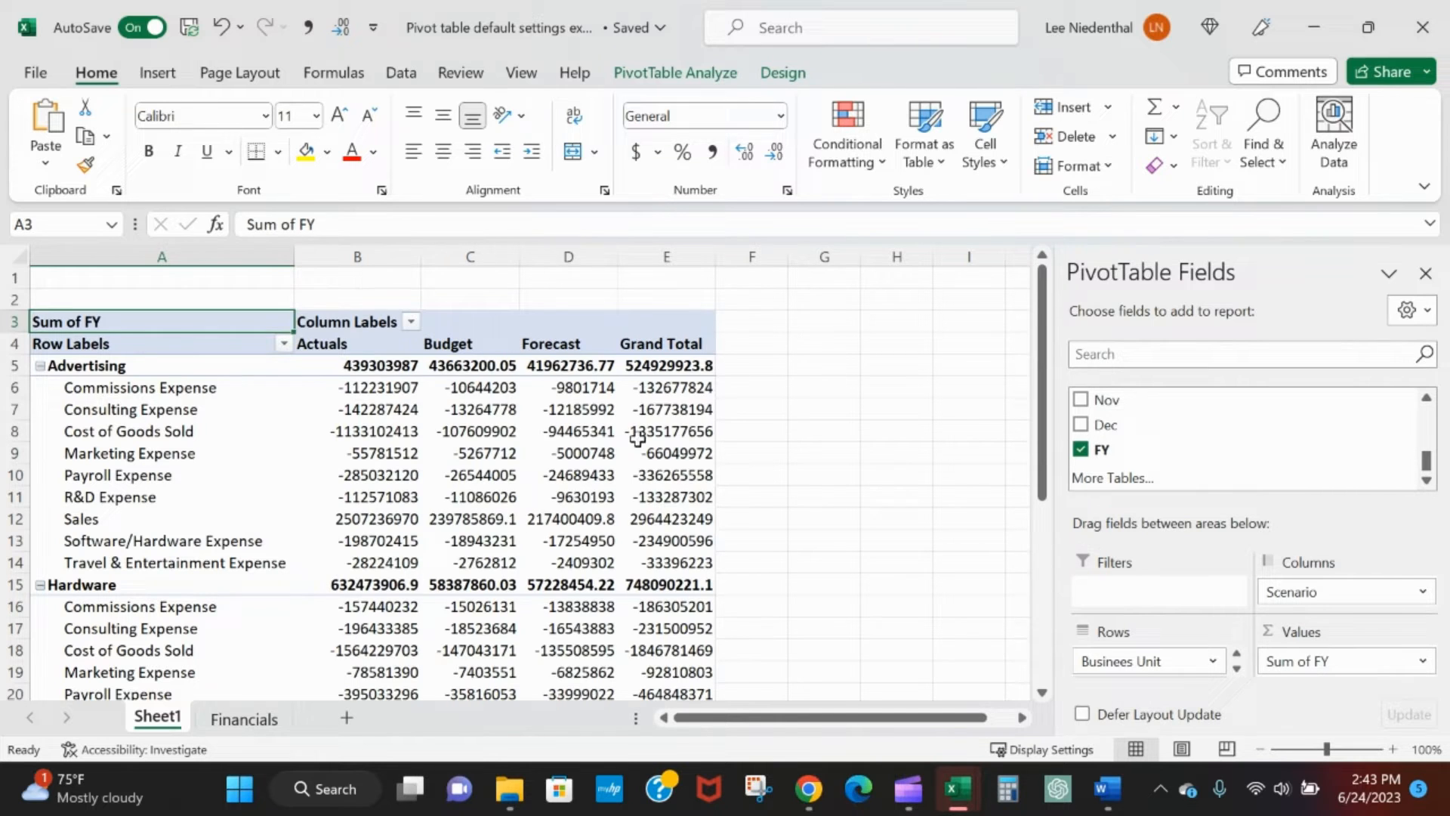
click(567, 453)
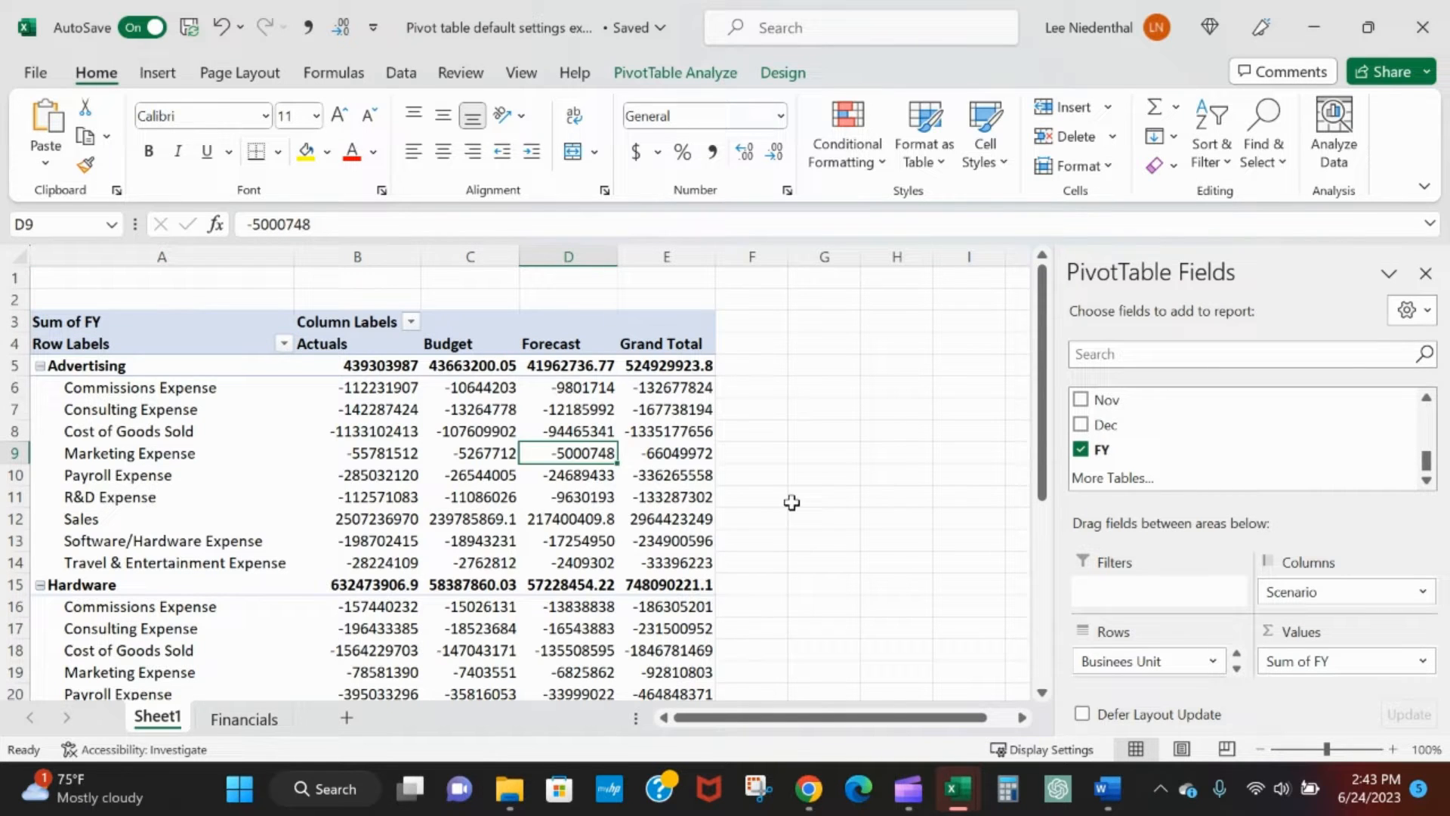
mouse_move(761, 473)
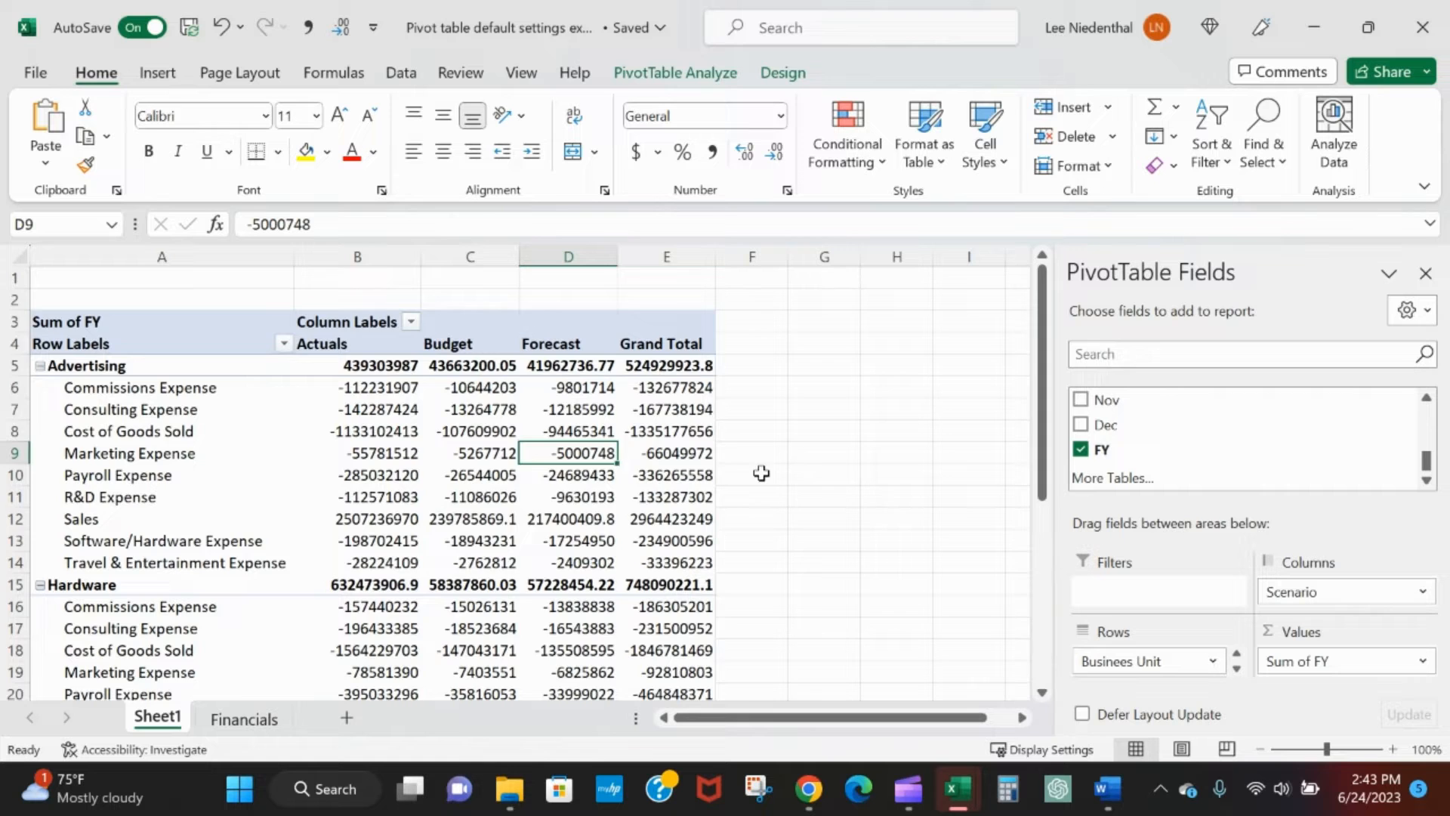
scroll(down, 3)
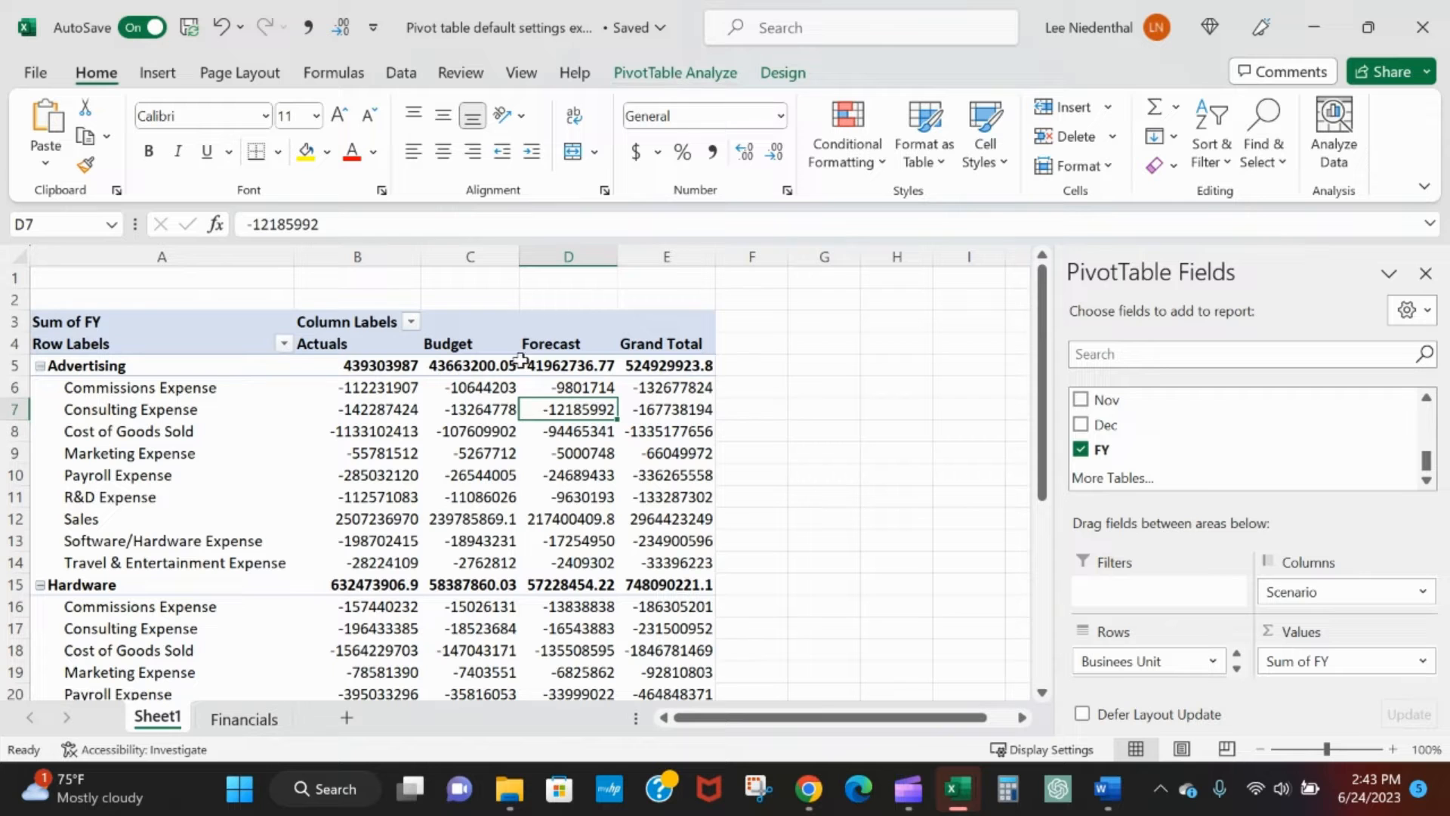
click(357, 257)
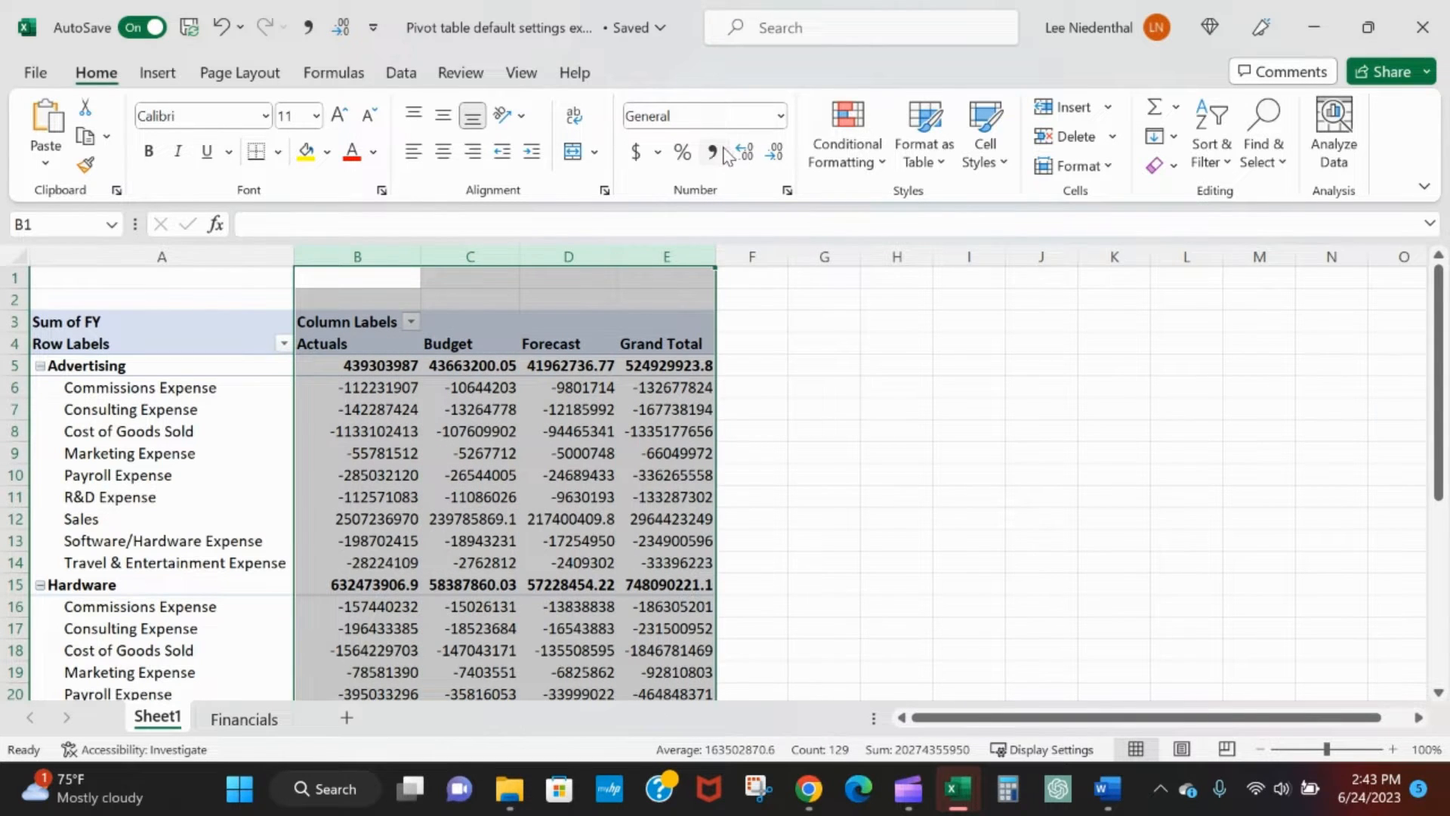
- Add thousands separators, then inspect Grand Total and the Actuals Cost of Goods Sold value
click(710, 152)
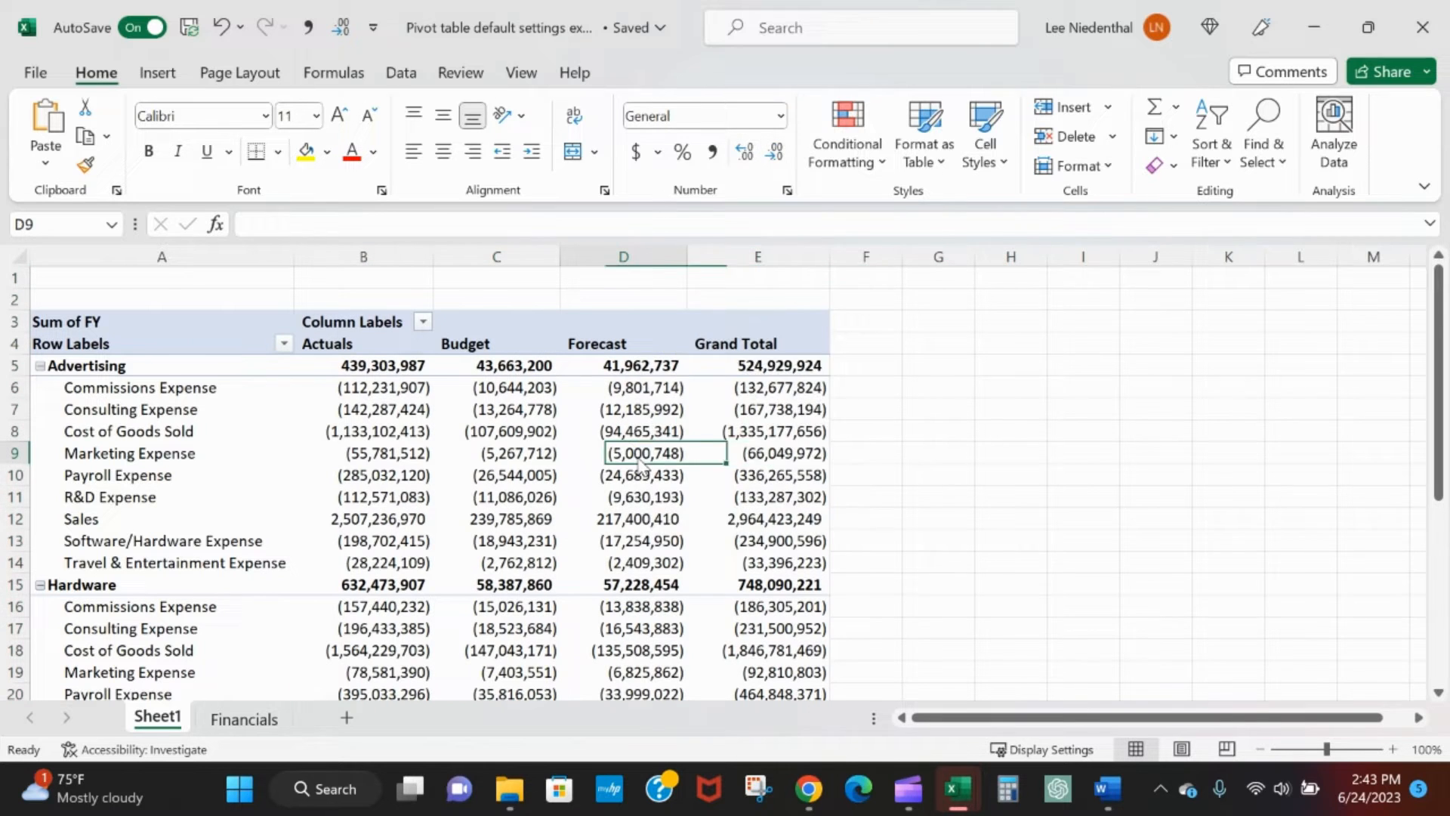
click(638, 453)
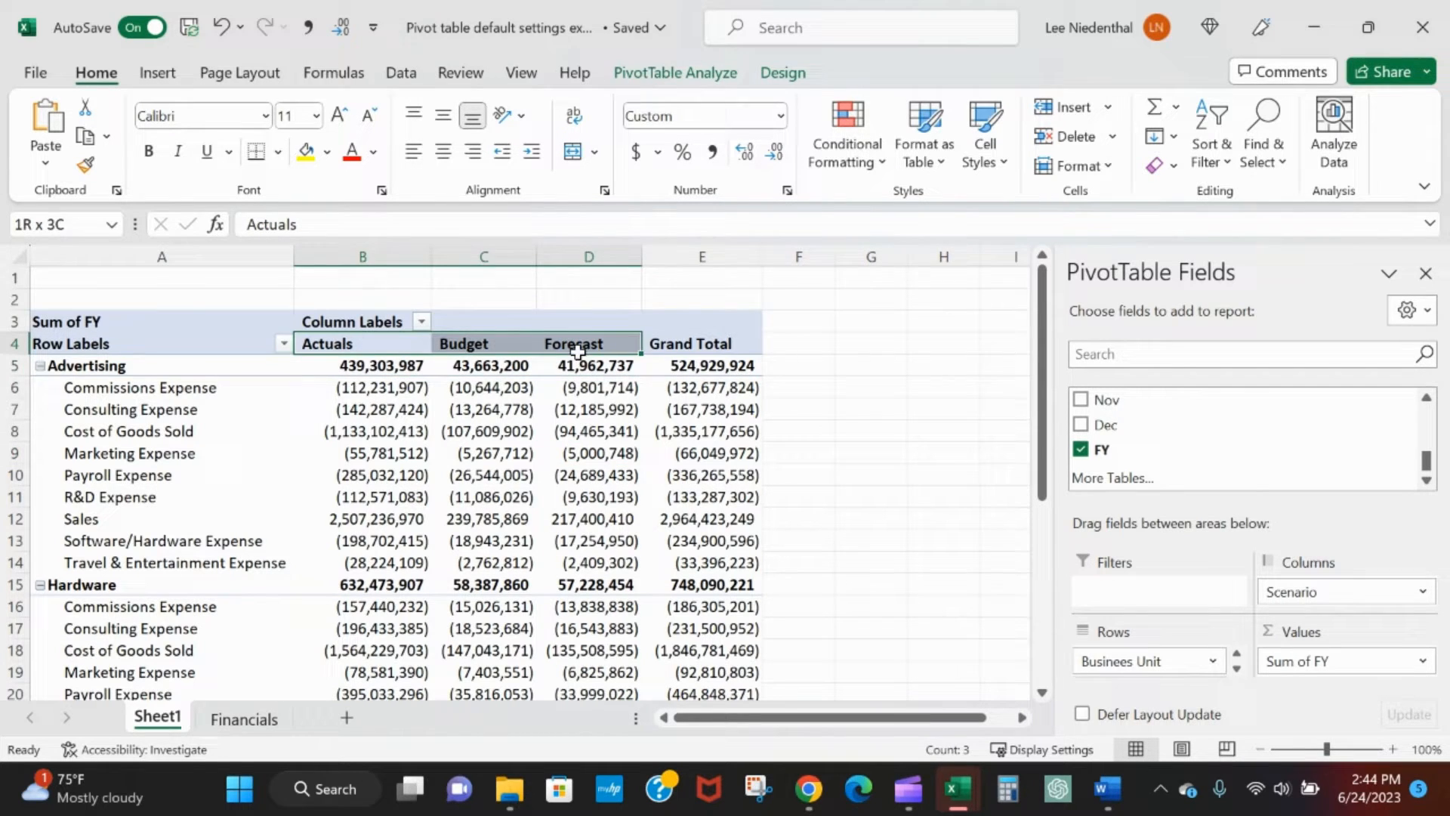
click(702, 343)
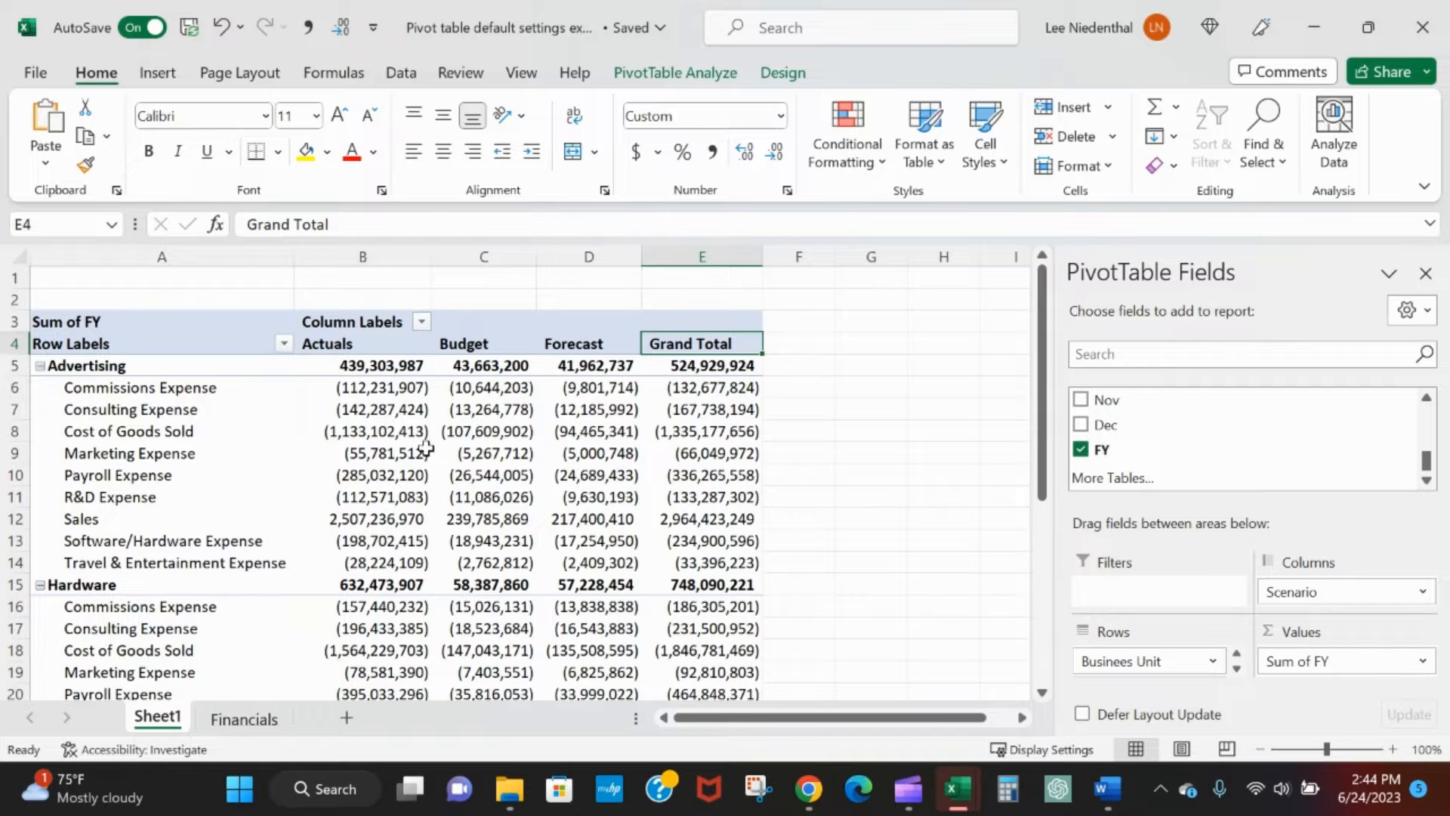
mouse_move(424, 409)
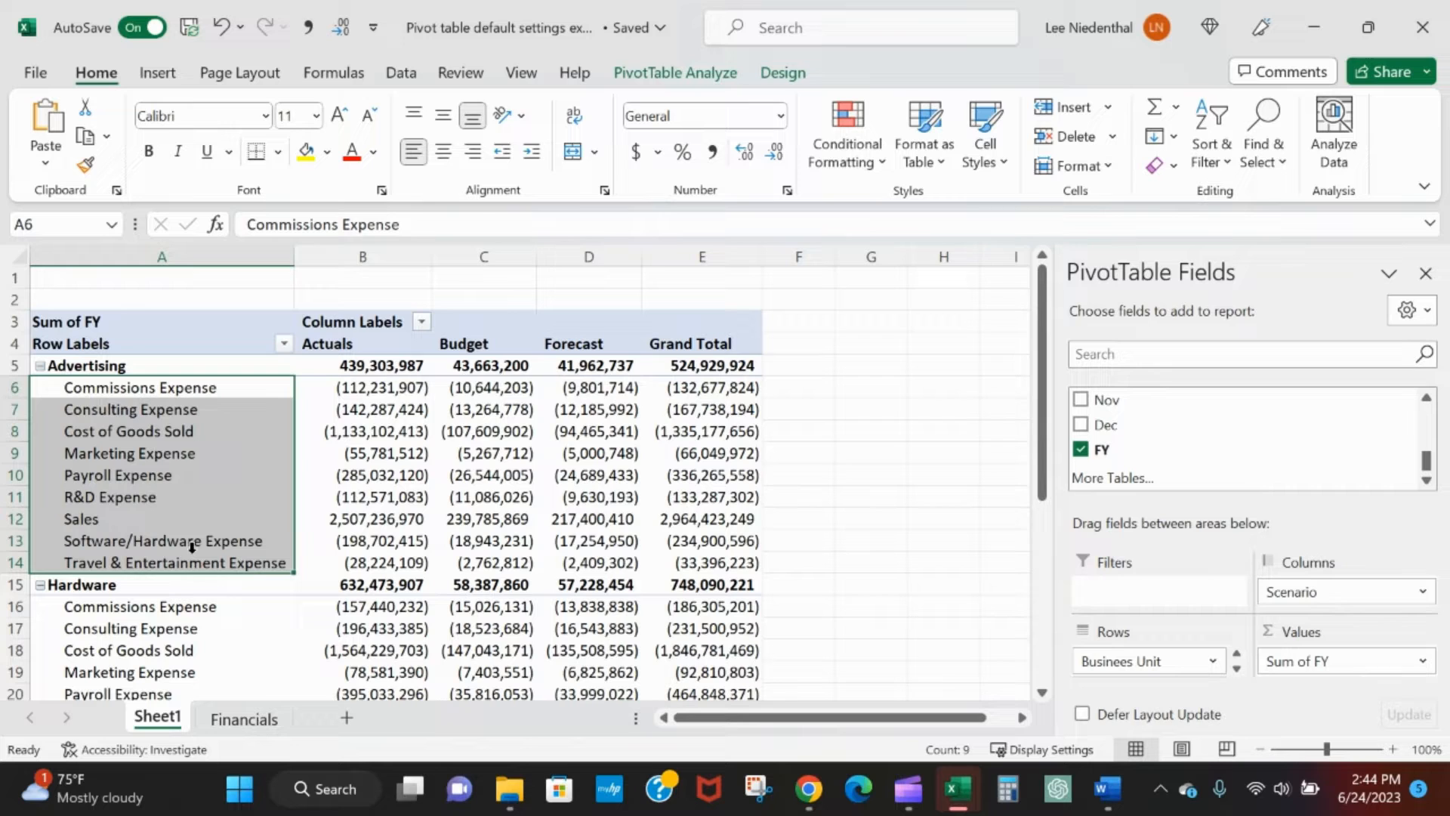
mouse_move(169, 503)
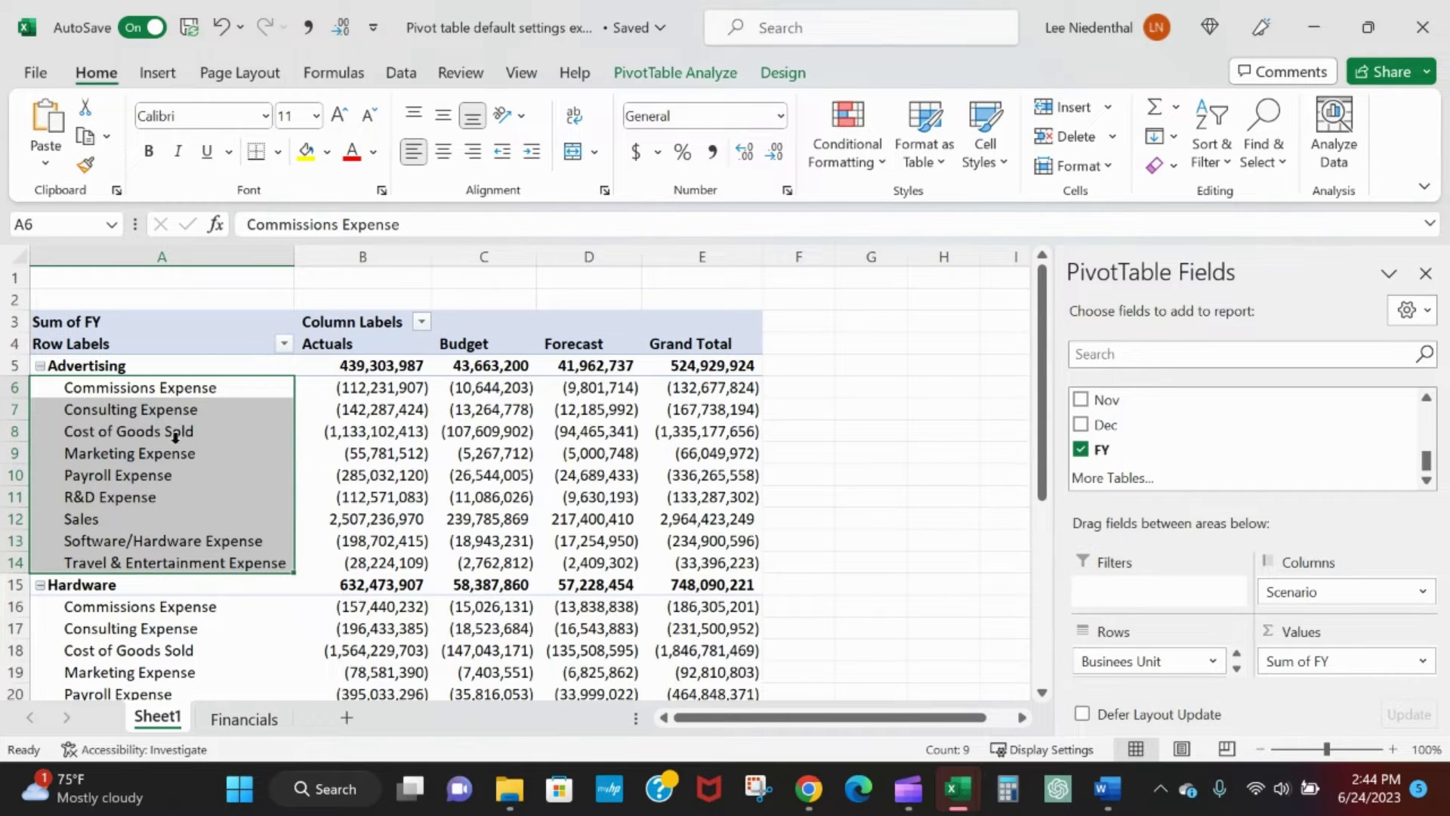
click(363, 431)
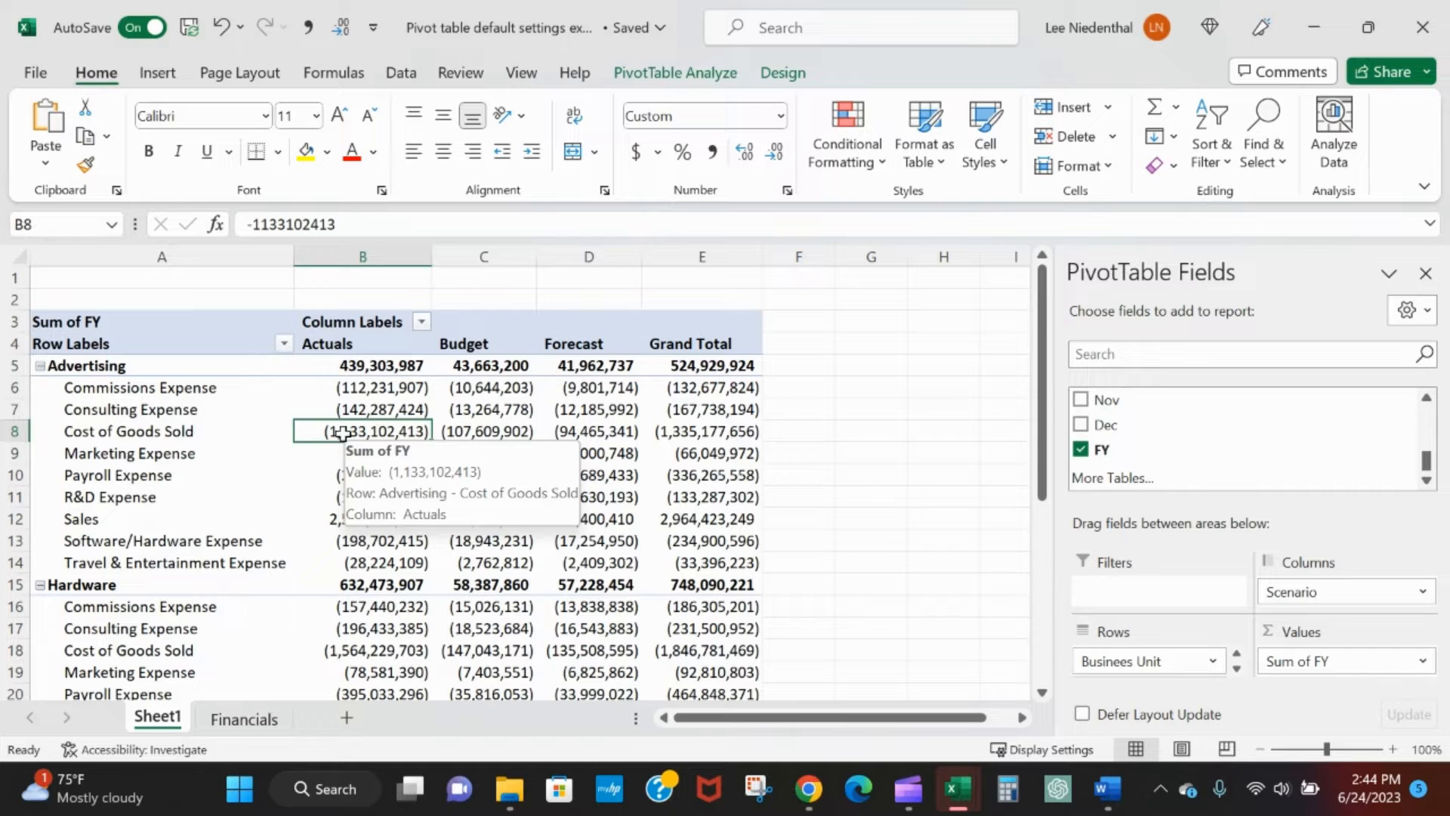
click(163, 432)
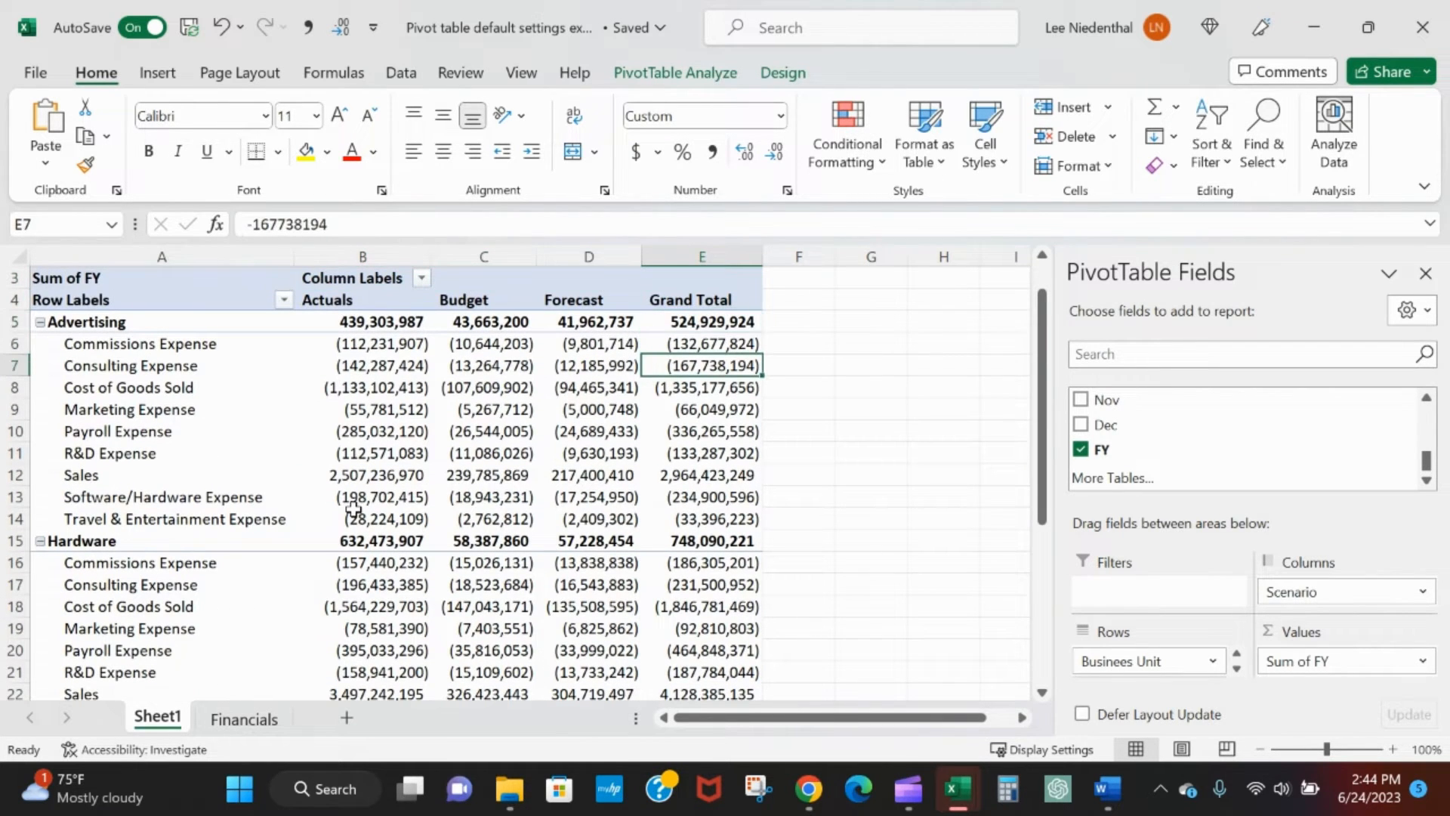
click(702, 277)
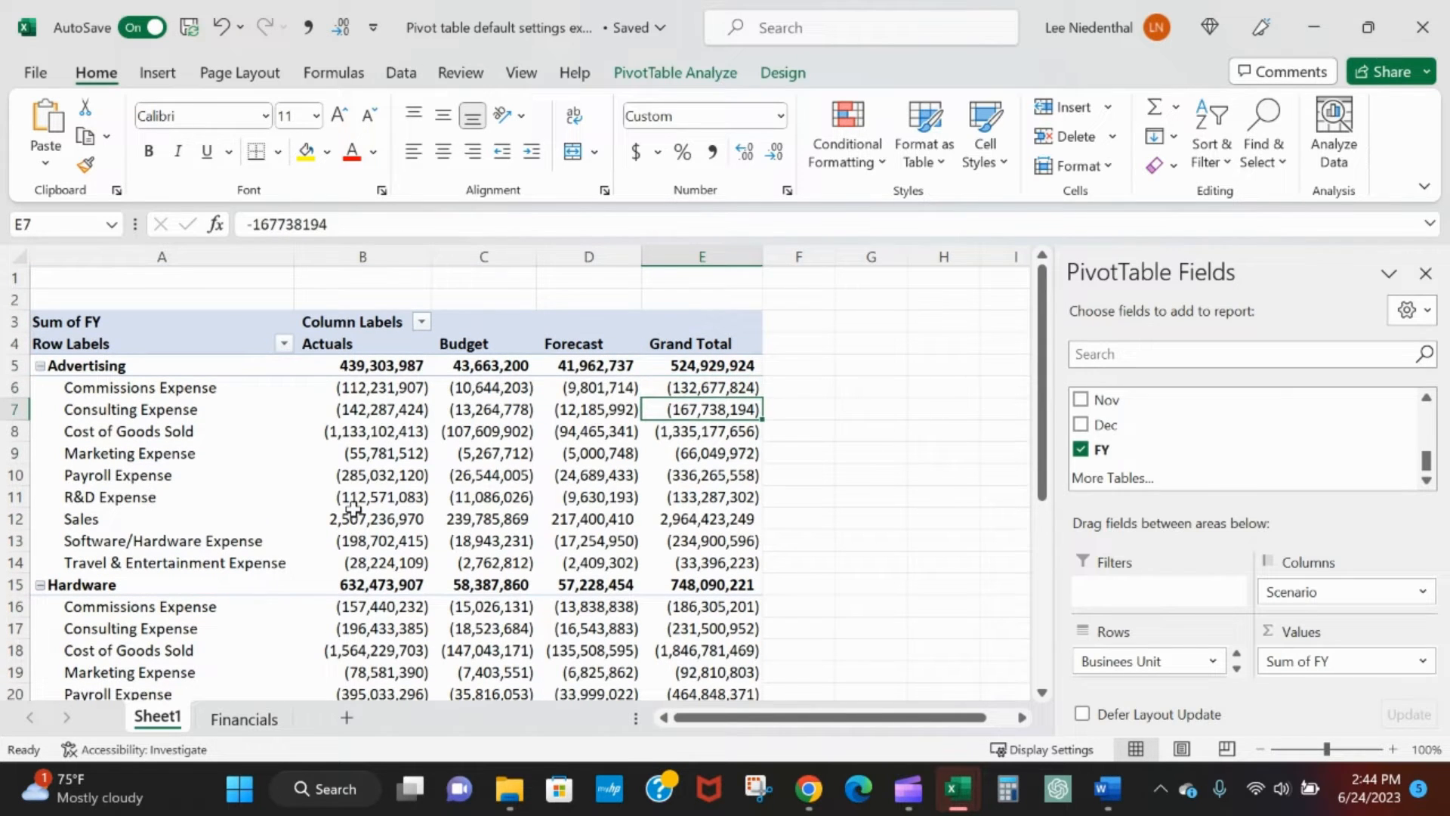
mouse_move(353, 541)
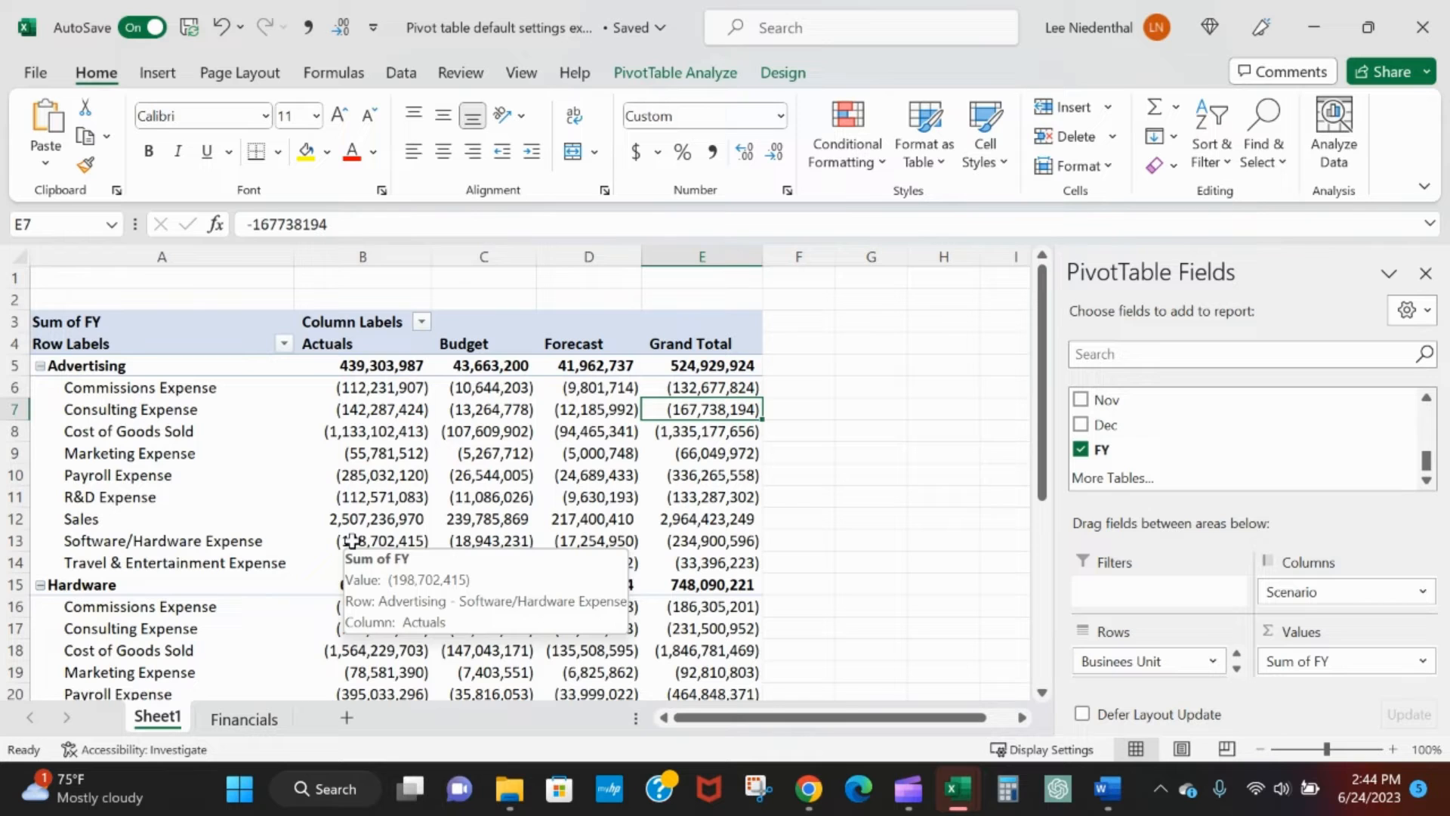
mouse_move(340, 468)
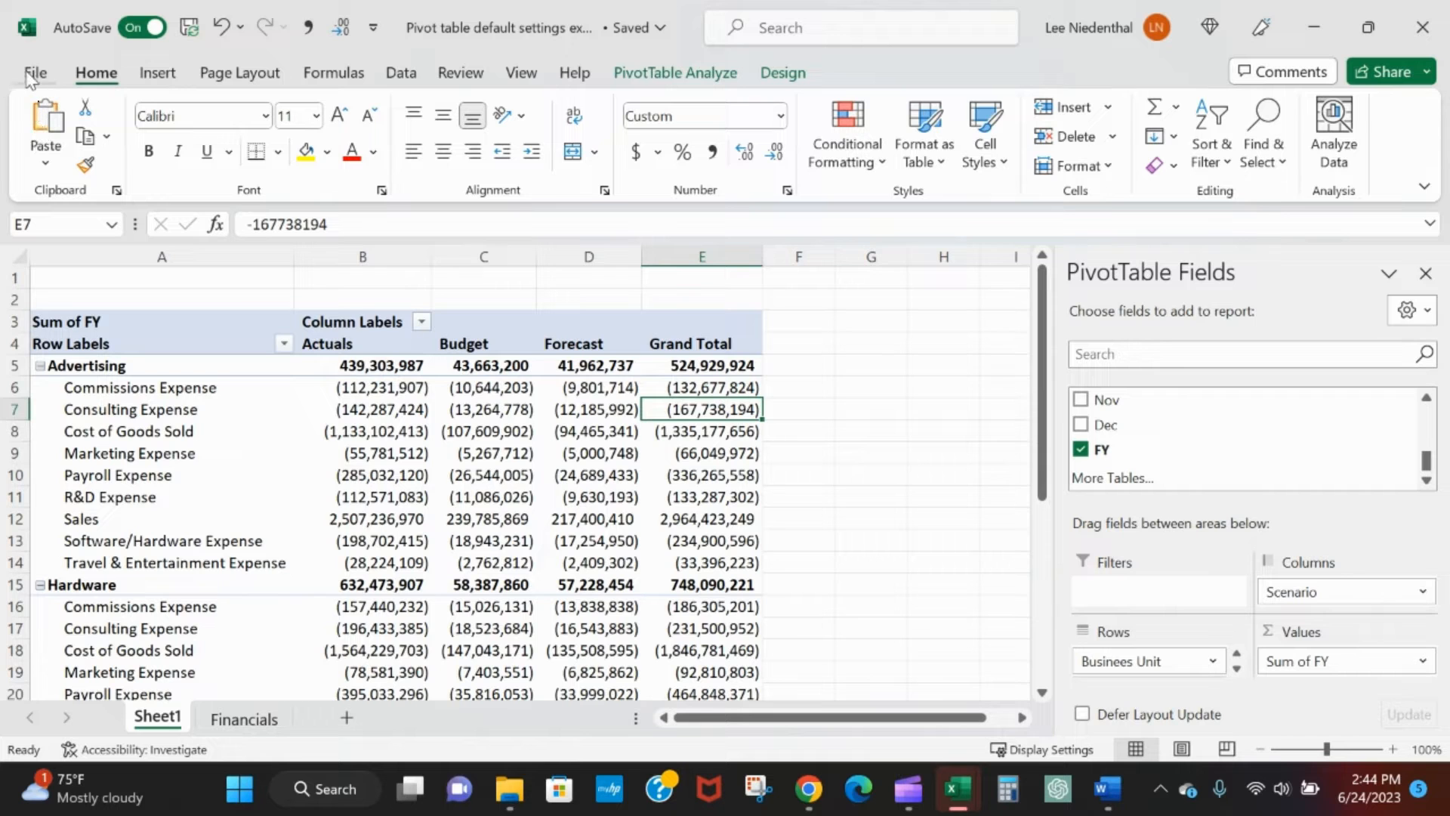
- Open Excel Options from File and go to the Data category
click(34, 73)
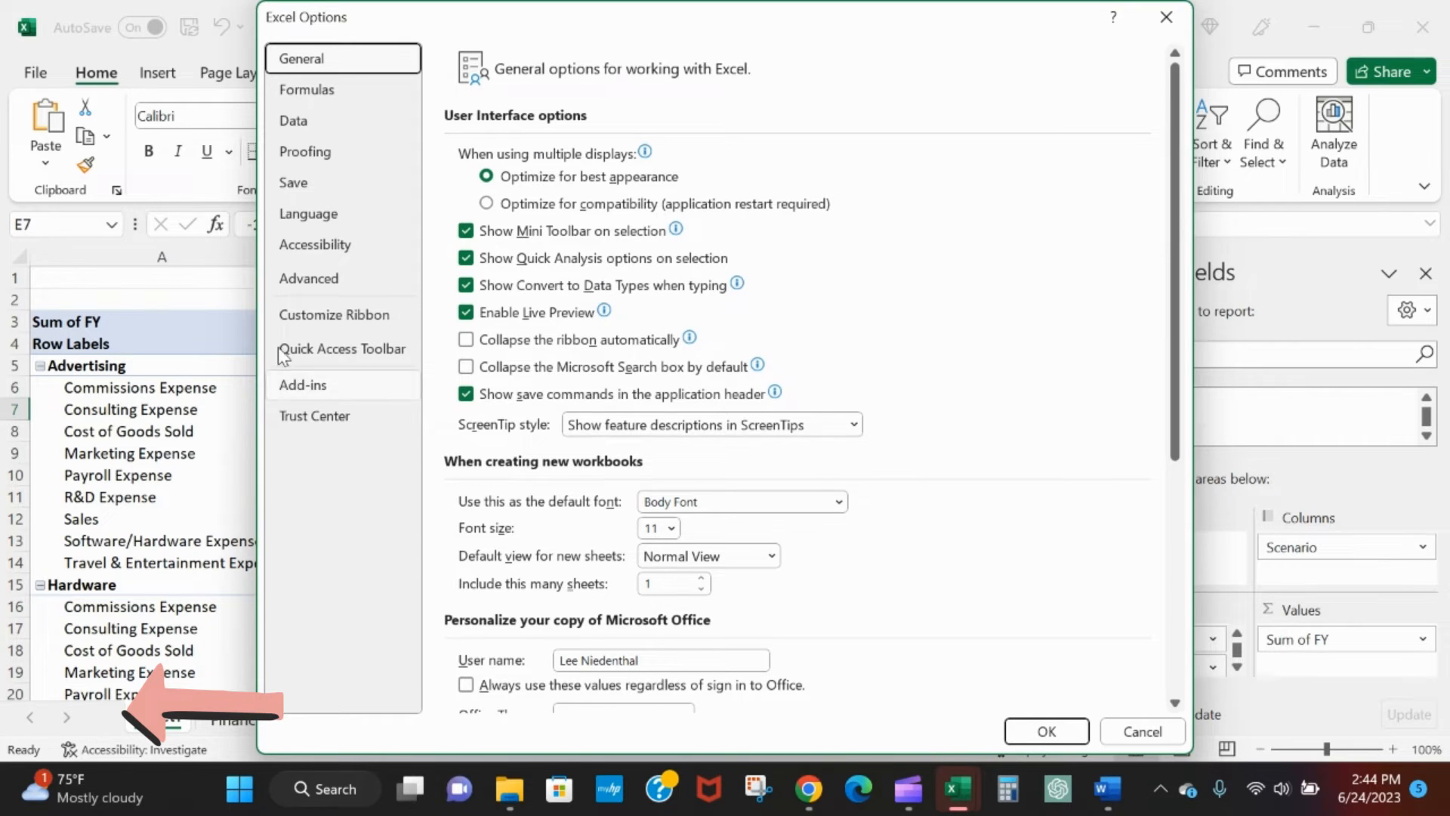
click(293, 121)
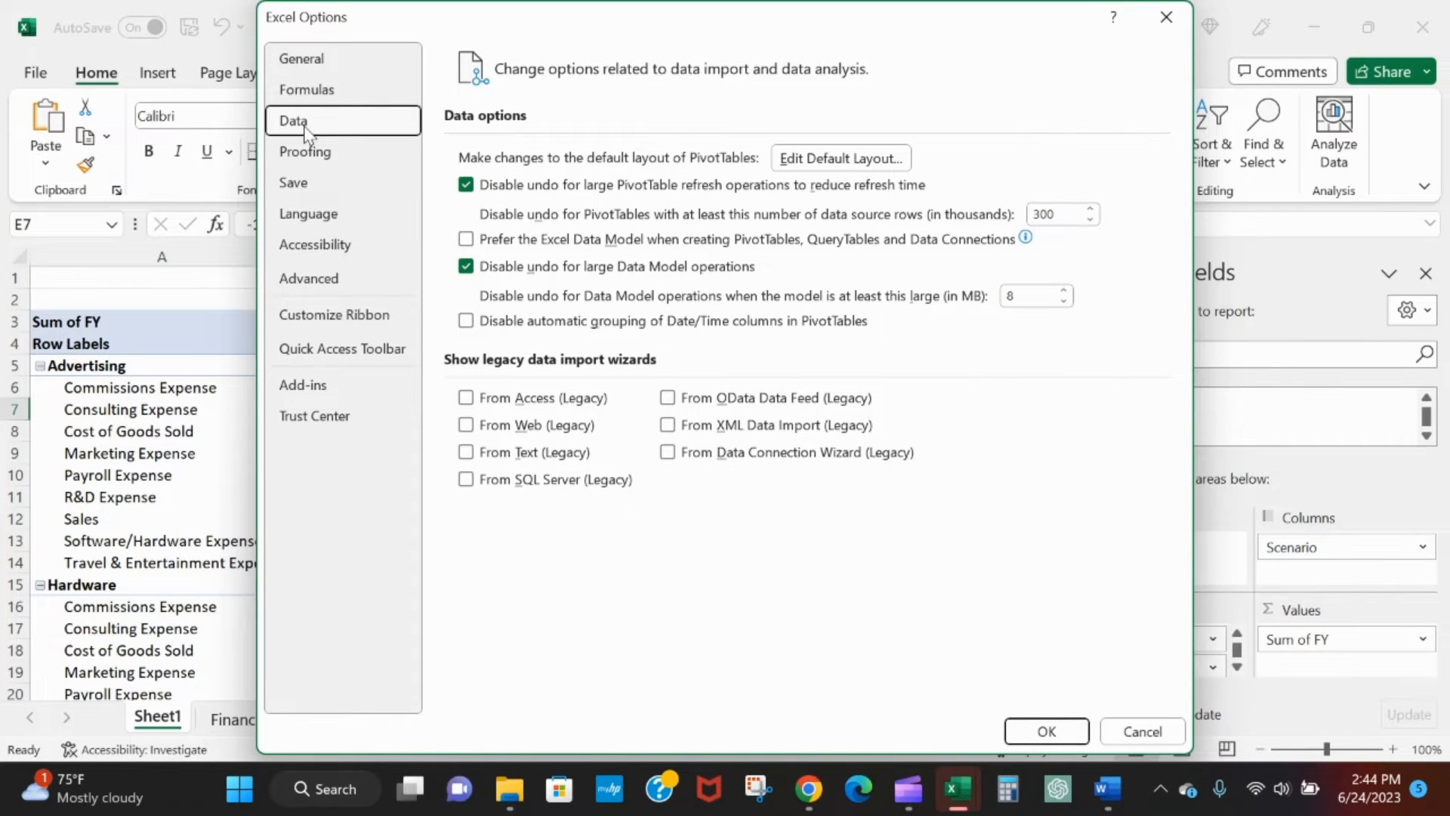
mouse_move(656, 175)
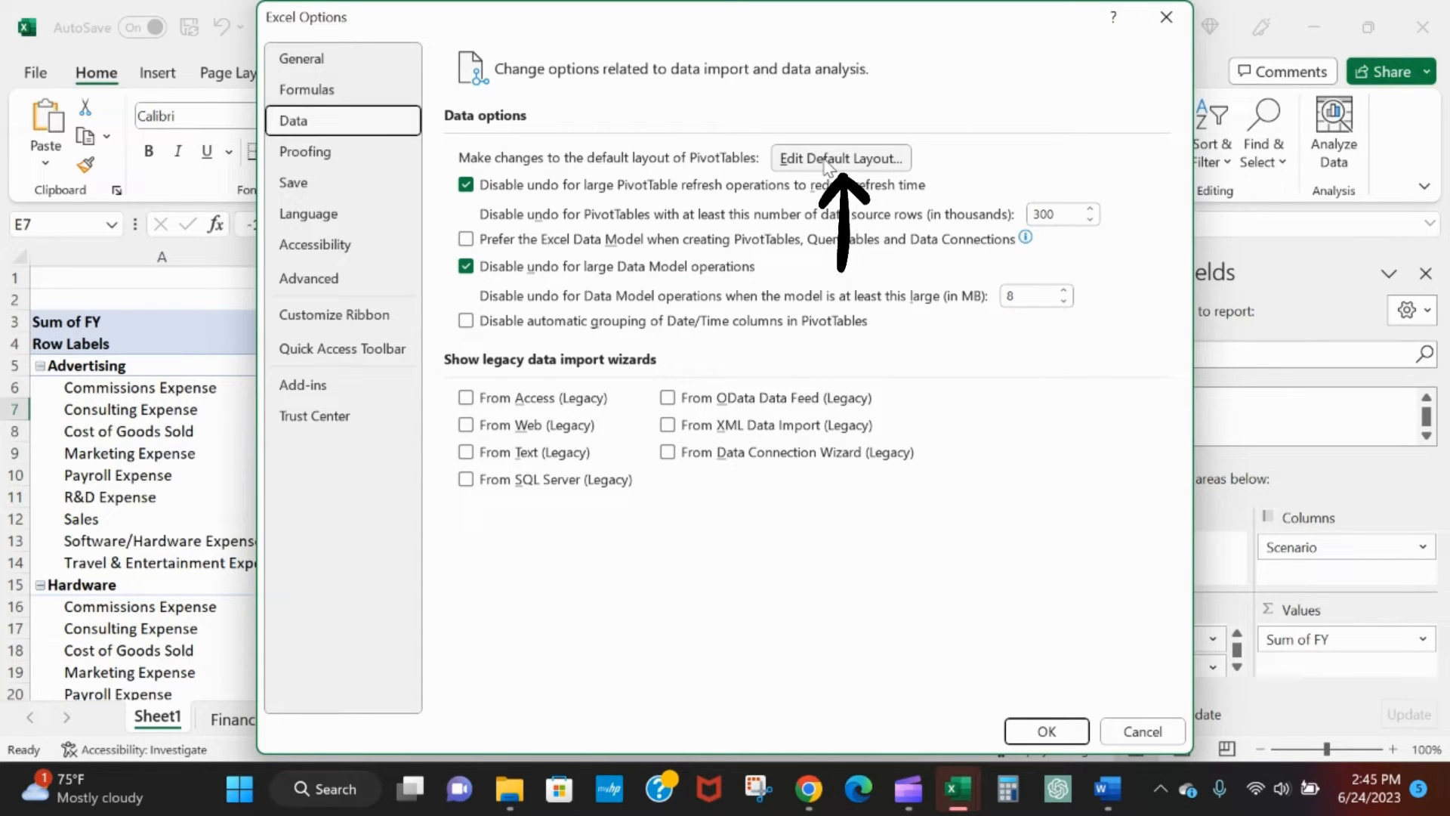
- Set the default layout to no subtotals, column-only grand totals, tabular form, repeated labels
click(841, 158)
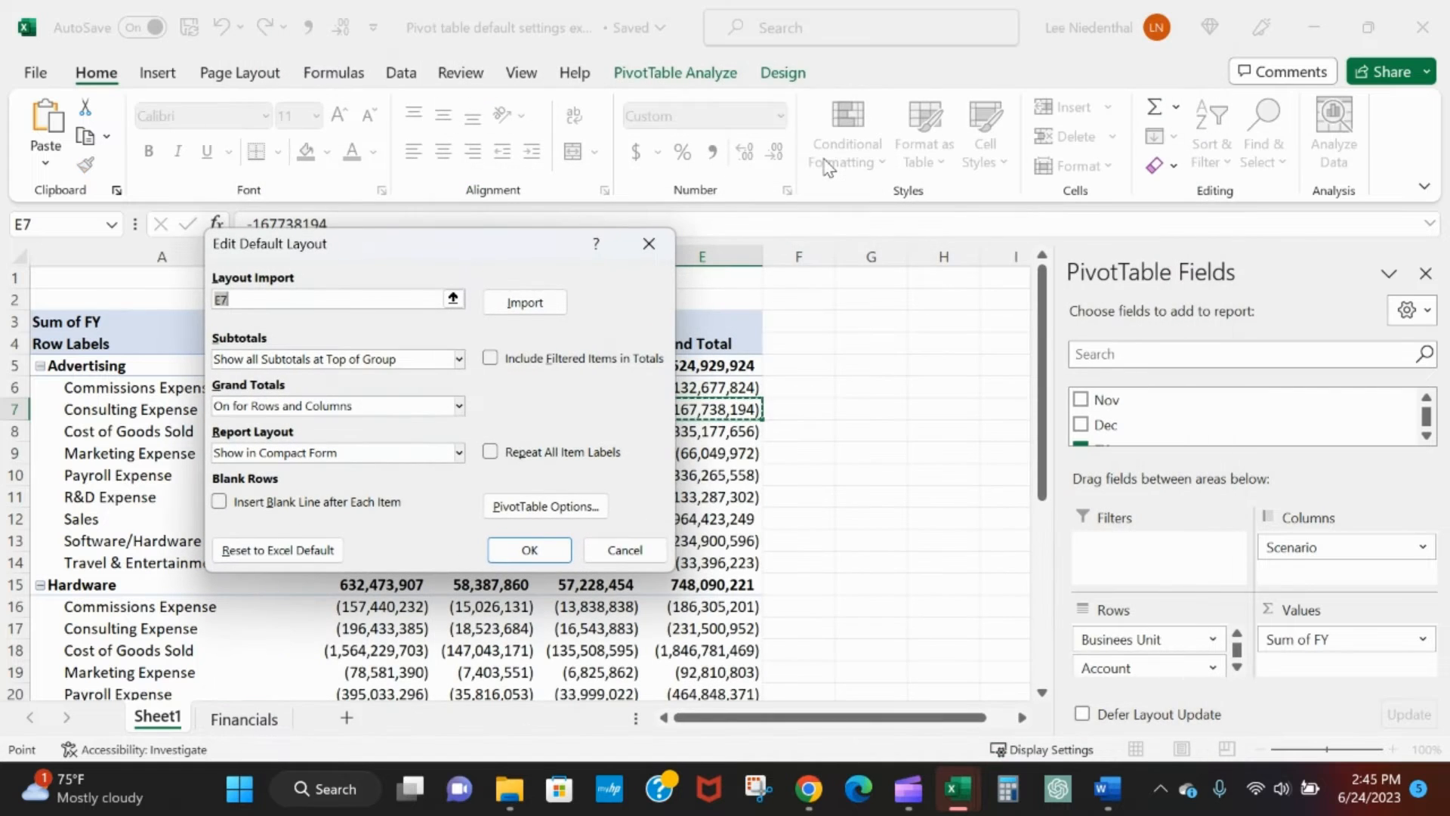
mouse_move(570, 415)
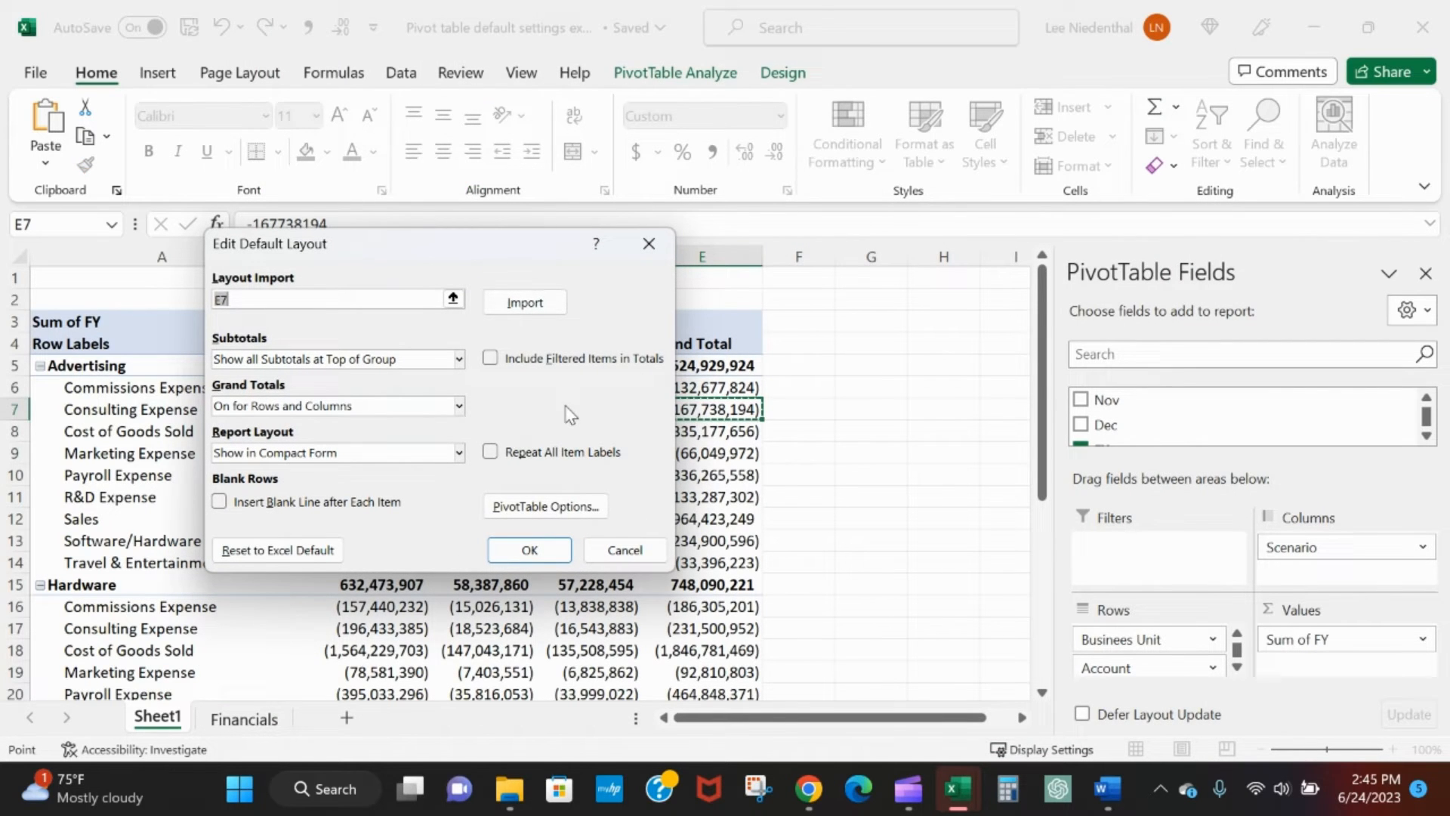
mouse_move(279, 392)
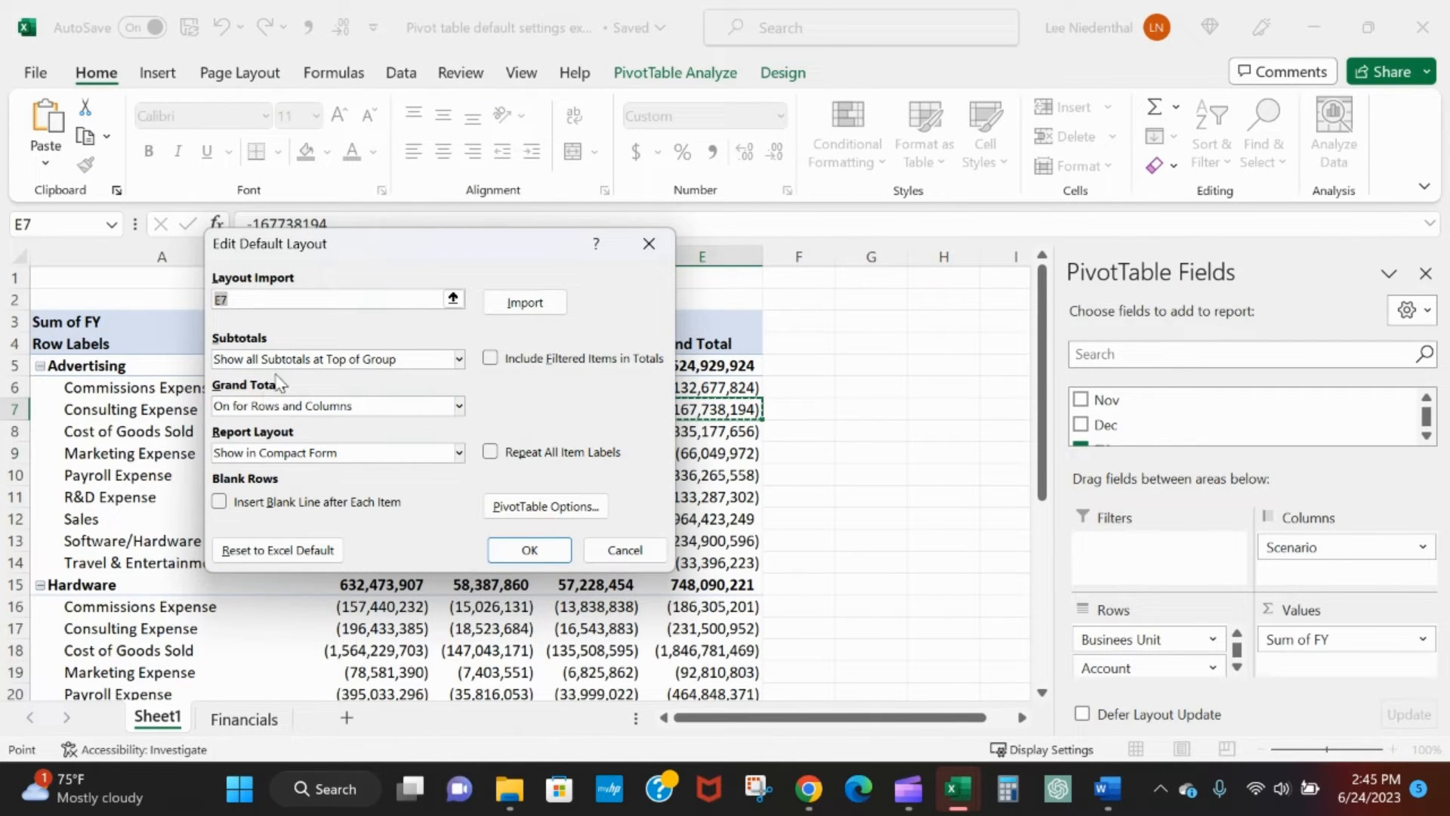
mouse_move(418, 277)
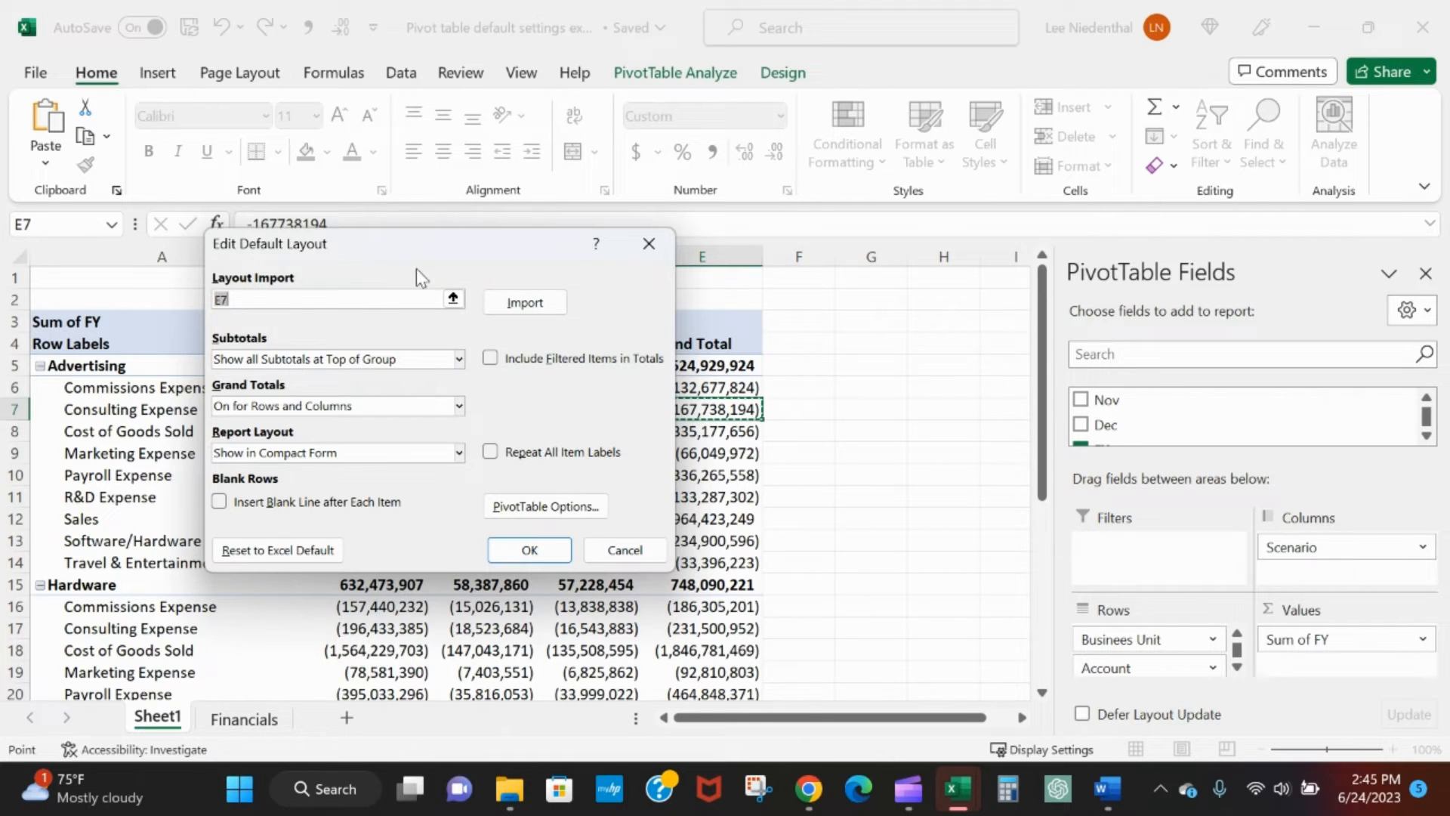
drag(270, 243, 426, 445)
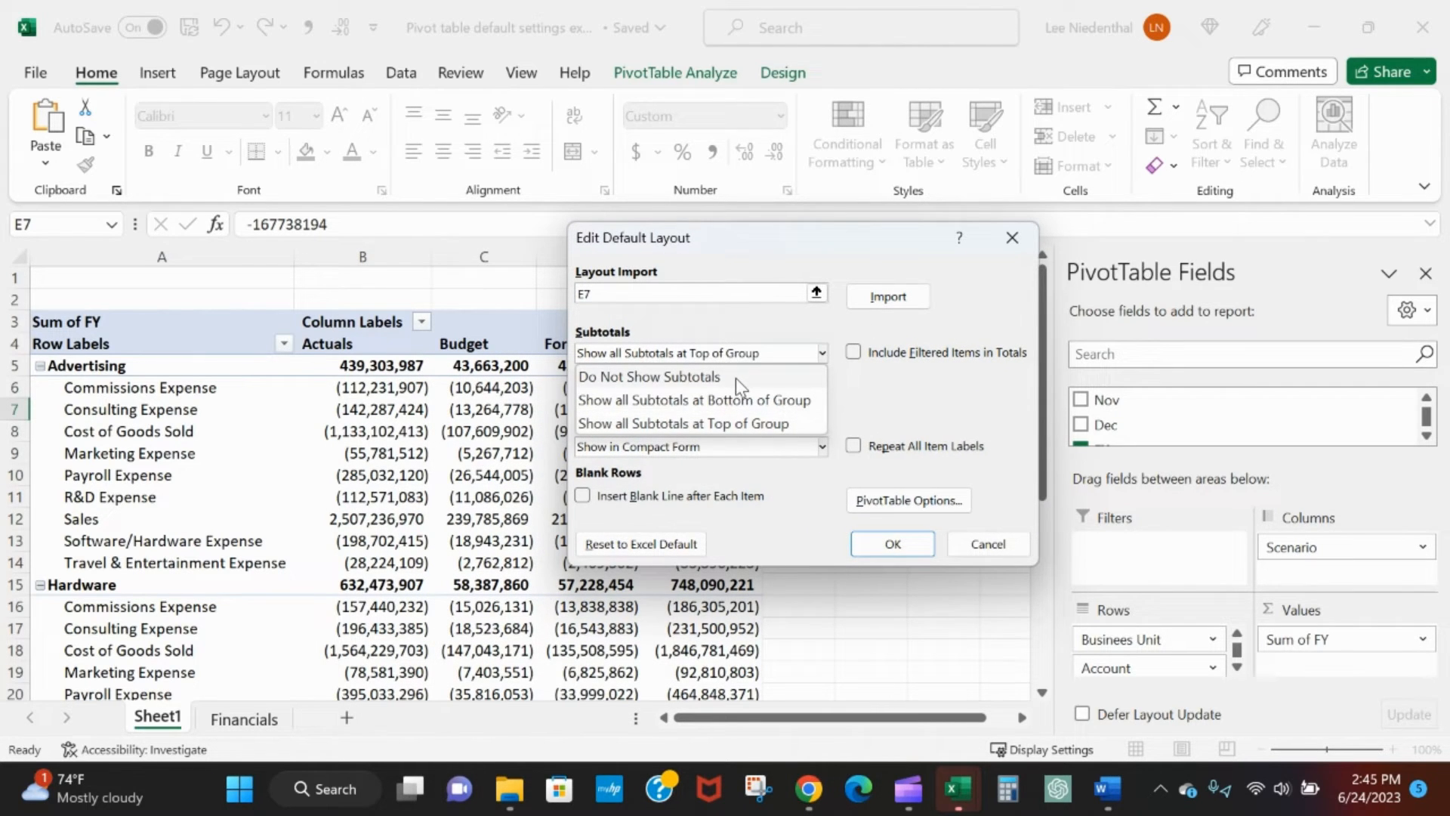
click(649, 377)
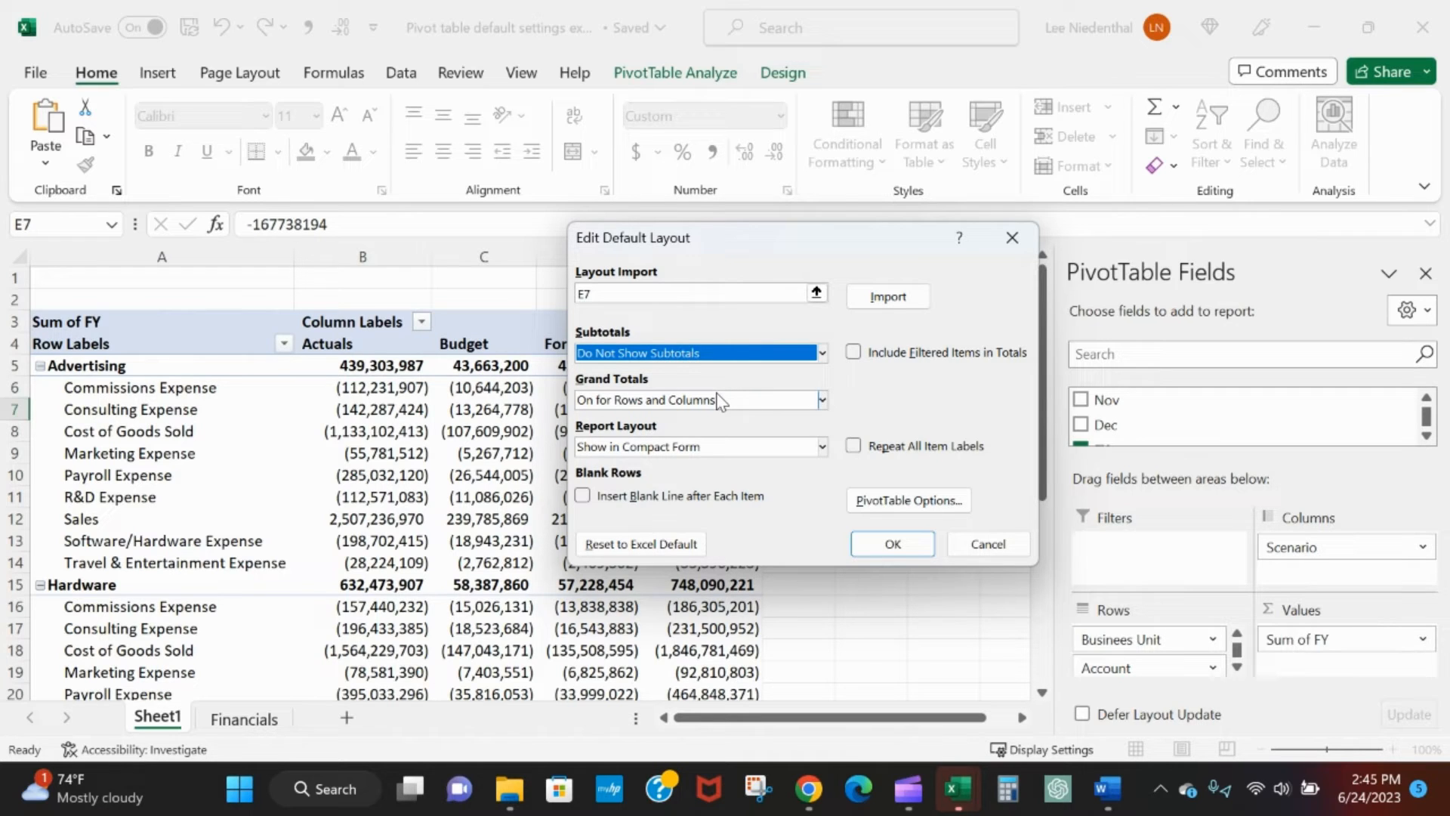
mouse_move(724, 413)
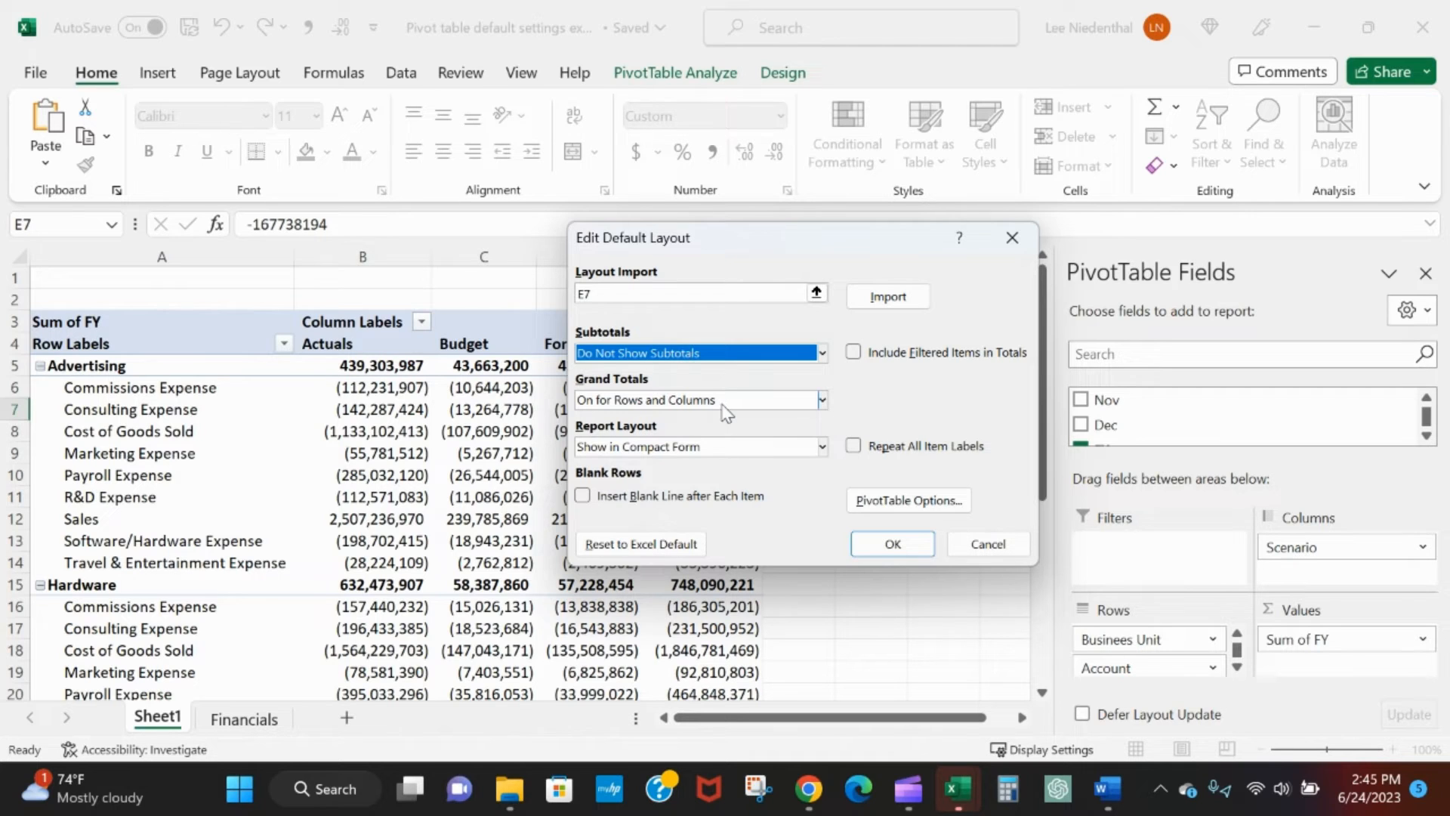
mouse_move(750, 406)
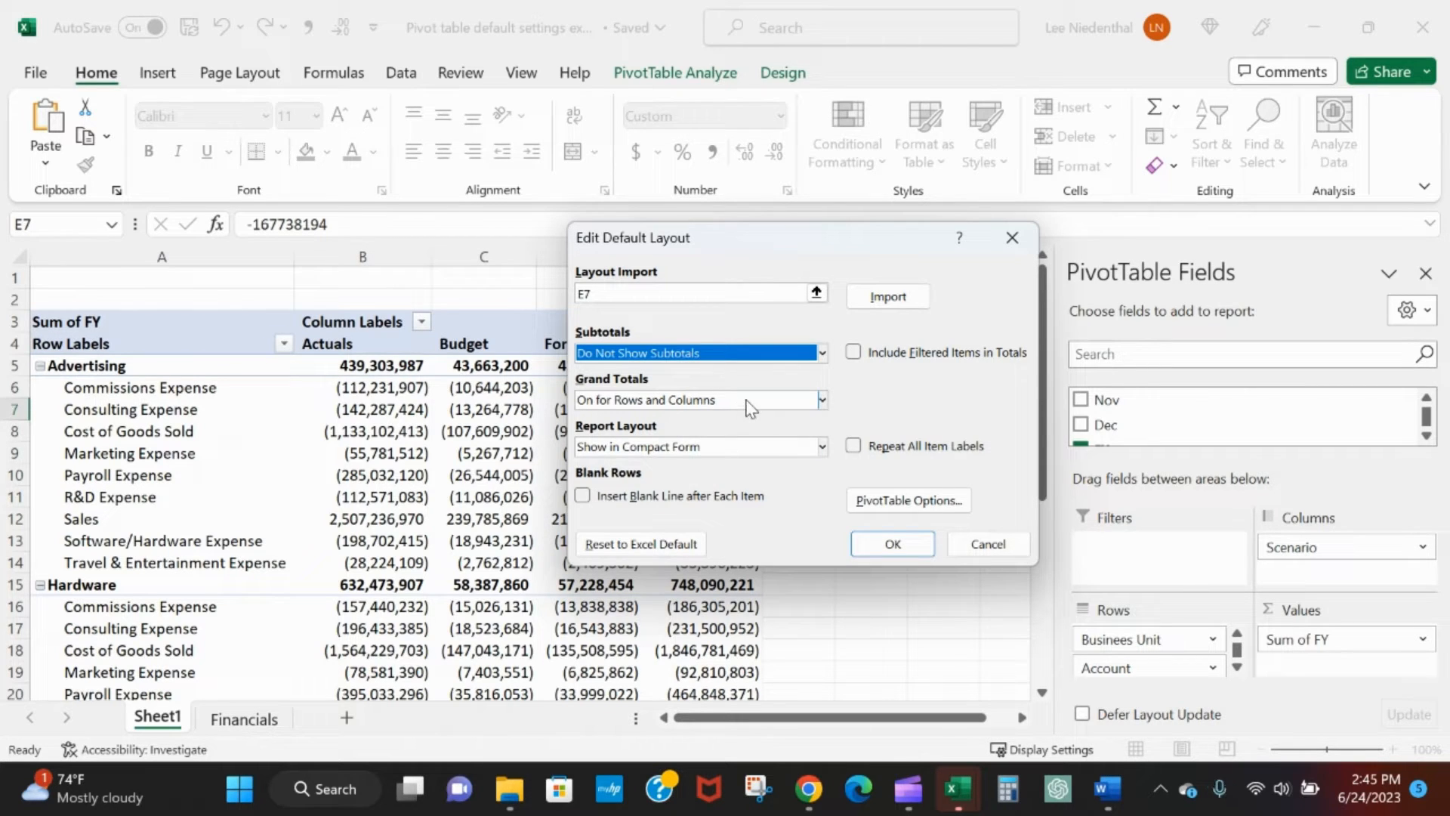
mouse_move(762, 411)
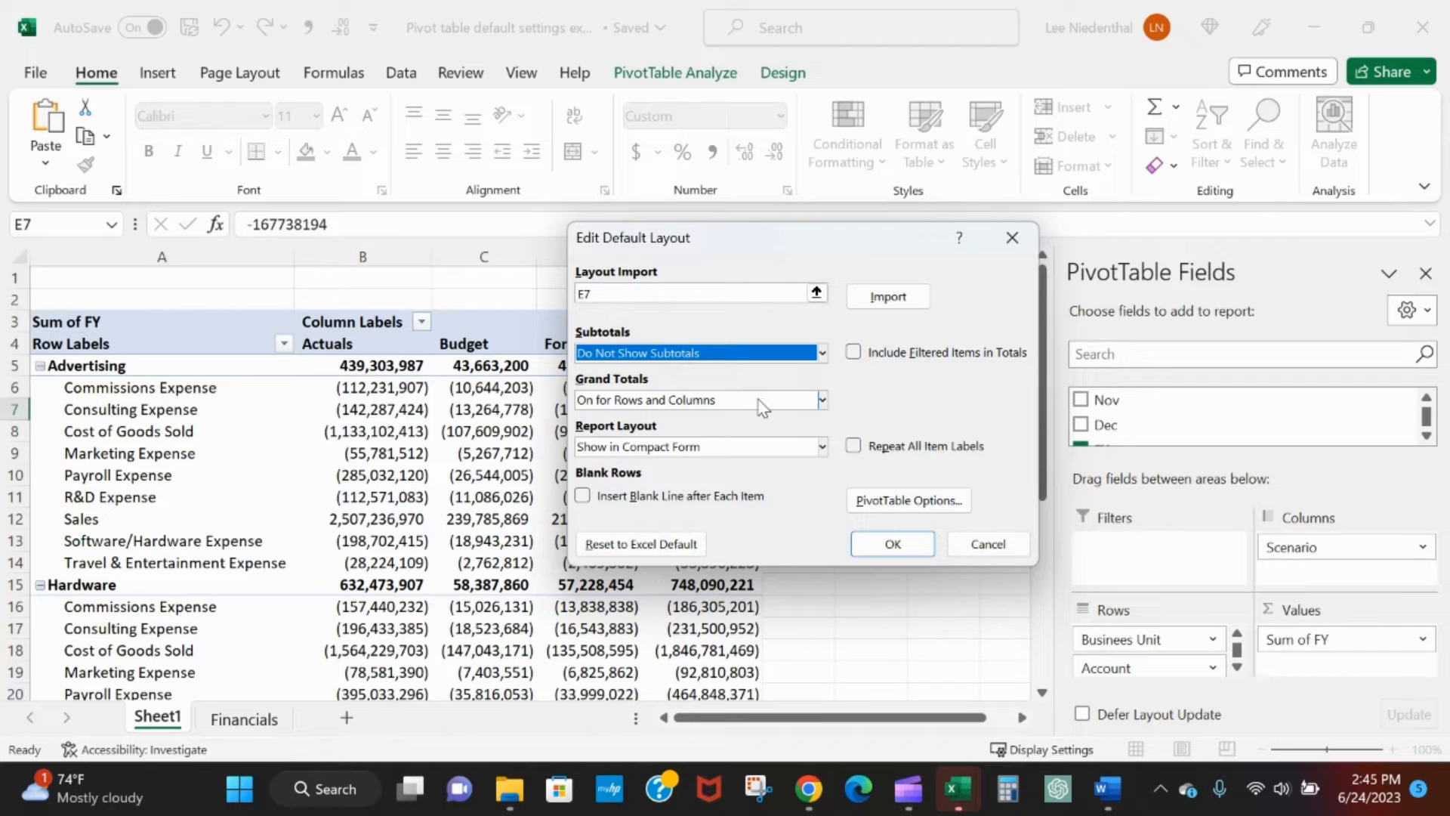
click(821, 399)
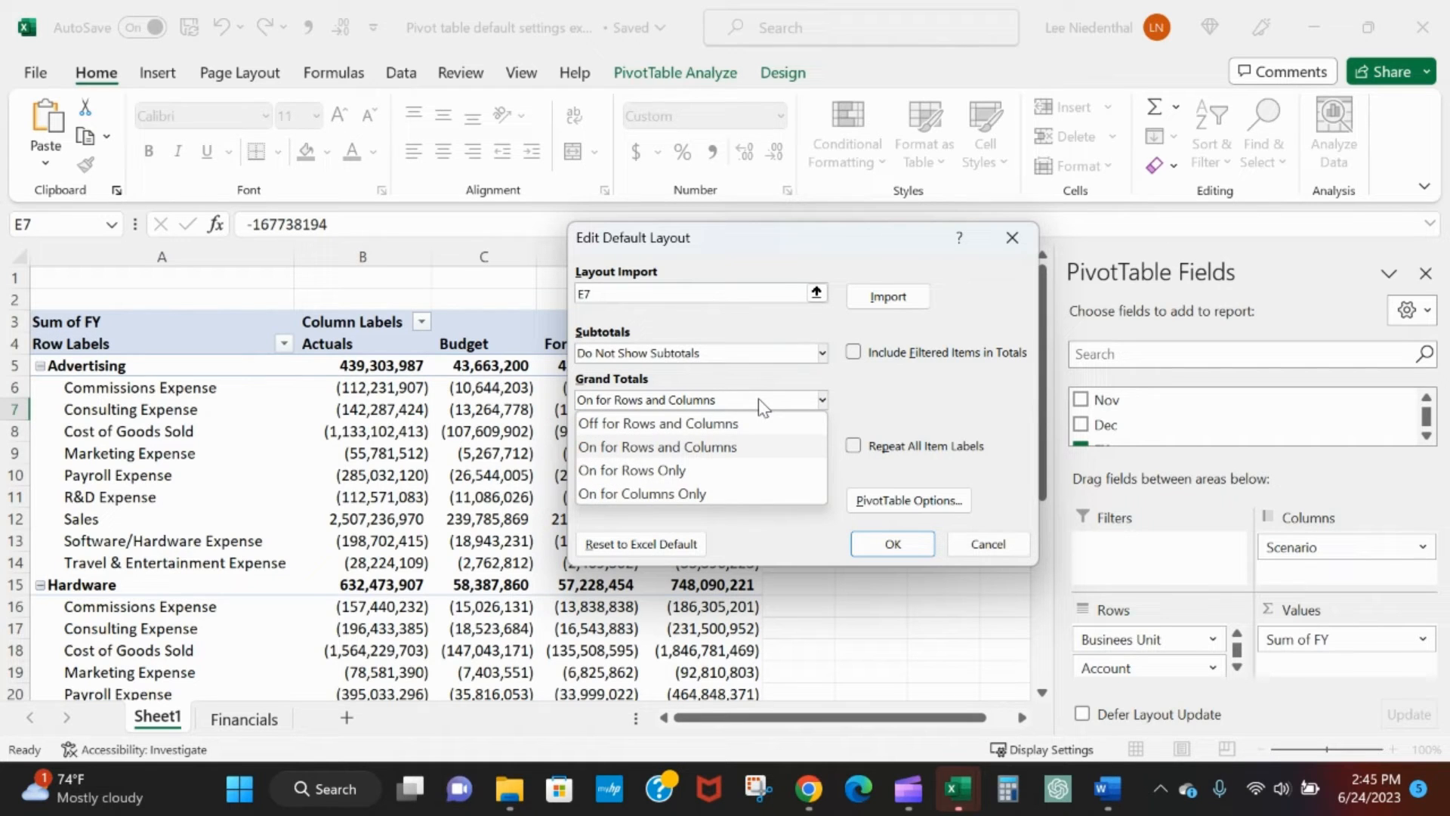
mouse_move(703, 504)
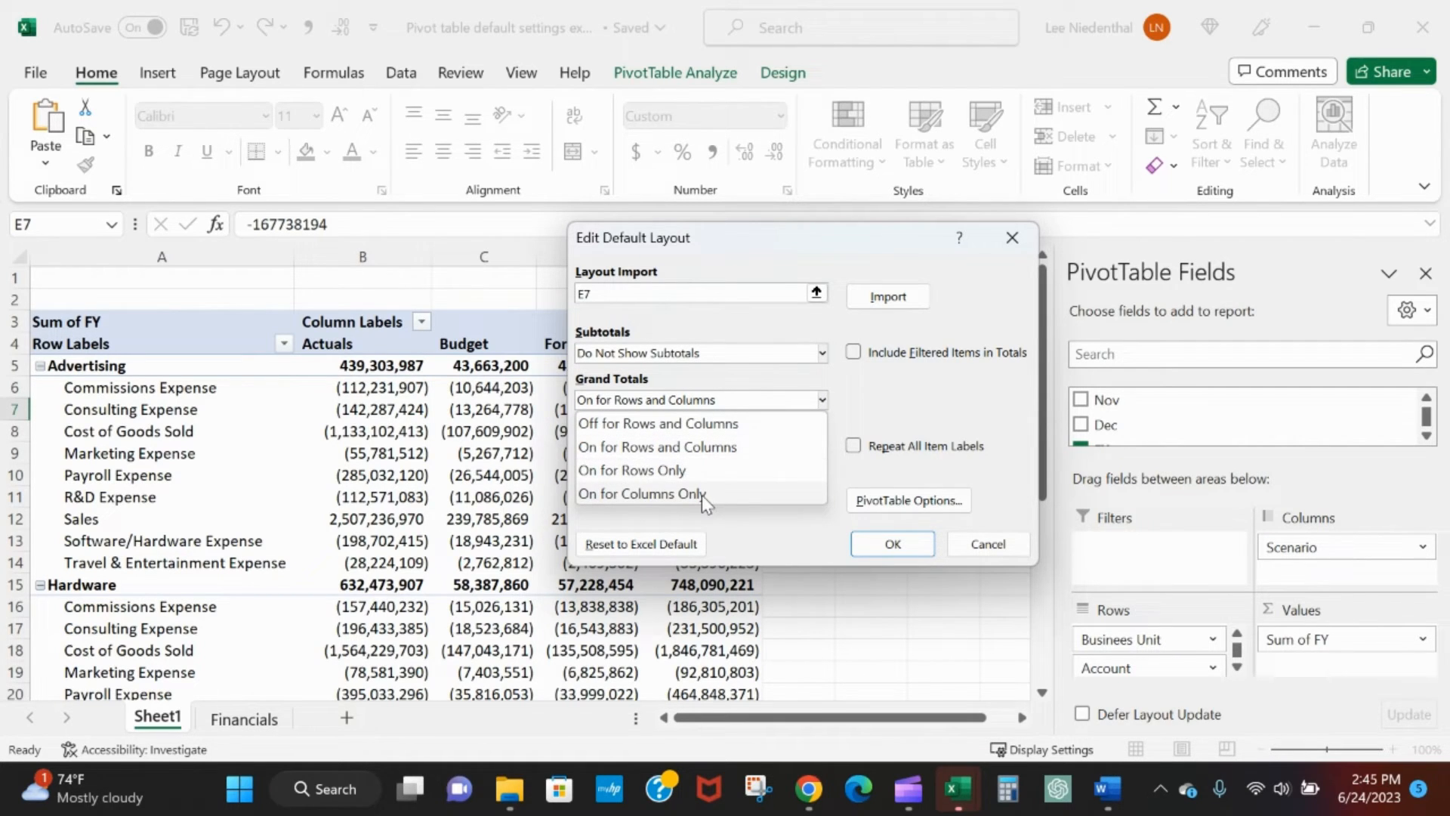
click(640, 494)
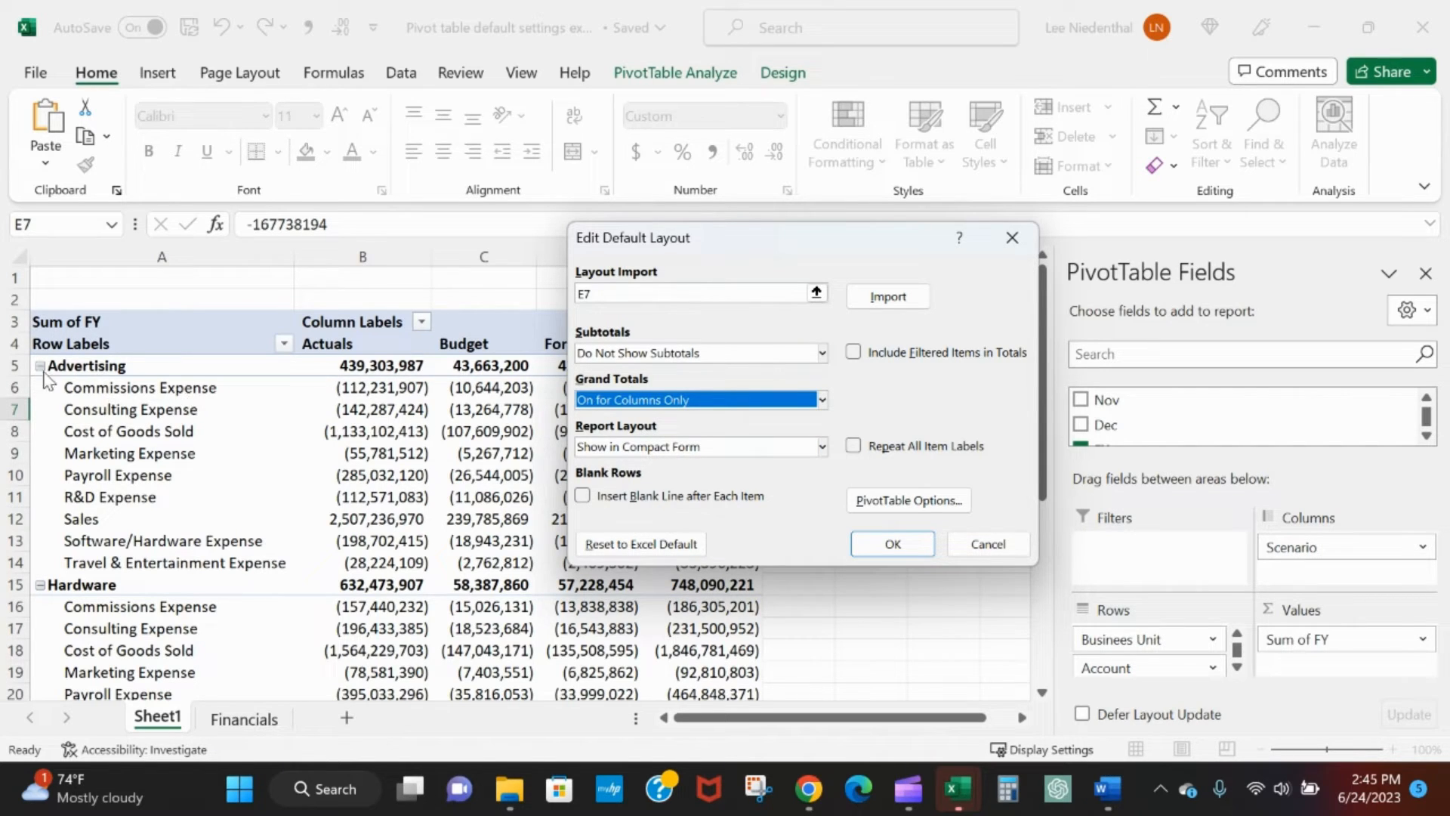
mouse_move(24, 479)
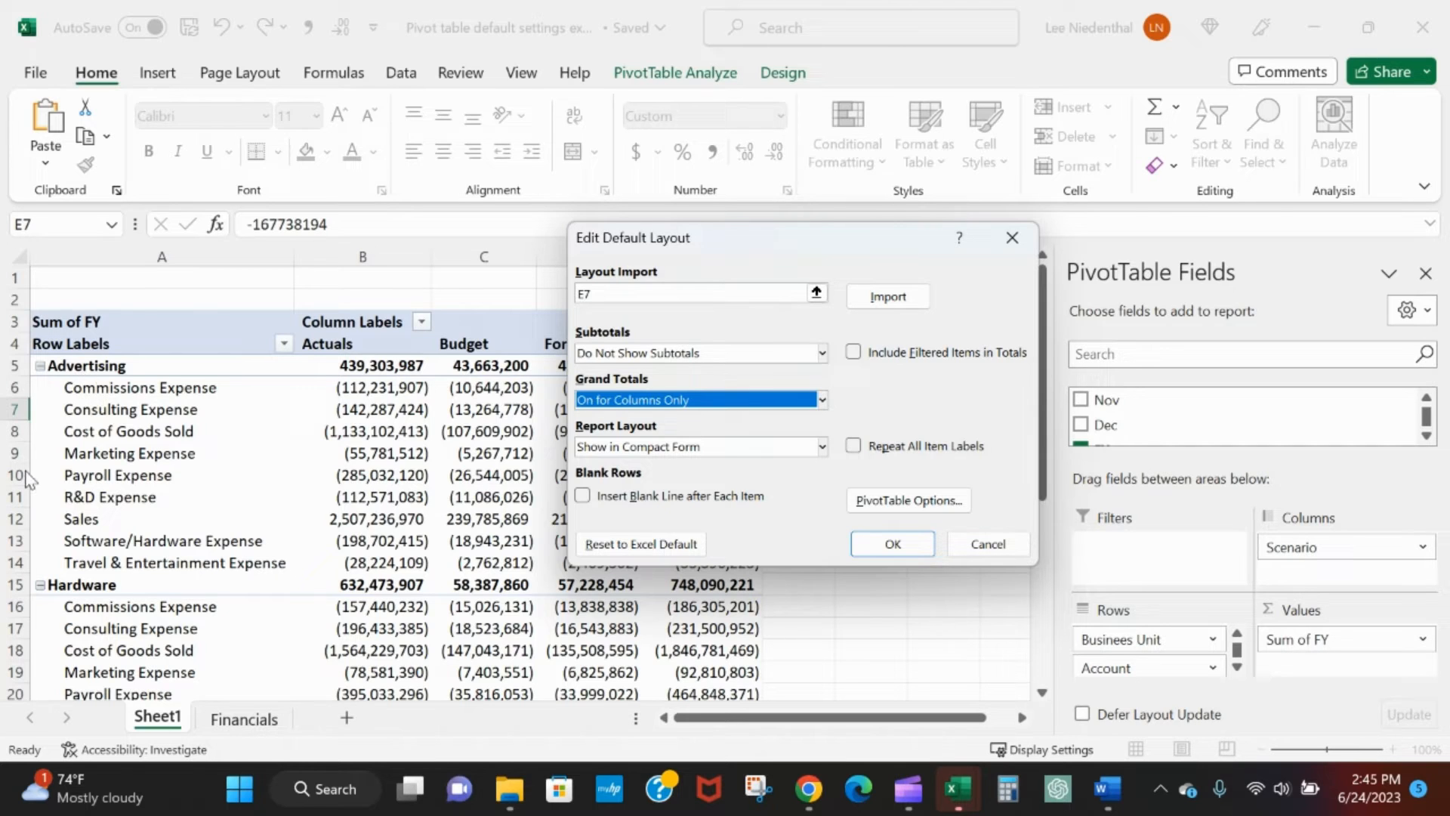
mouse_move(301, 484)
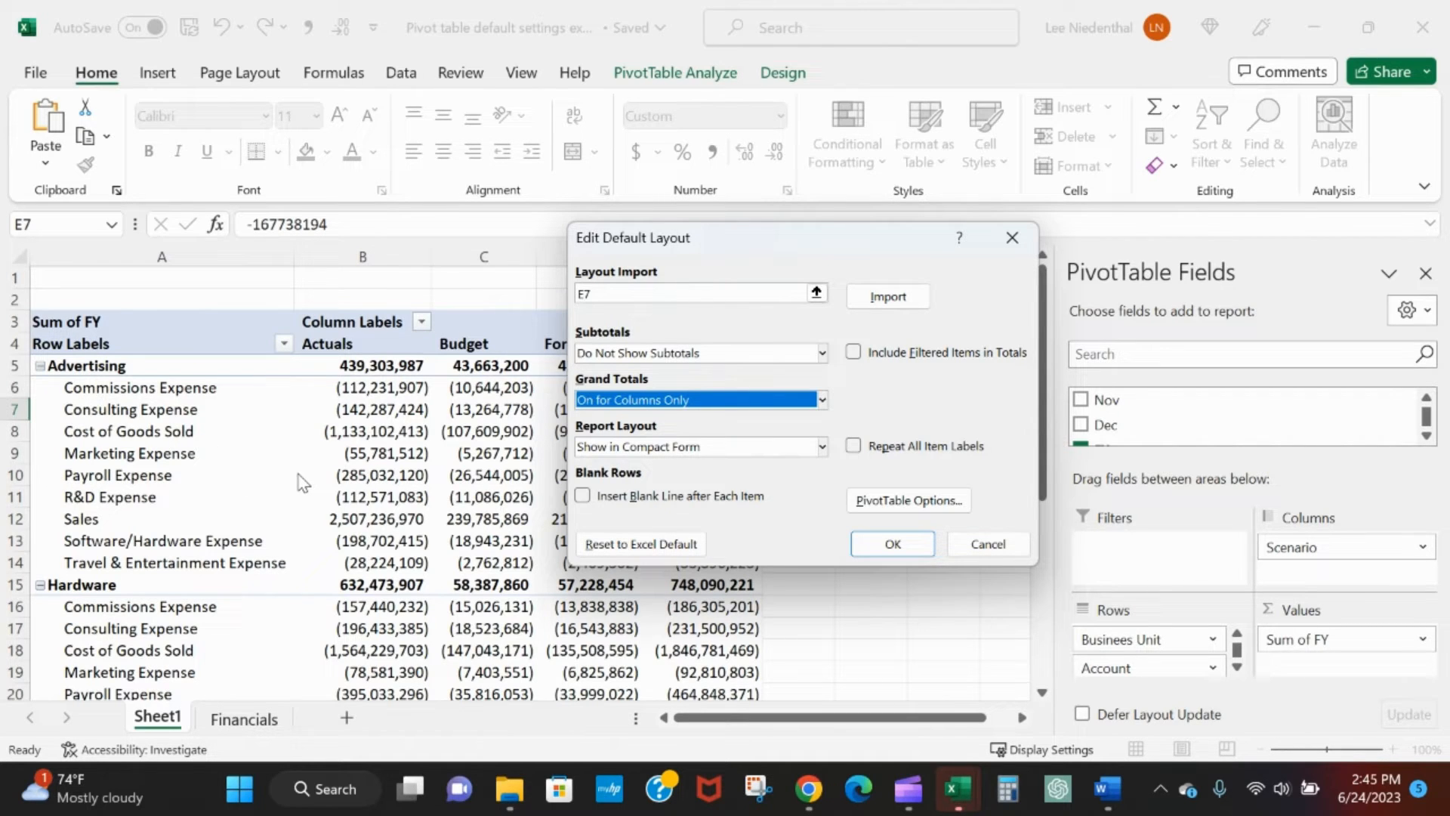
mouse_move(225, 428)
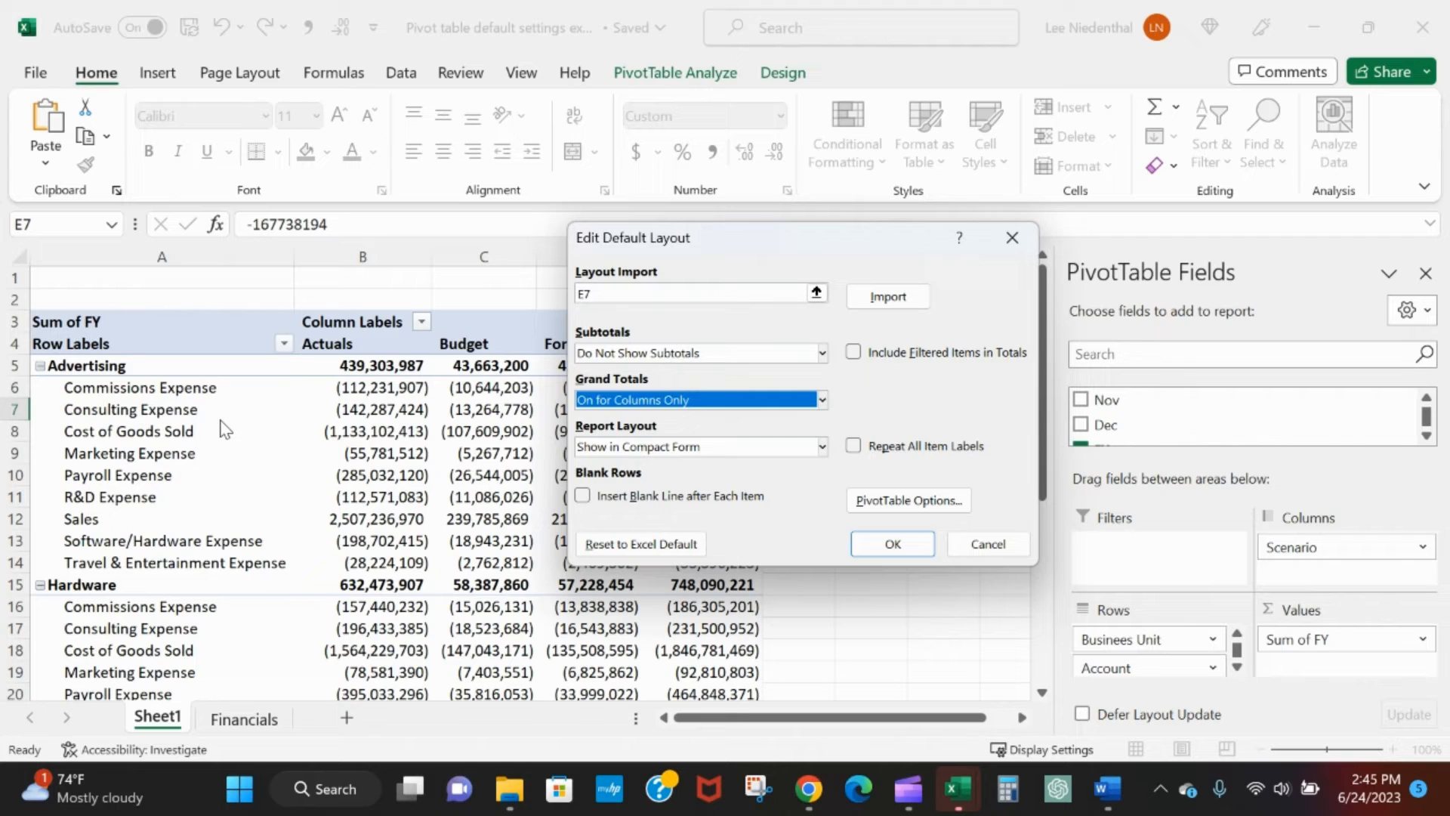
mouse_move(282, 411)
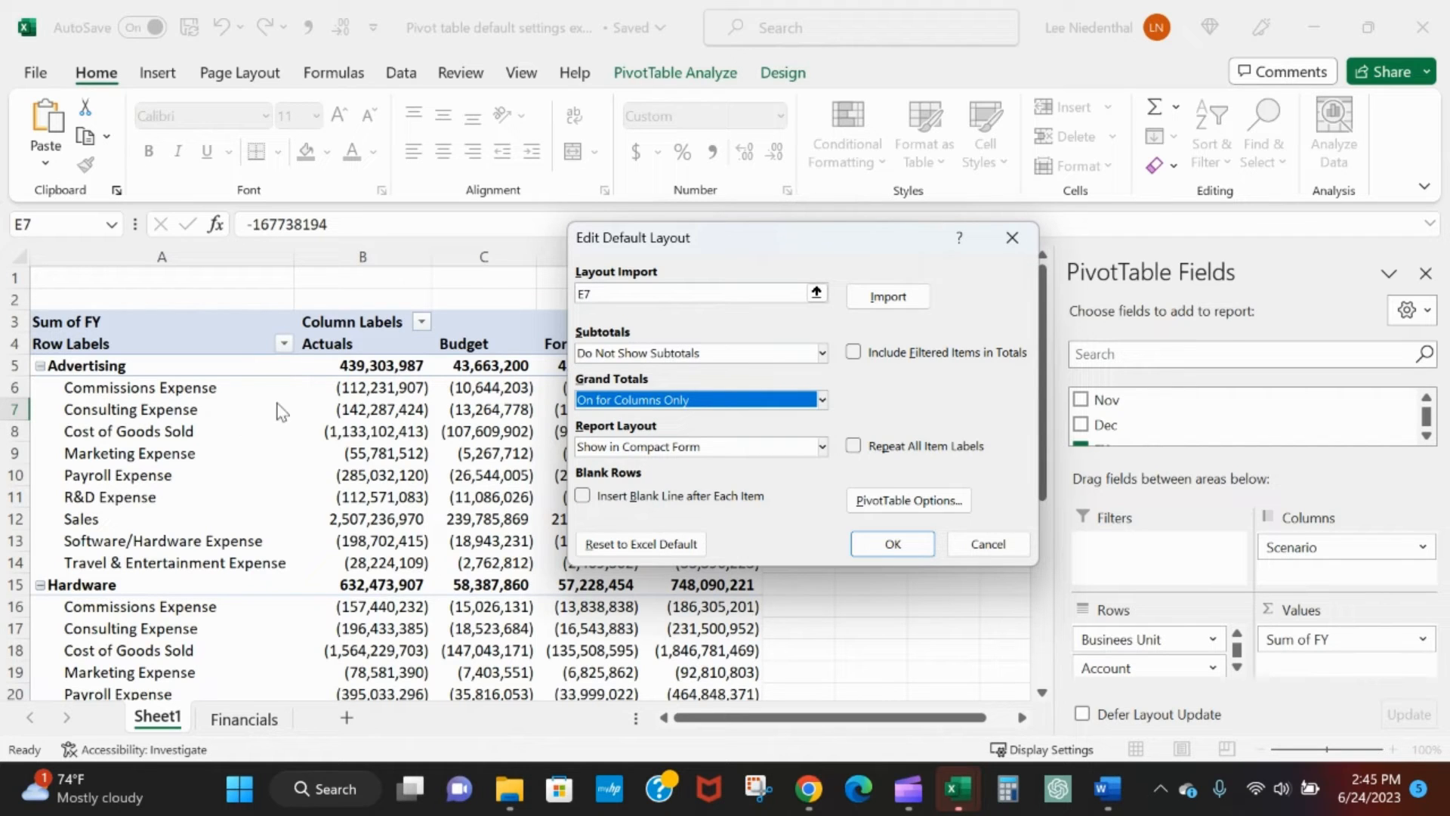
click(822, 447)
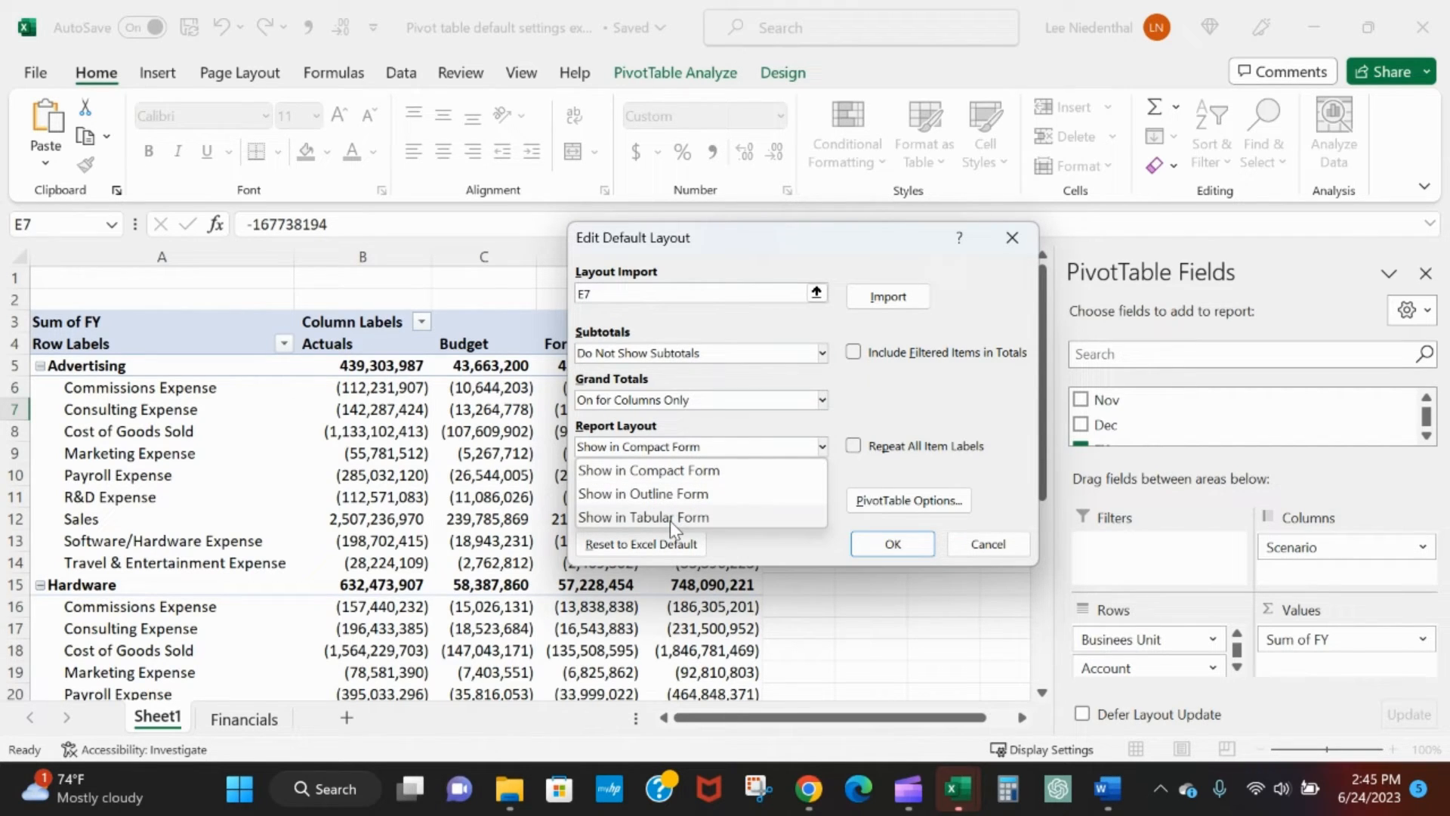
click(644, 518)
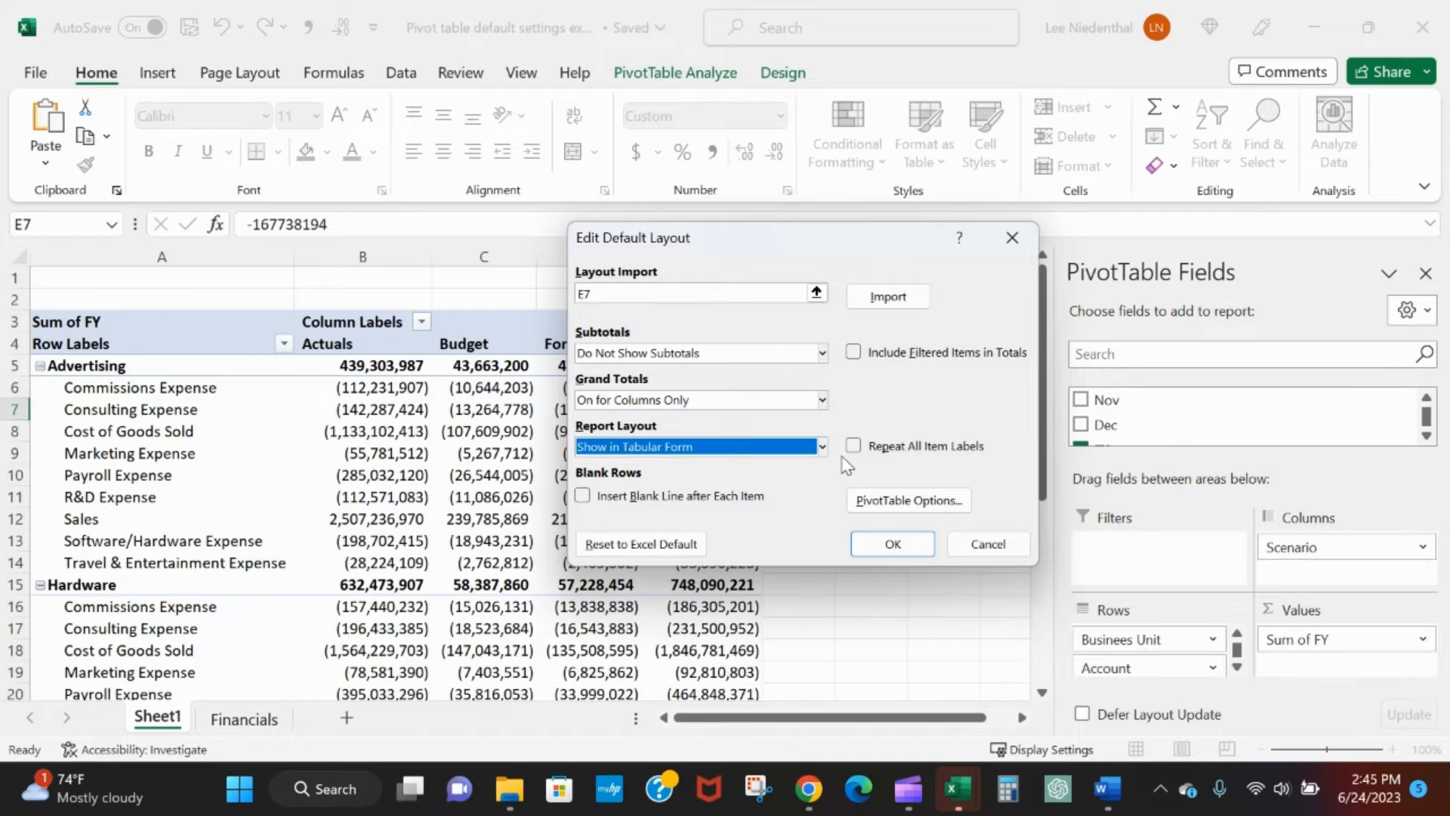
click(854, 446)
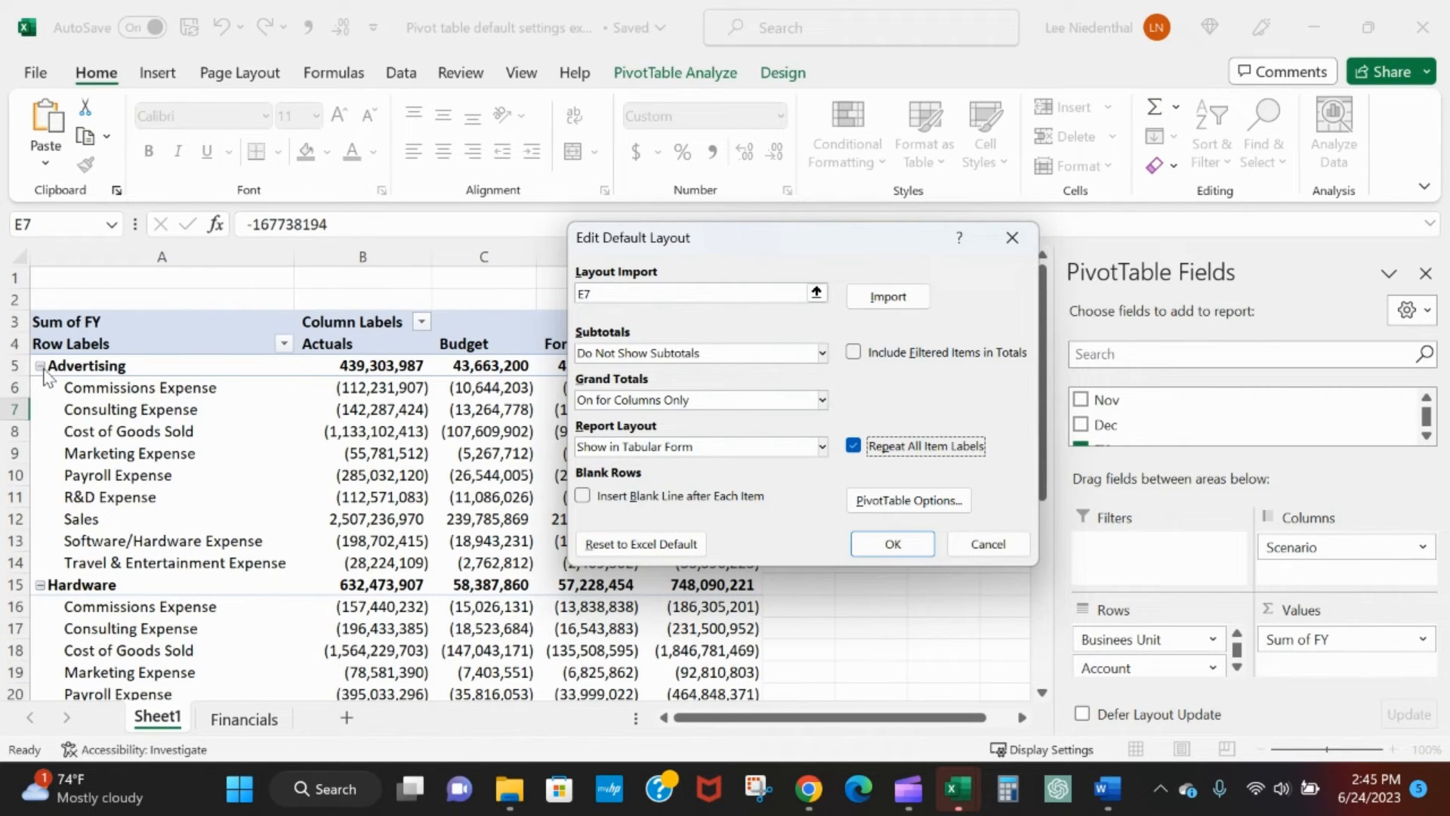
mouse_move(103, 399)
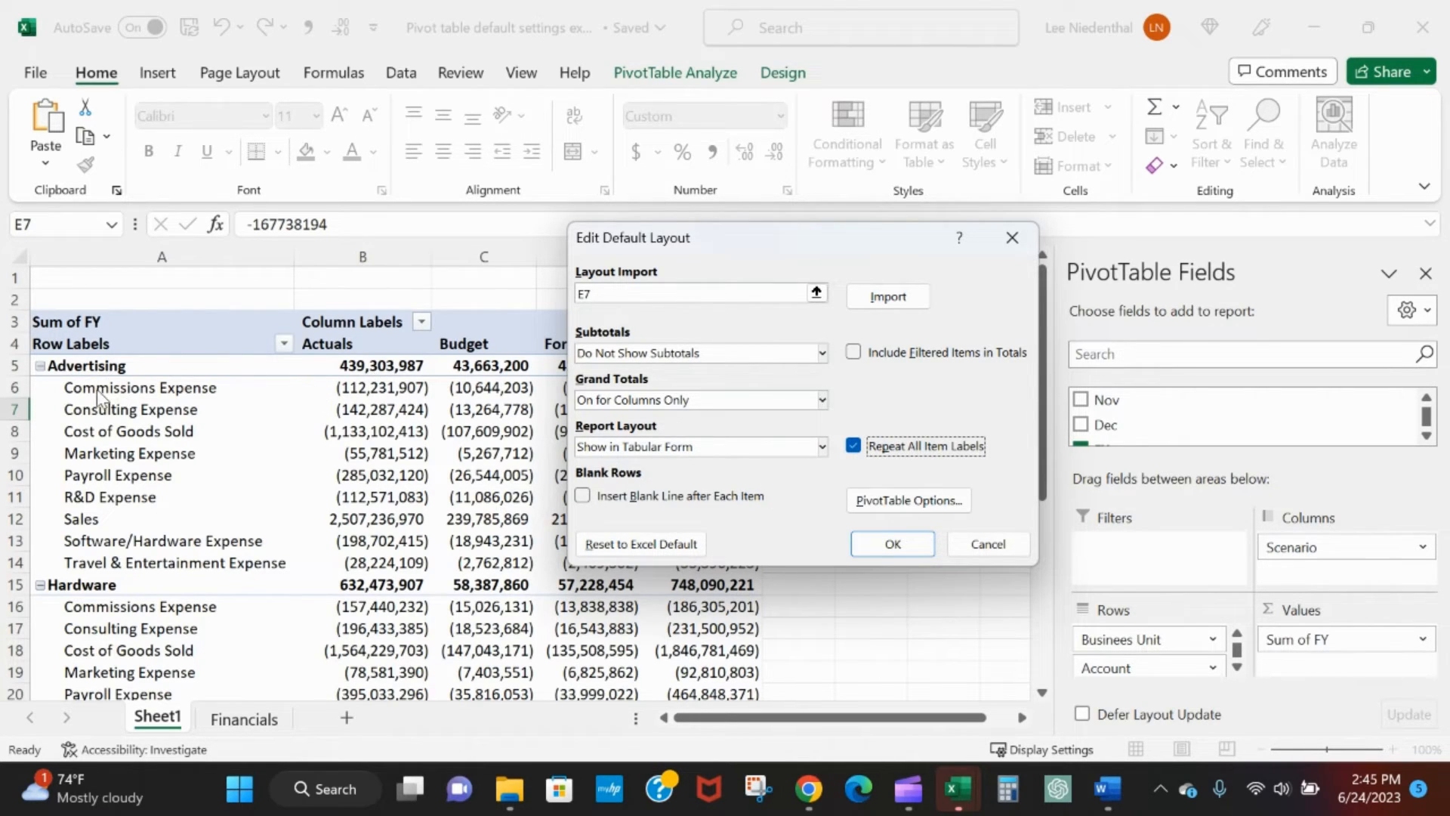
mouse_move(153, 454)
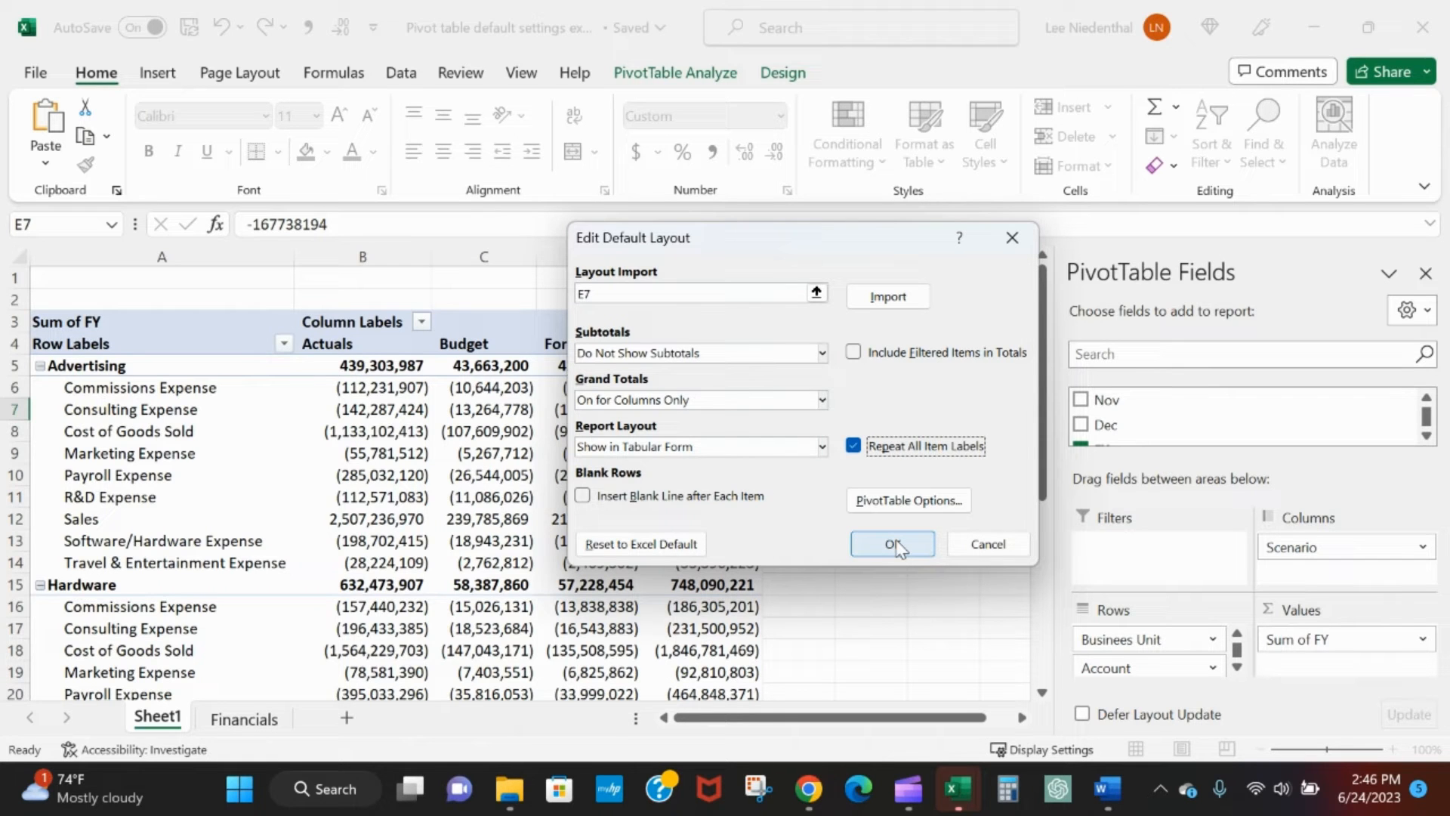
click(892, 543)
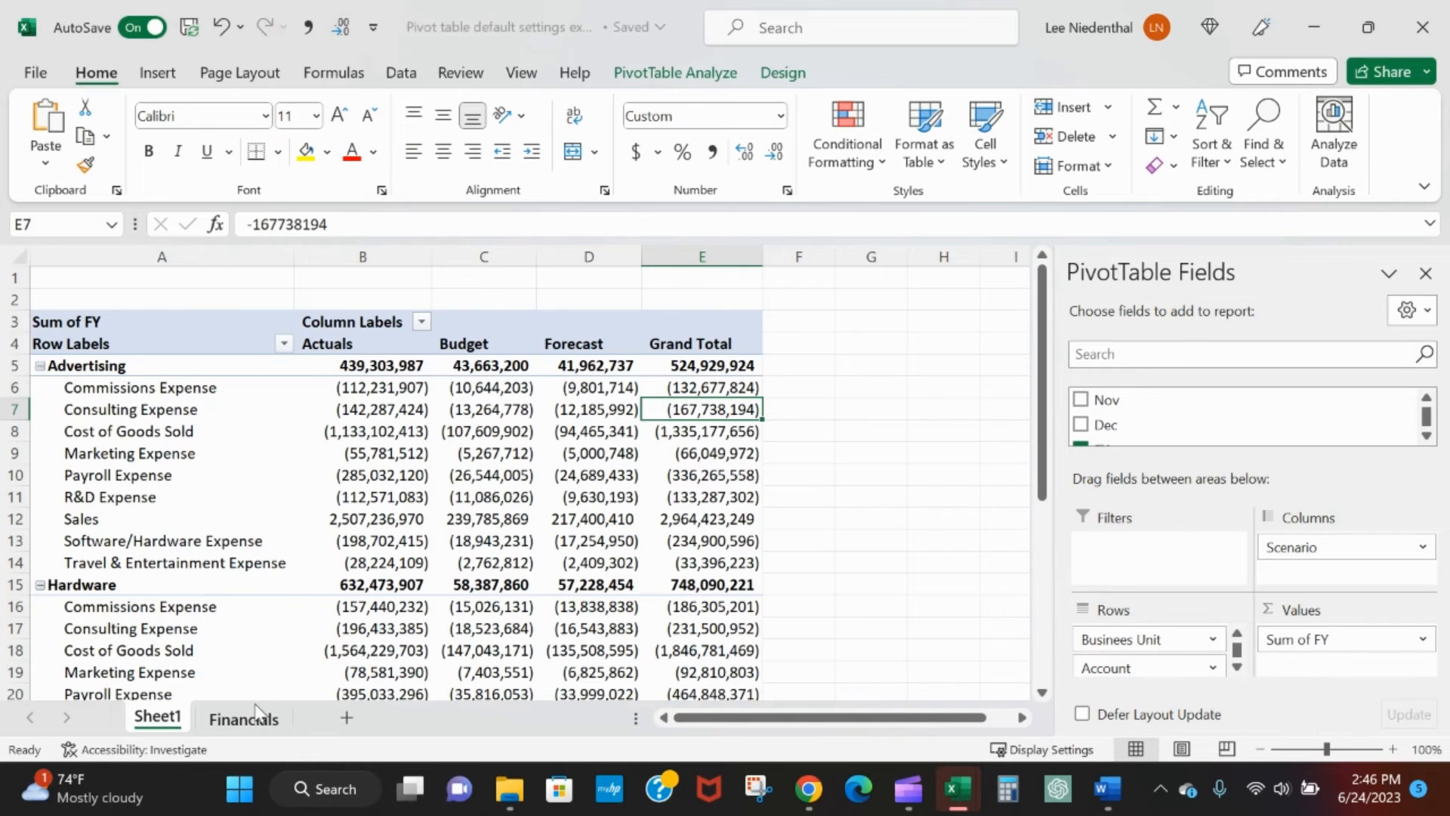
- Insert a PivotTable from the Financials table on new Sheet2, adding Busines Unit as a row
click(244, 719)
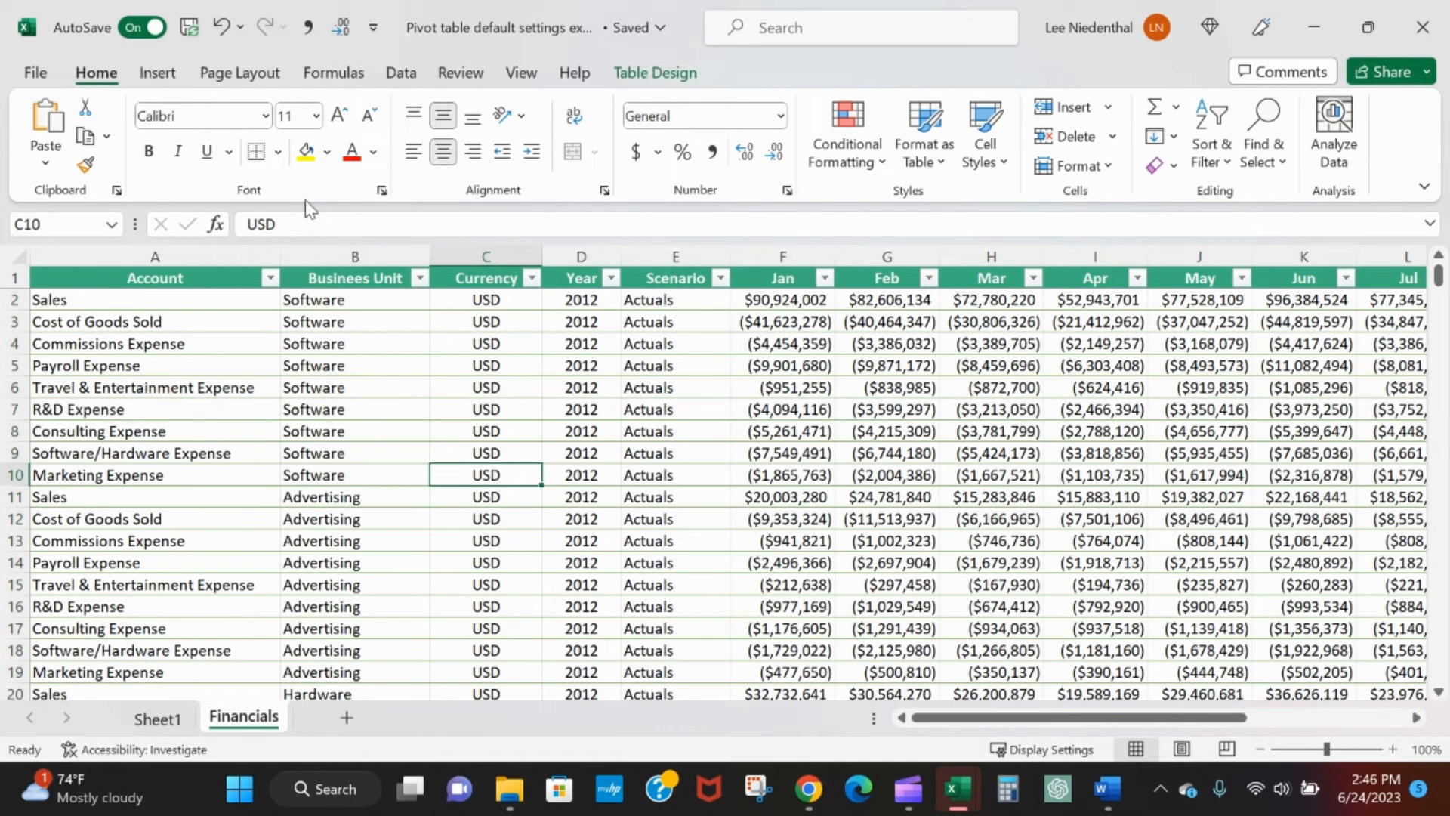
click(53, 117)
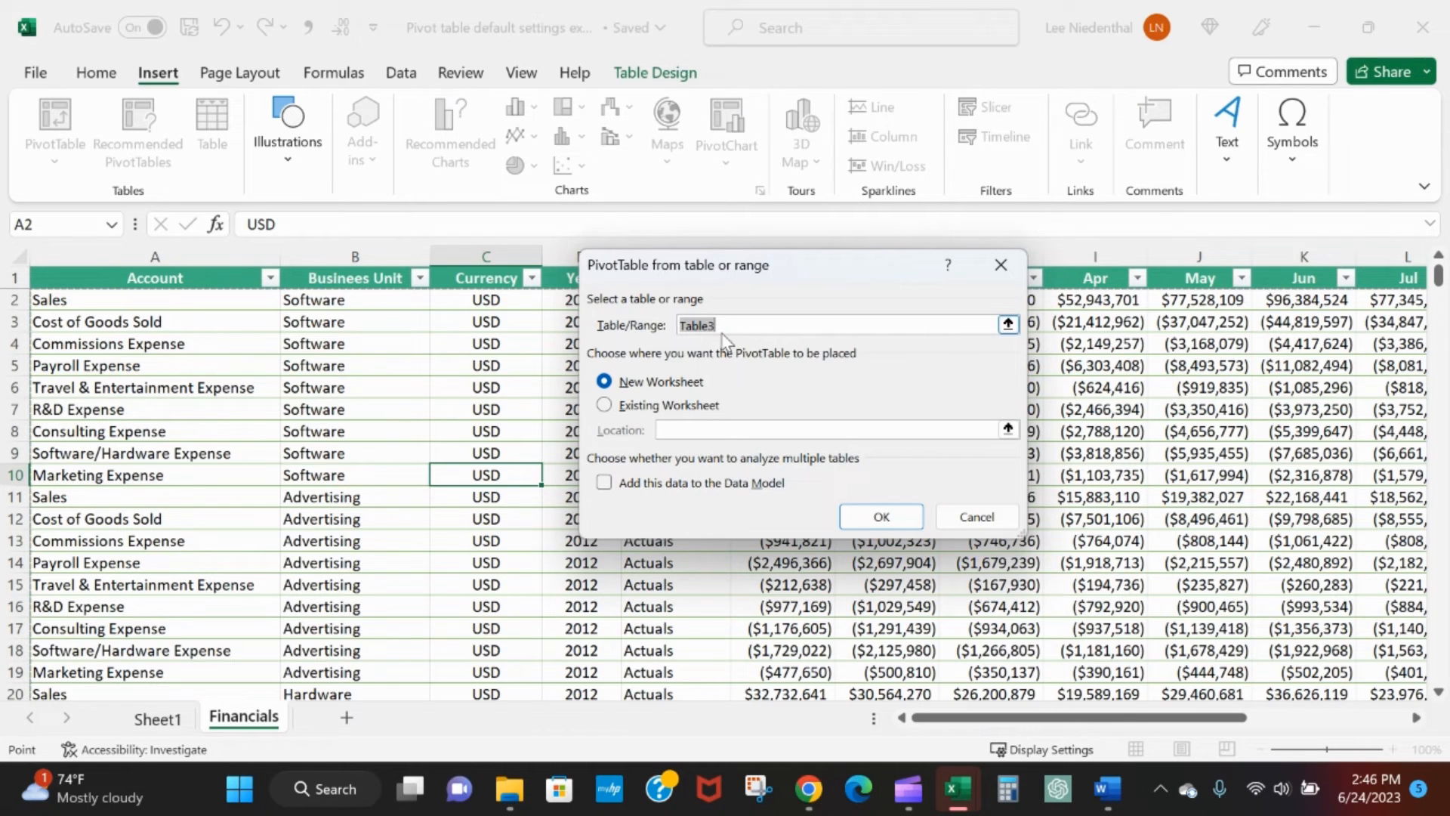
click(881, 516)
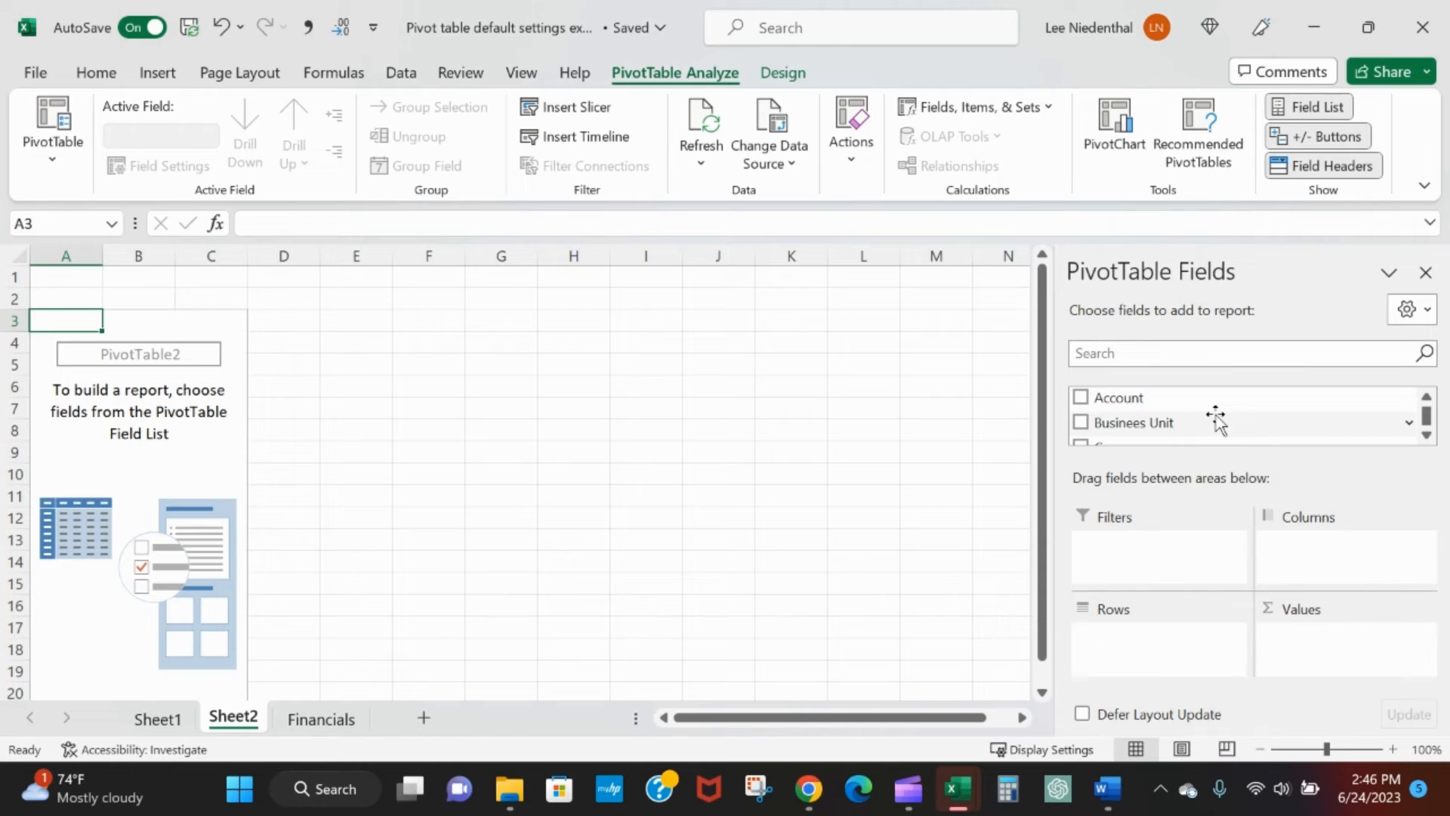
click(1081, 423)
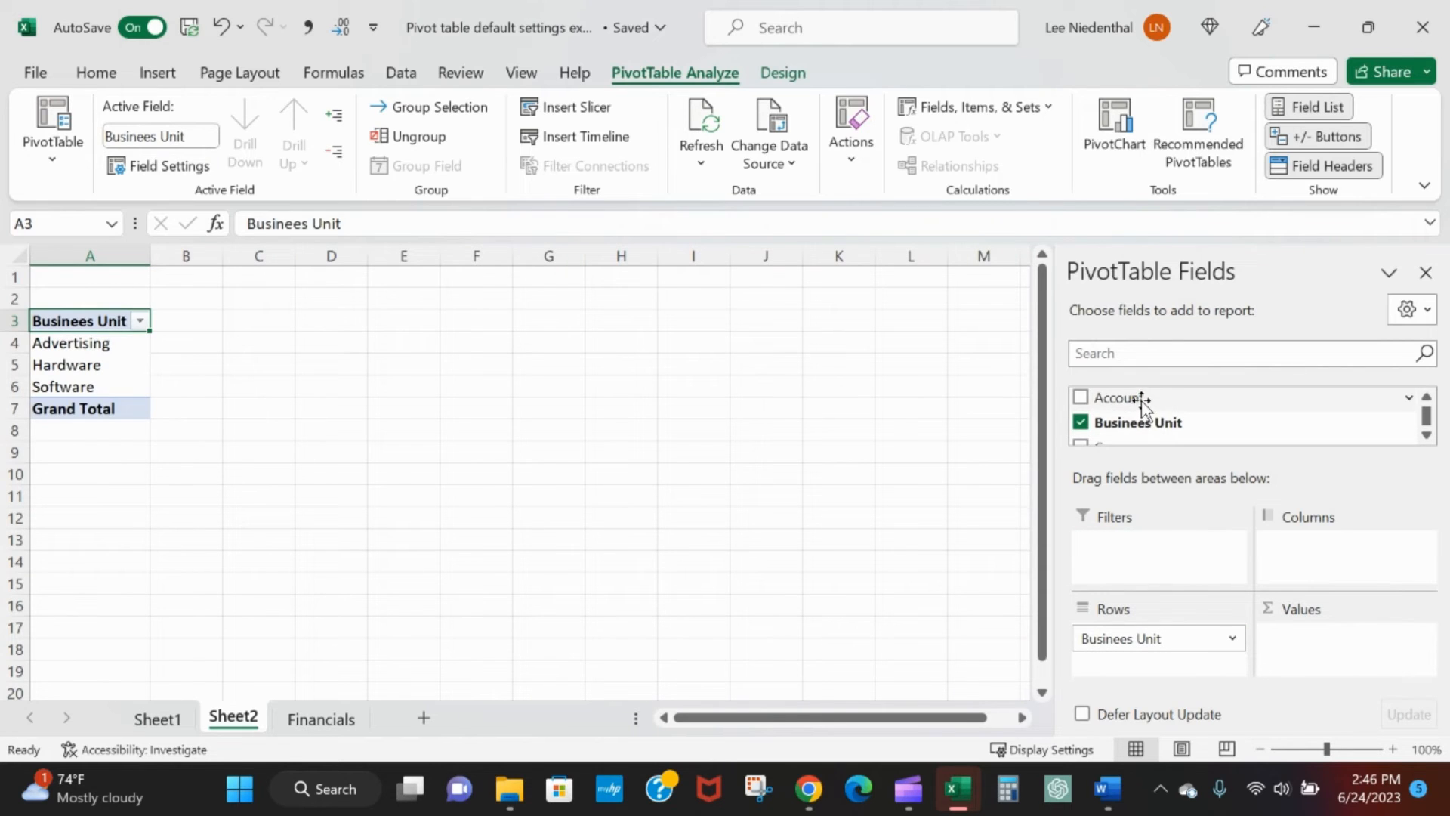
- Add Account as a second row field and Scenario as the column field
click(1080, 397)
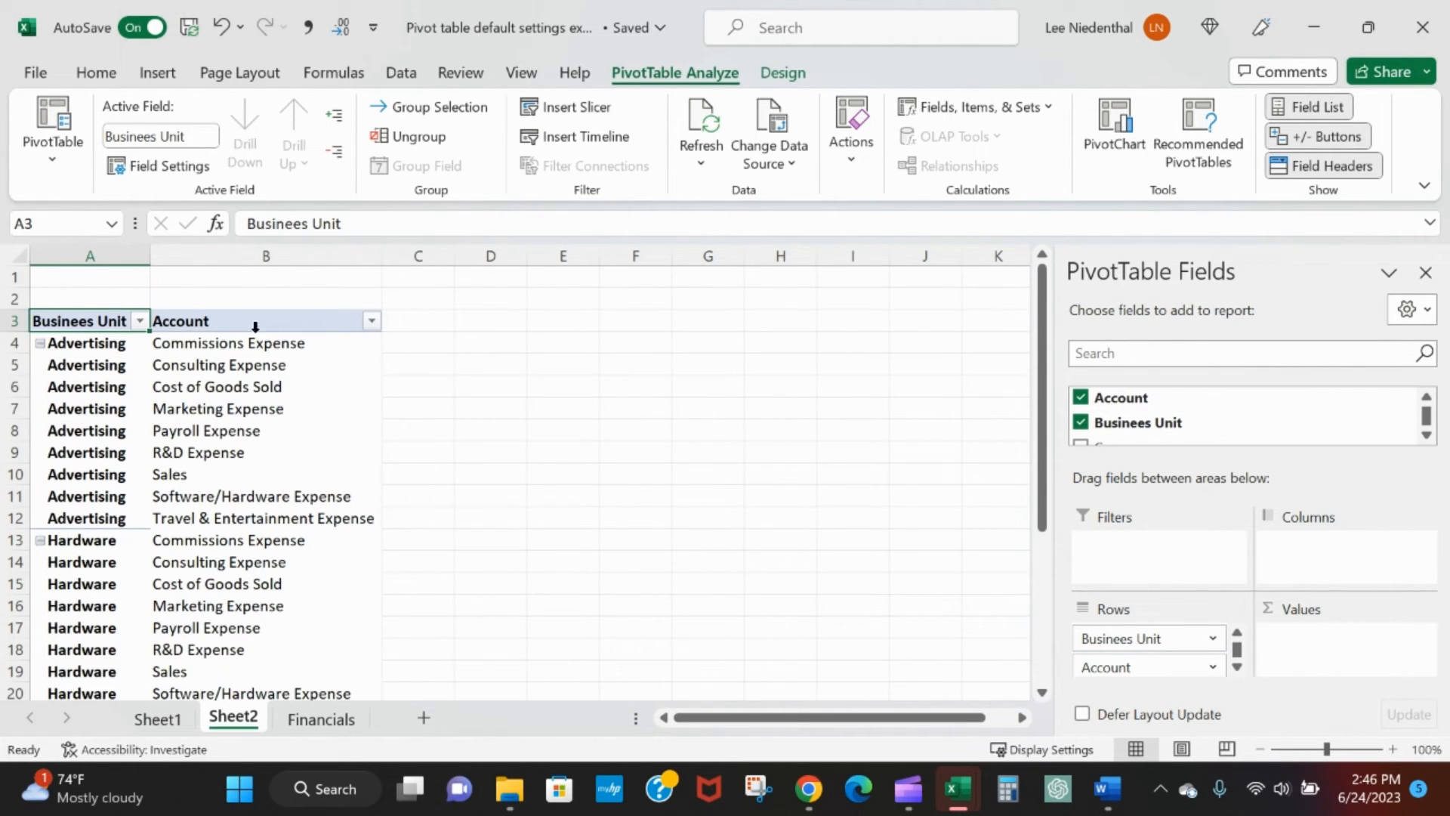
click(86, 343)
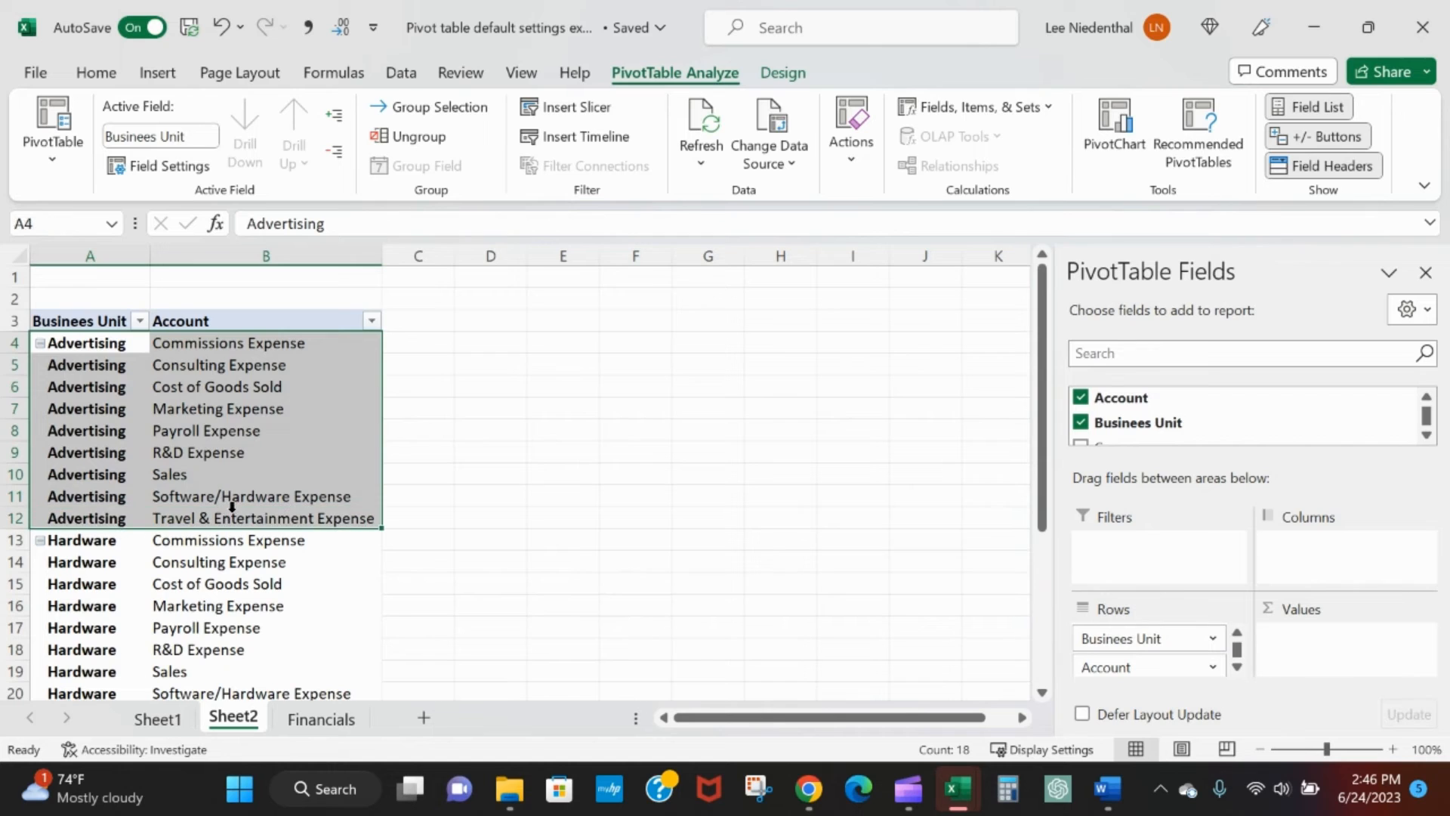
click(252, 496)
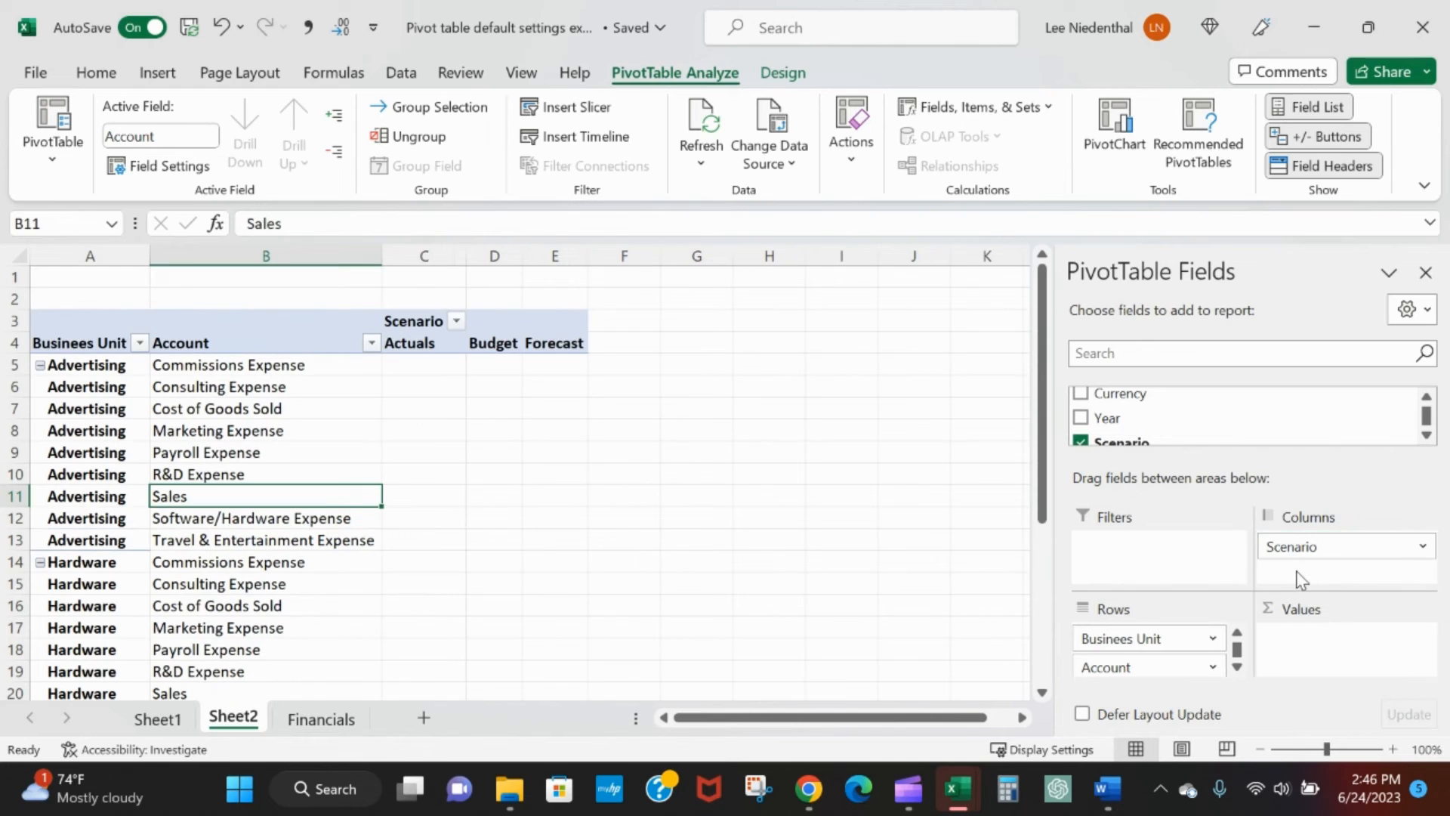
mouse_move(537, 368)
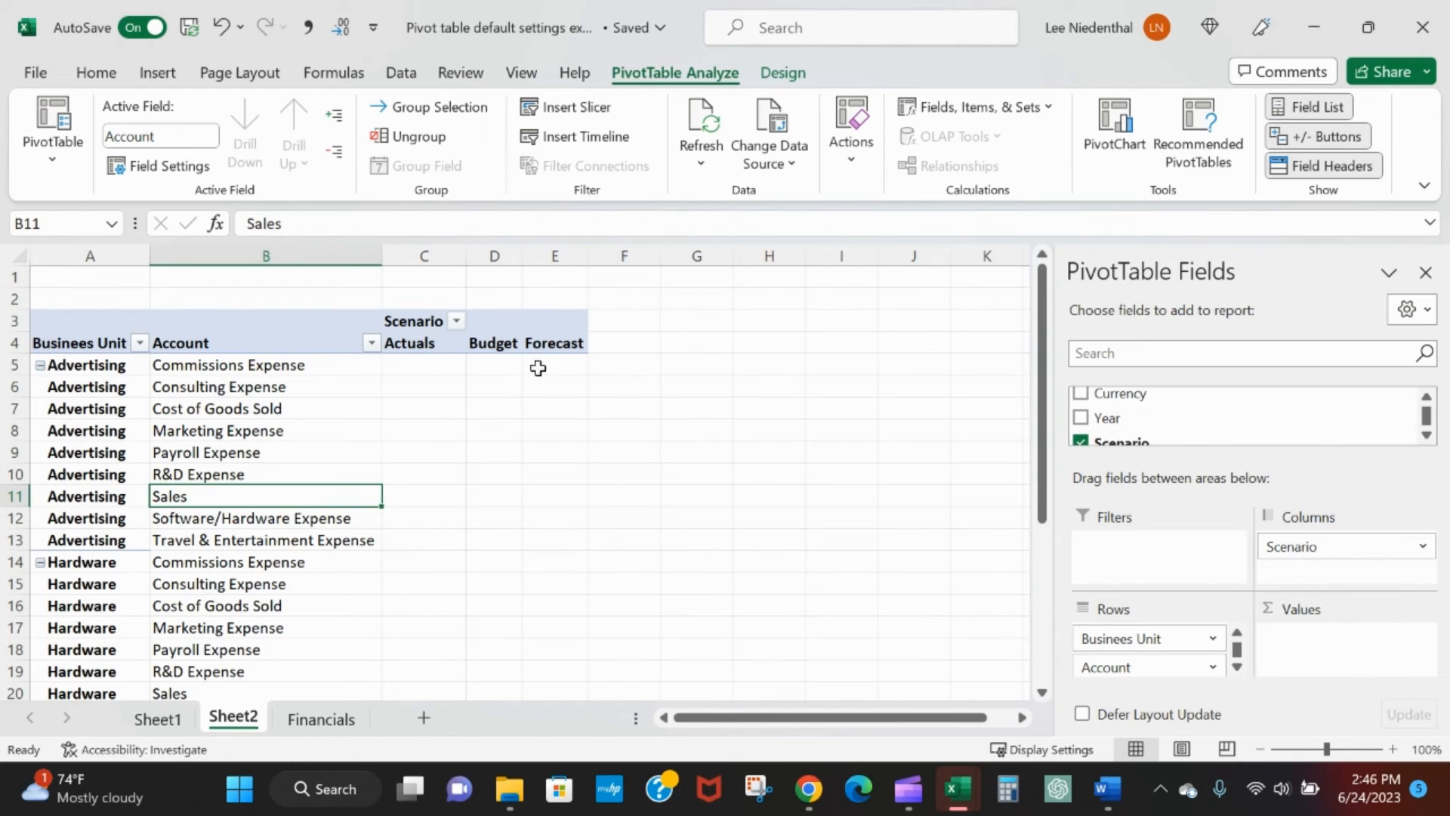
scroll(down, 3)
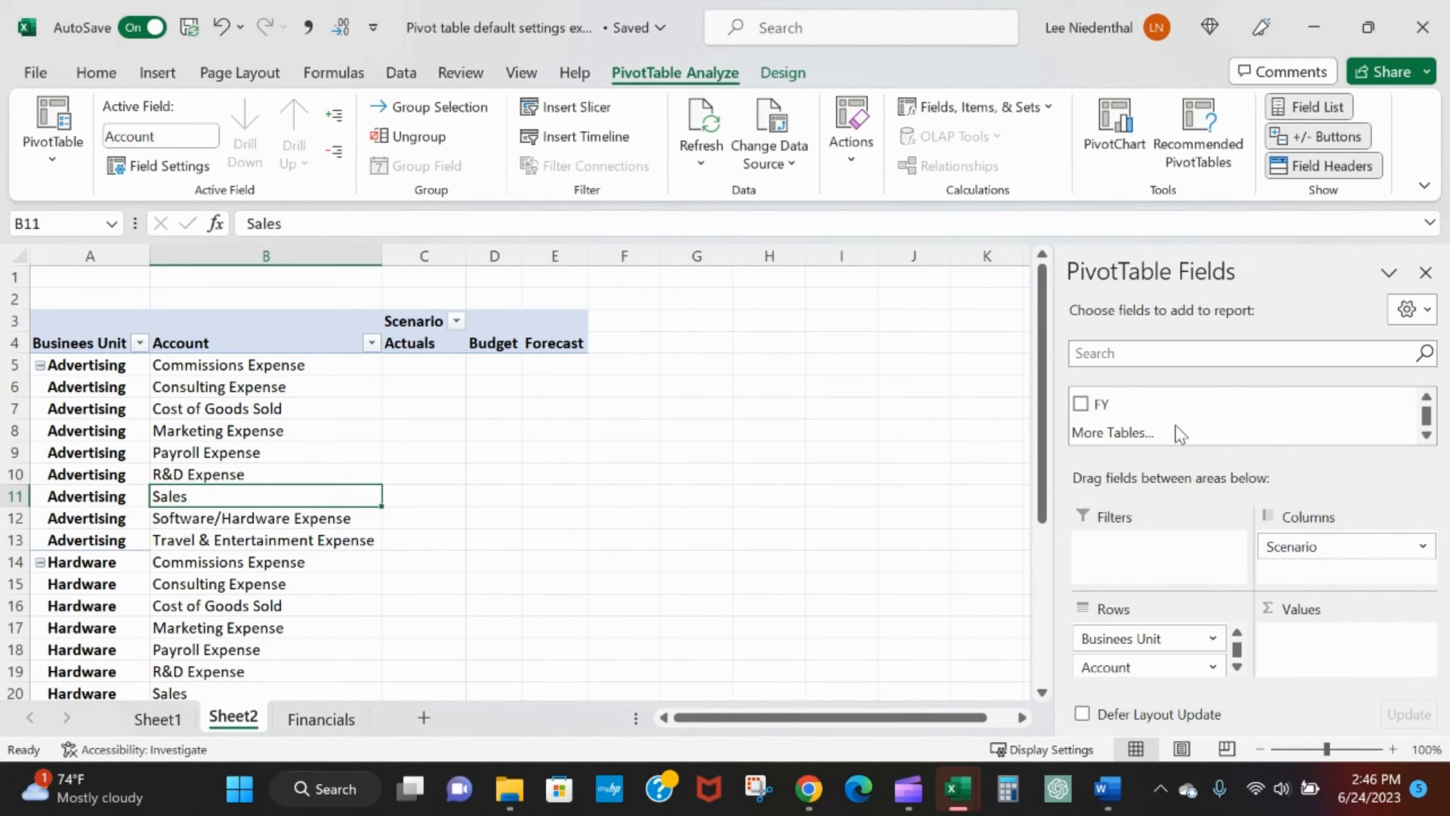
- Add Sum of FY as the values and show the amounts without decimals
click(1081, 403)
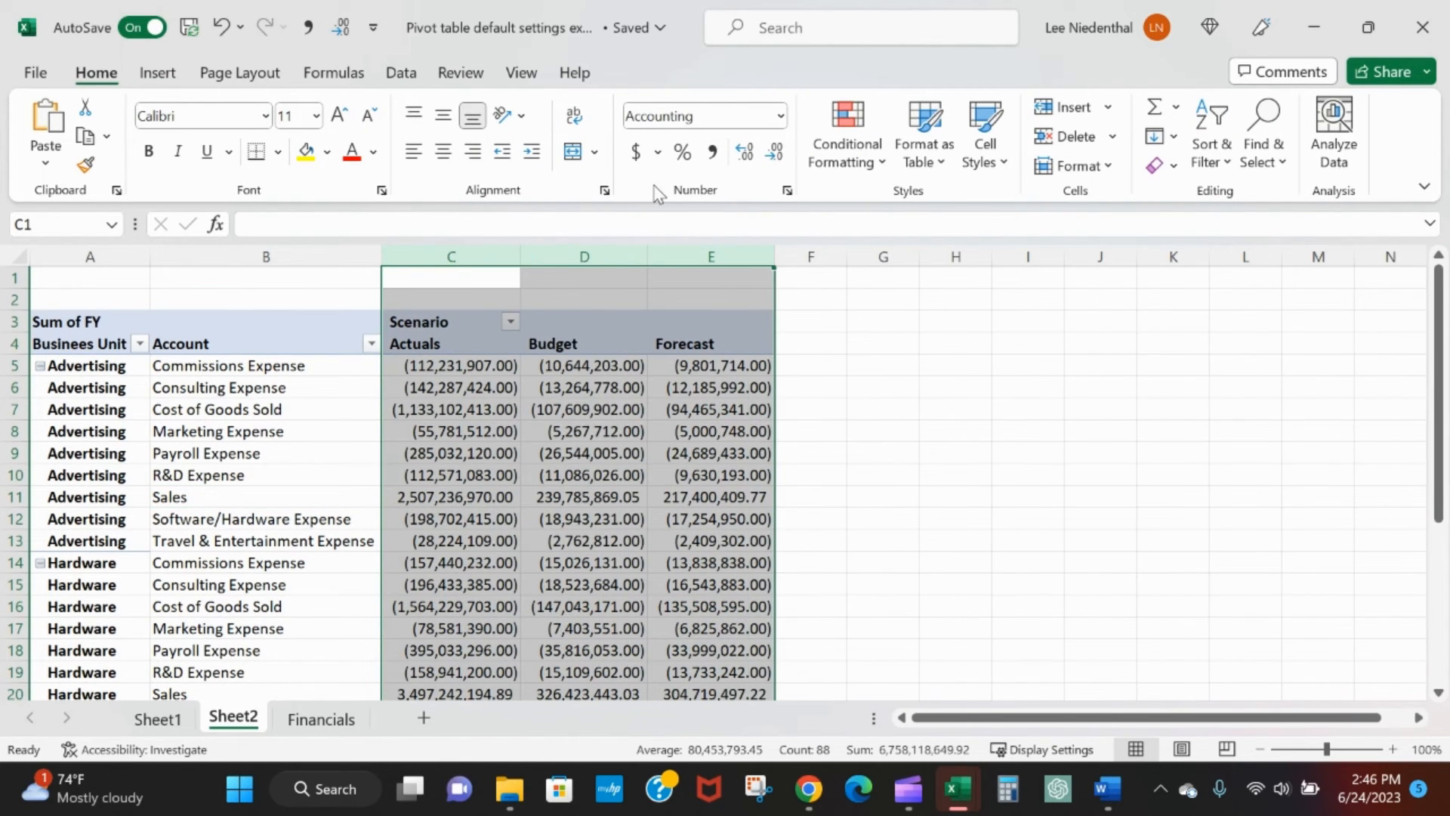
click(775, 151)
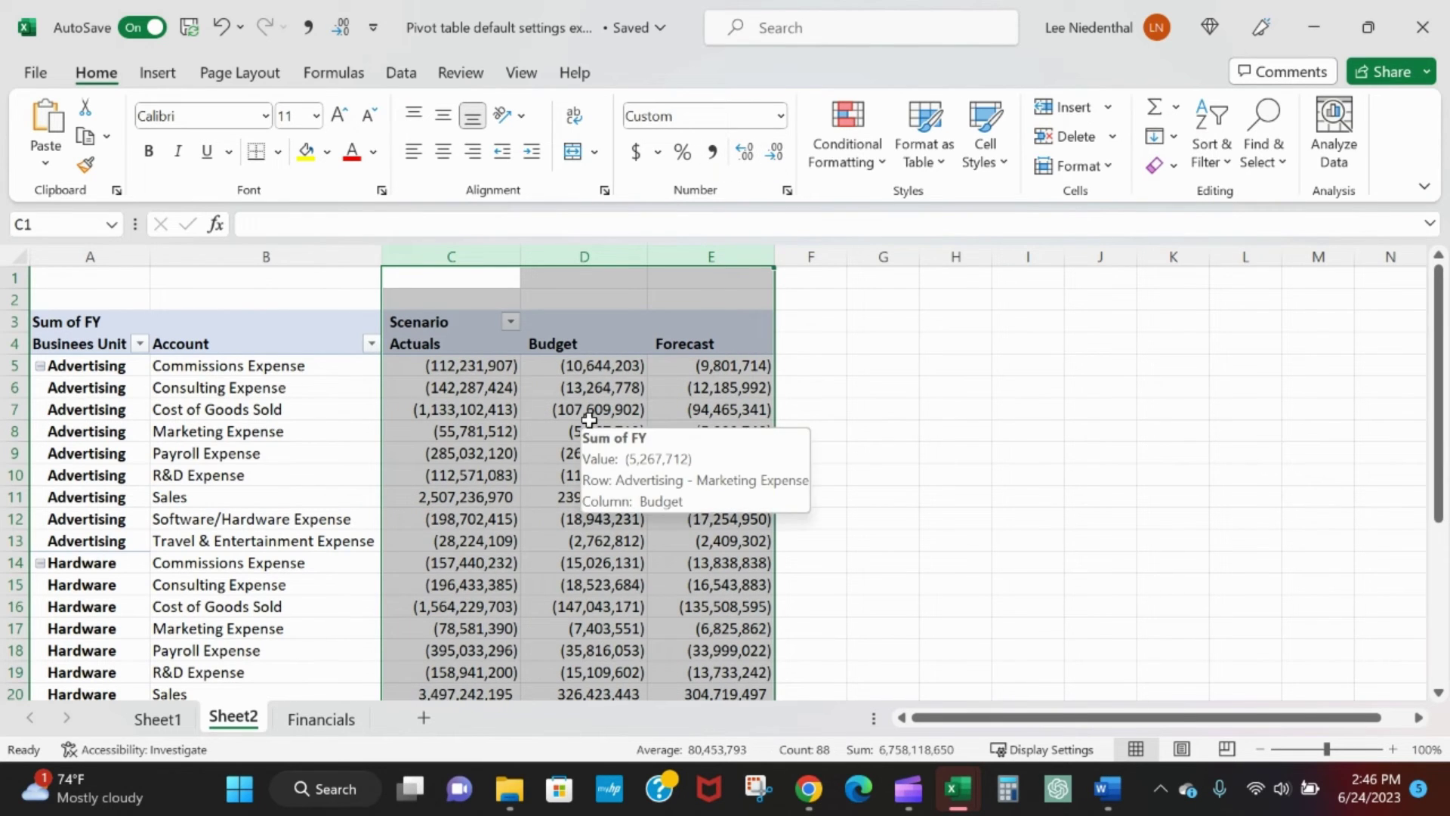
right_click(579, 431)
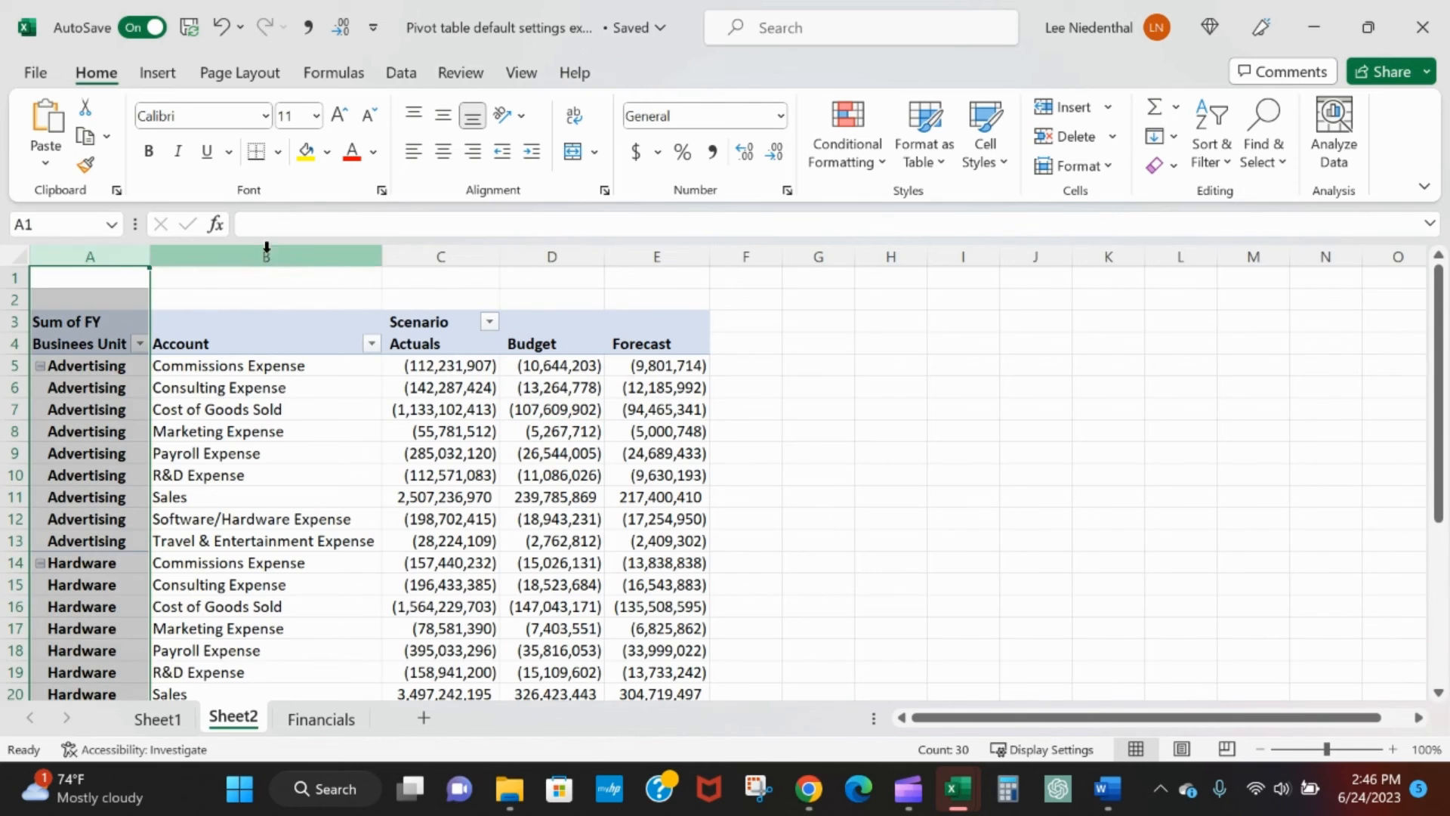
click(553, 410)
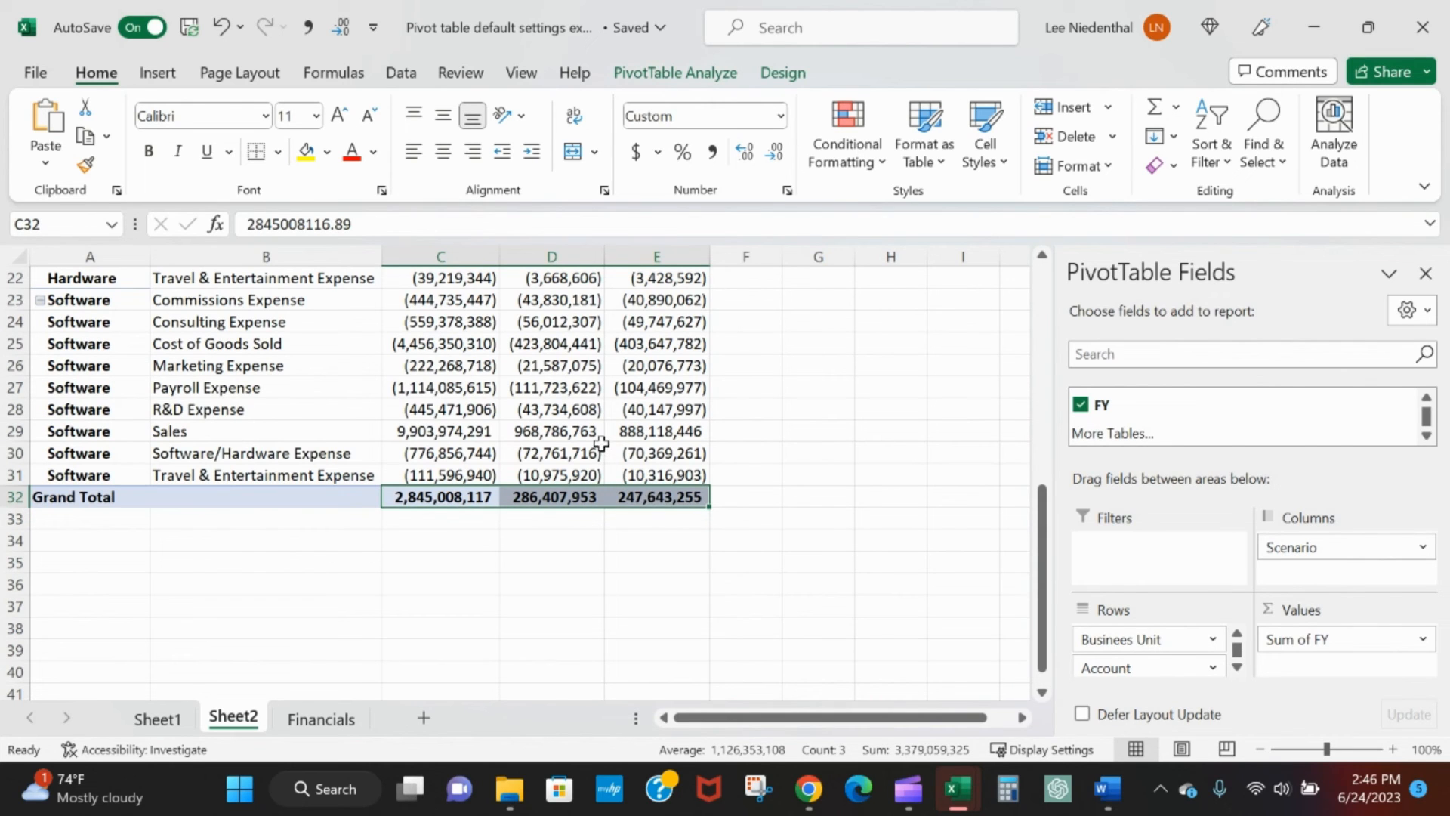
click(551, 387)
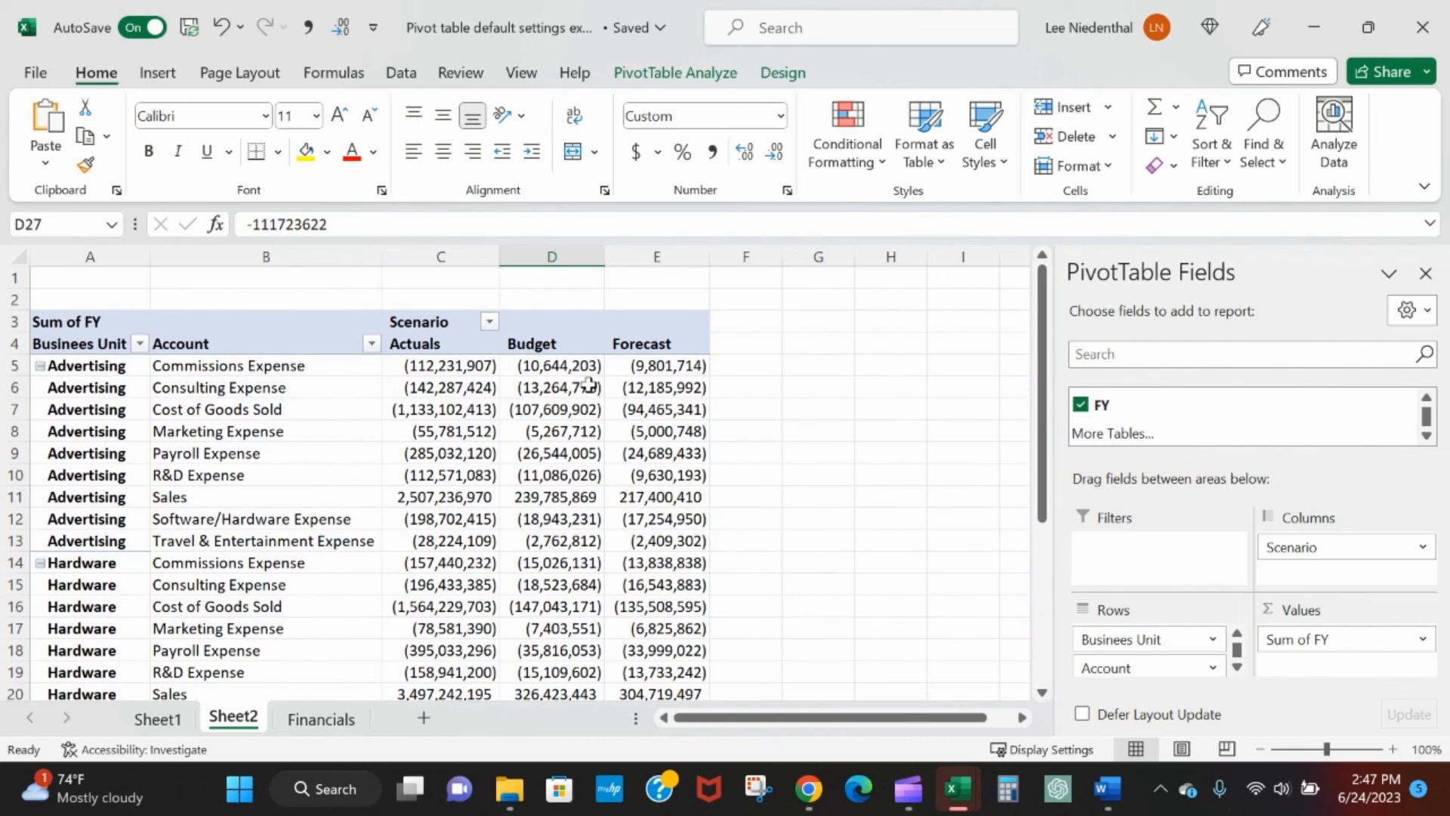
mouse_move(426, 305)
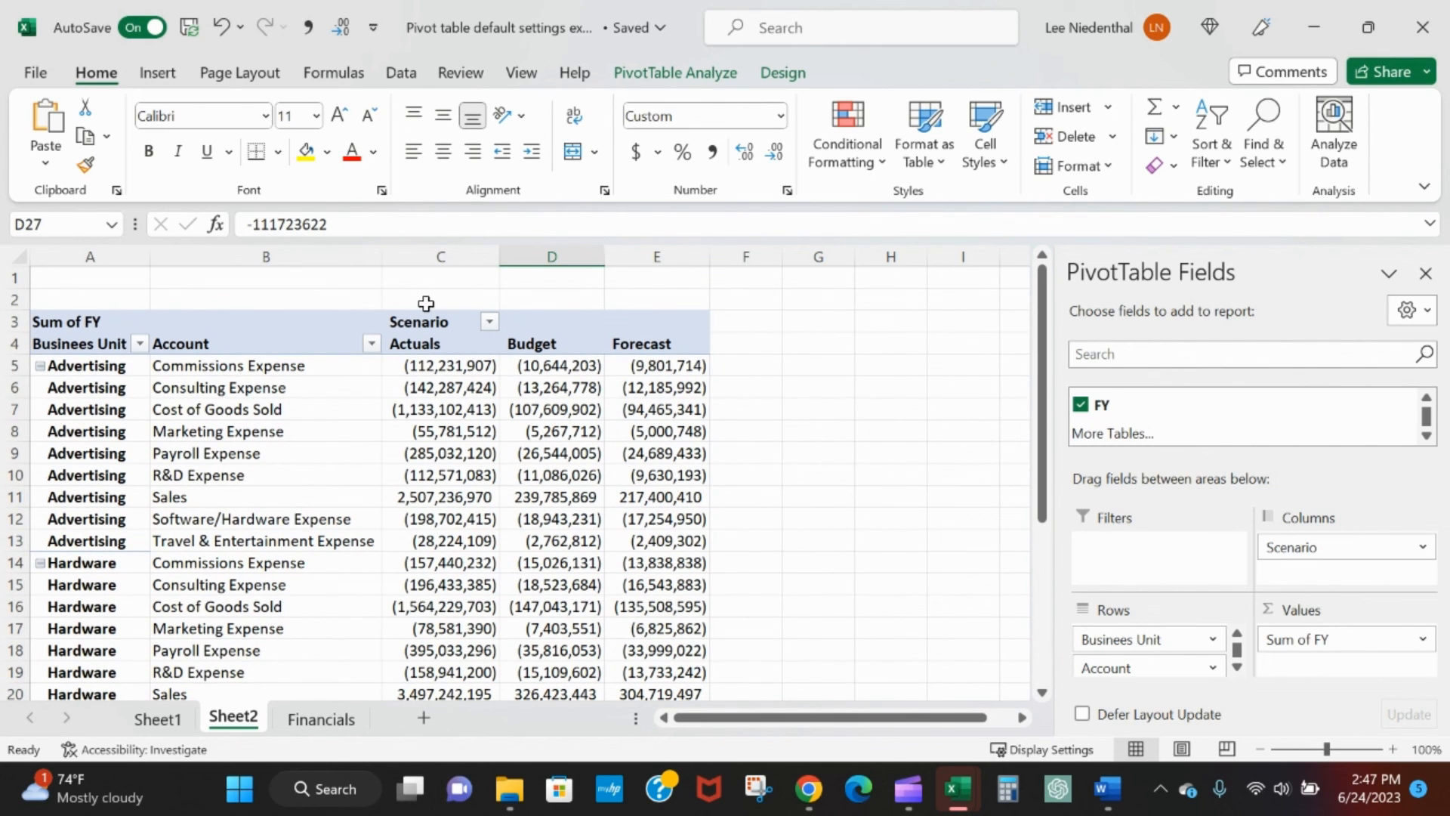
mouse_move(428, 344)
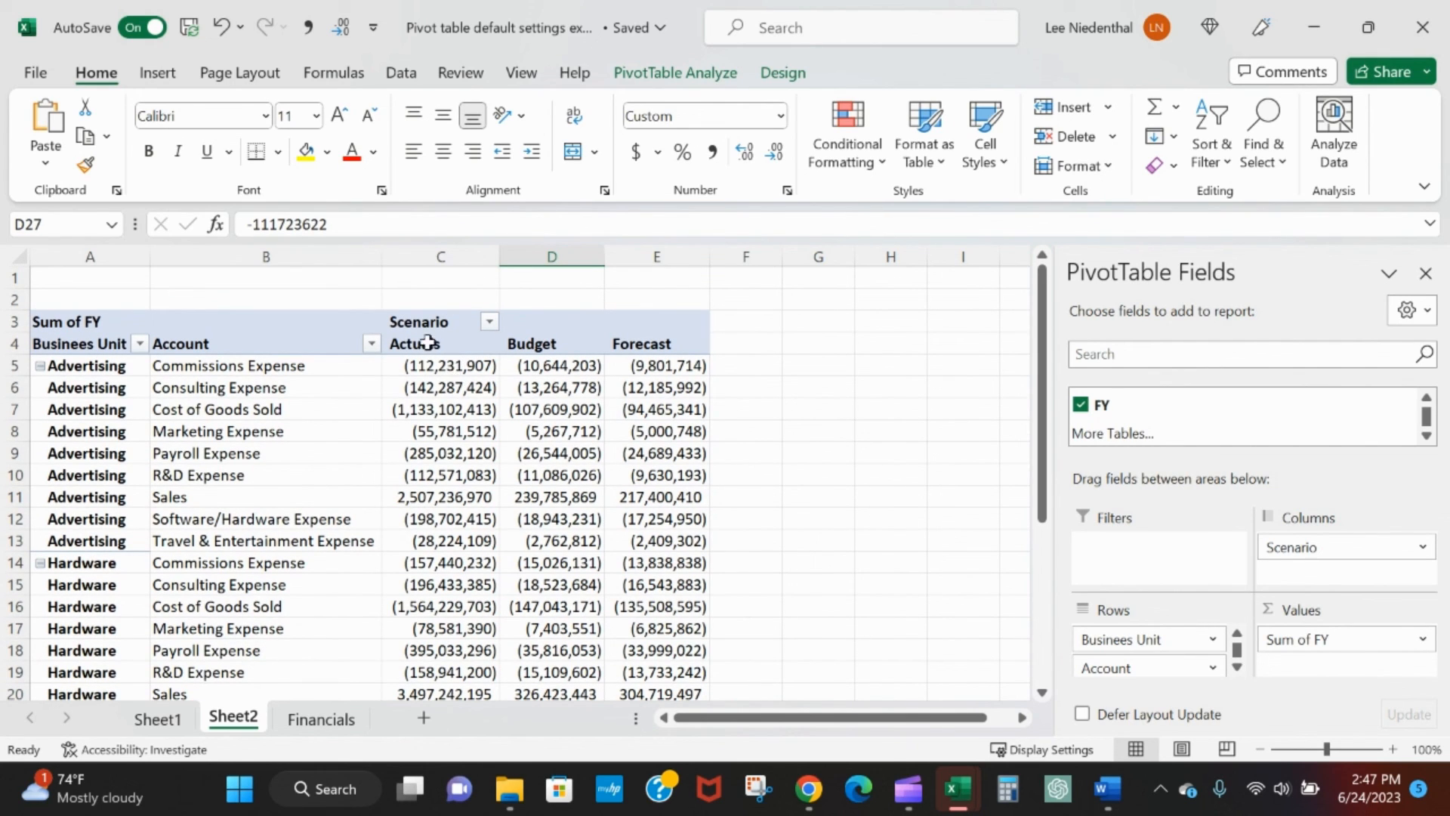
mouse_move(547, 438)
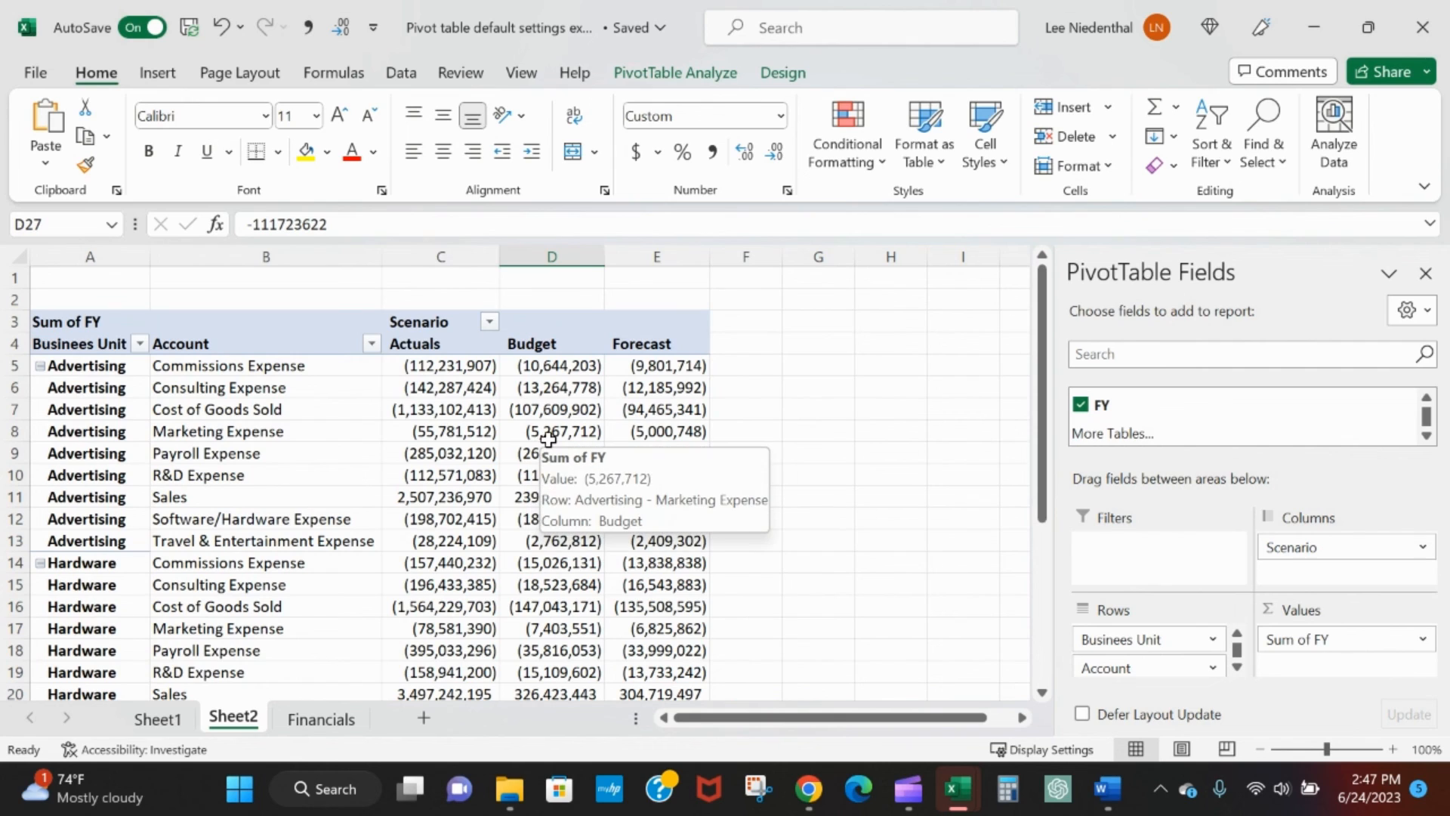
mouse_move(569, 427)
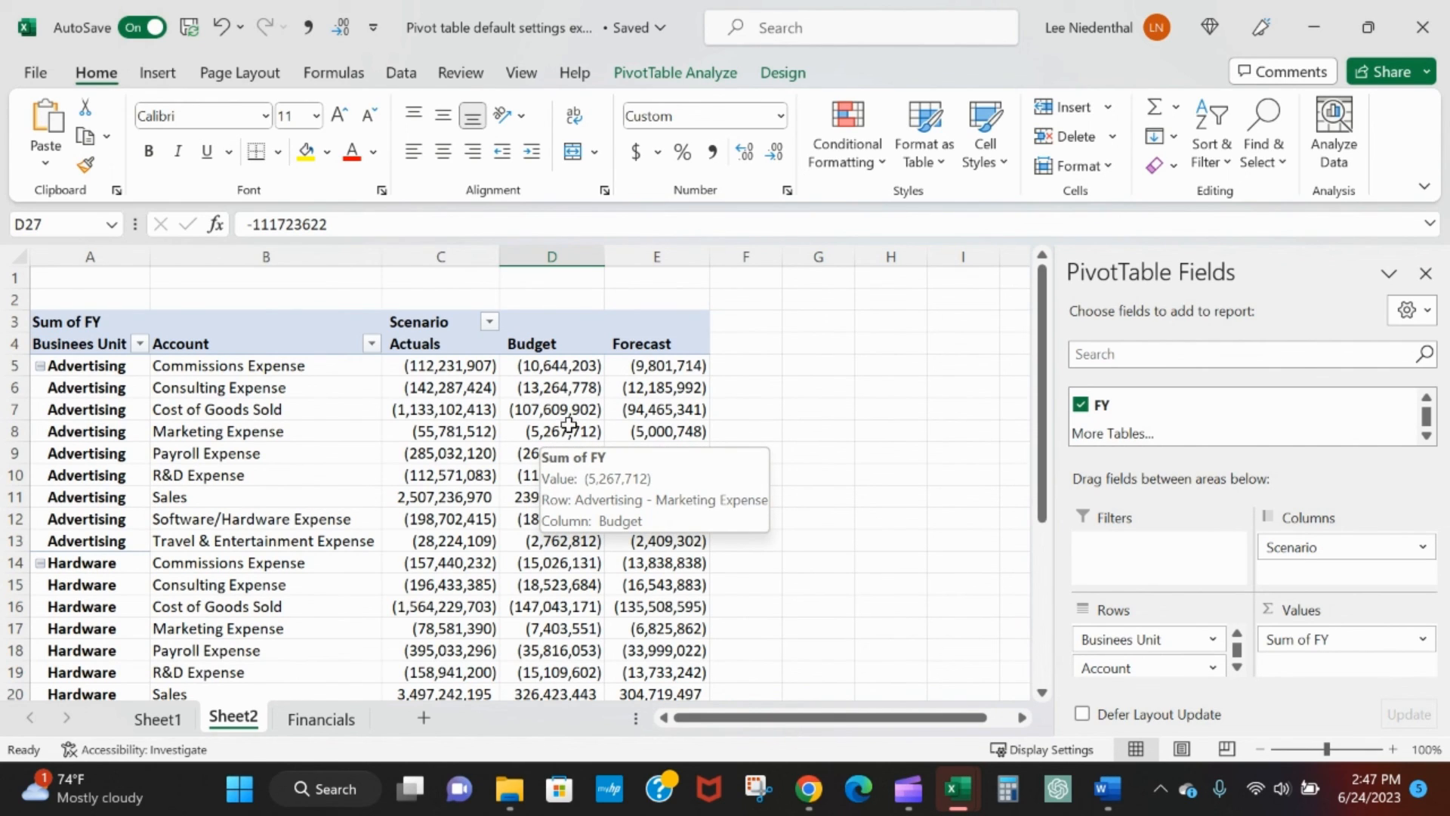
mouse_move(622, 455)
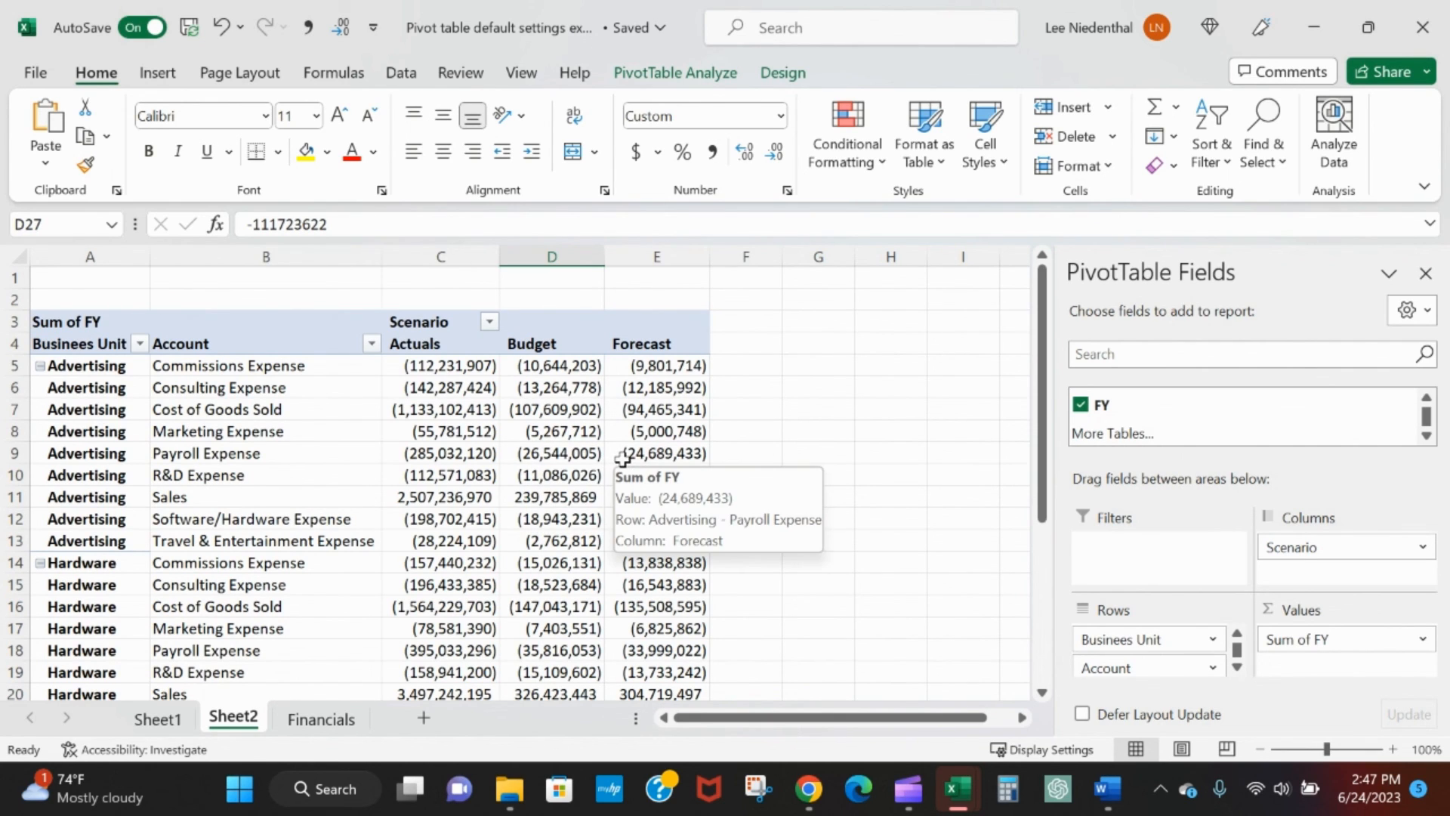